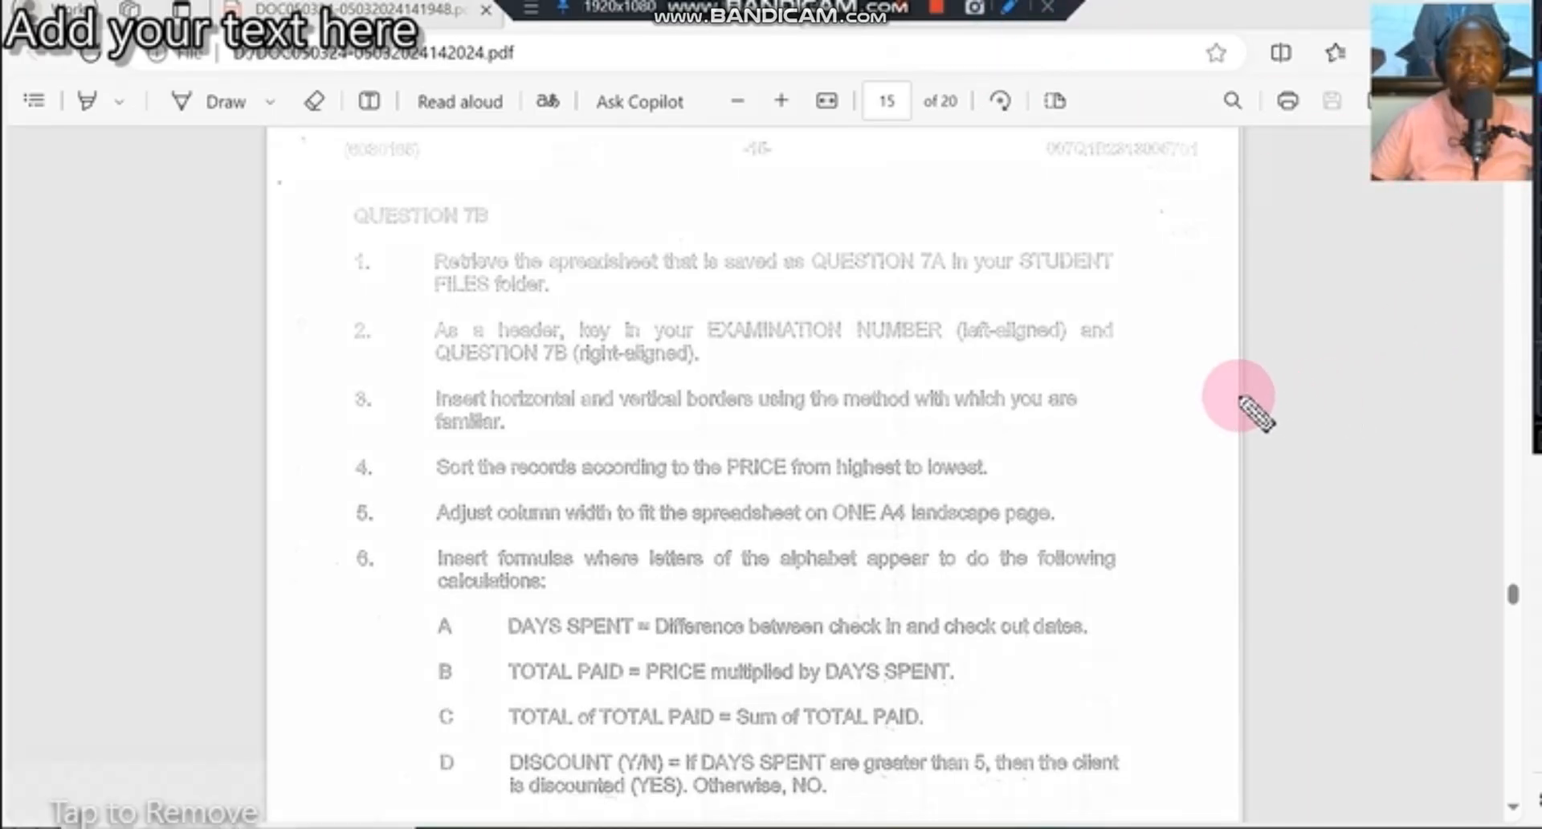
mouse_move(1246, 405)
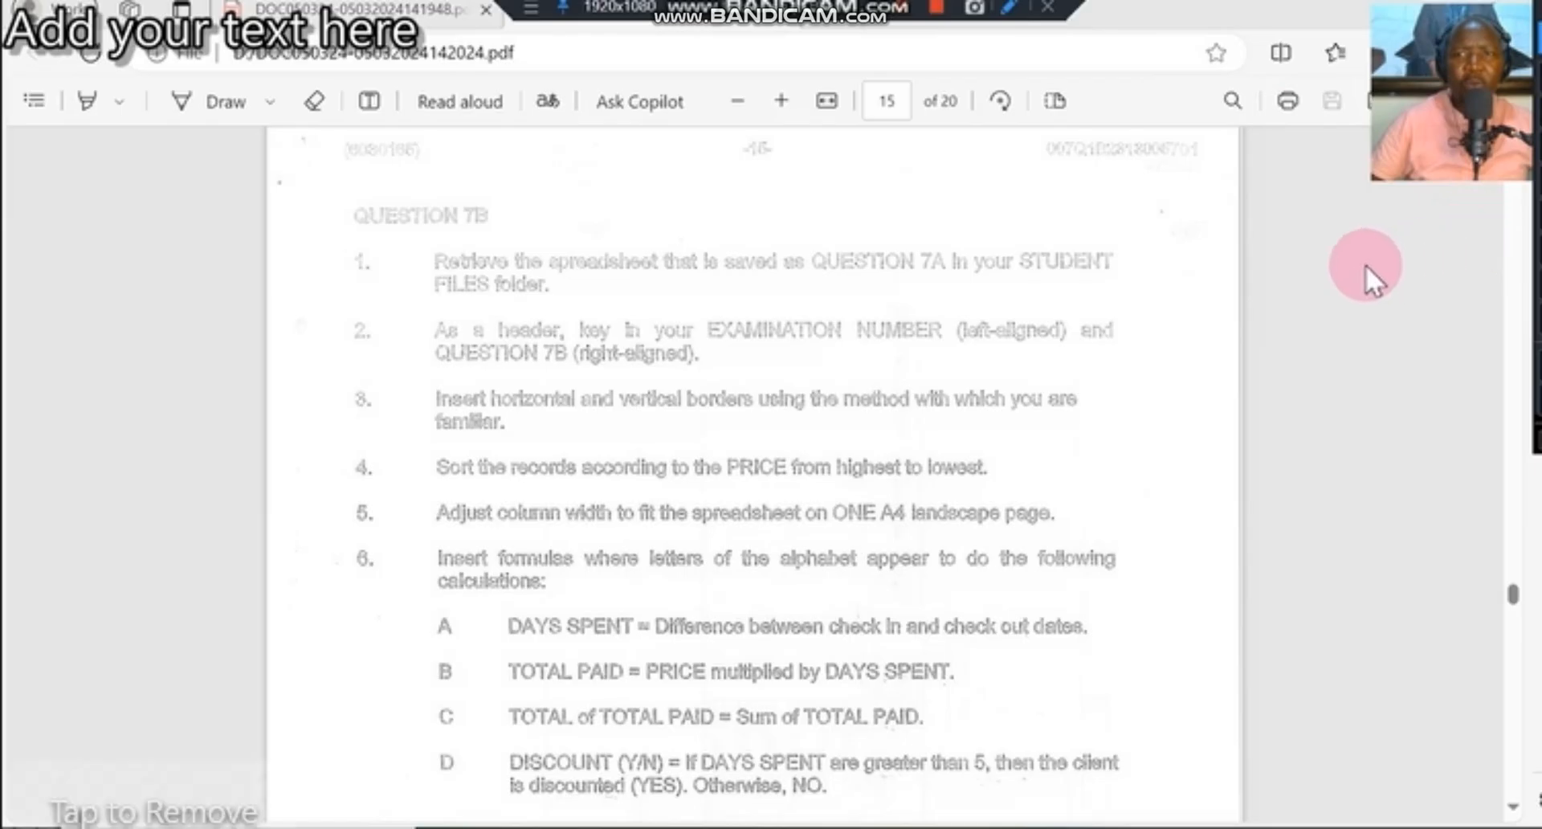
mouse_move(1479, 275)
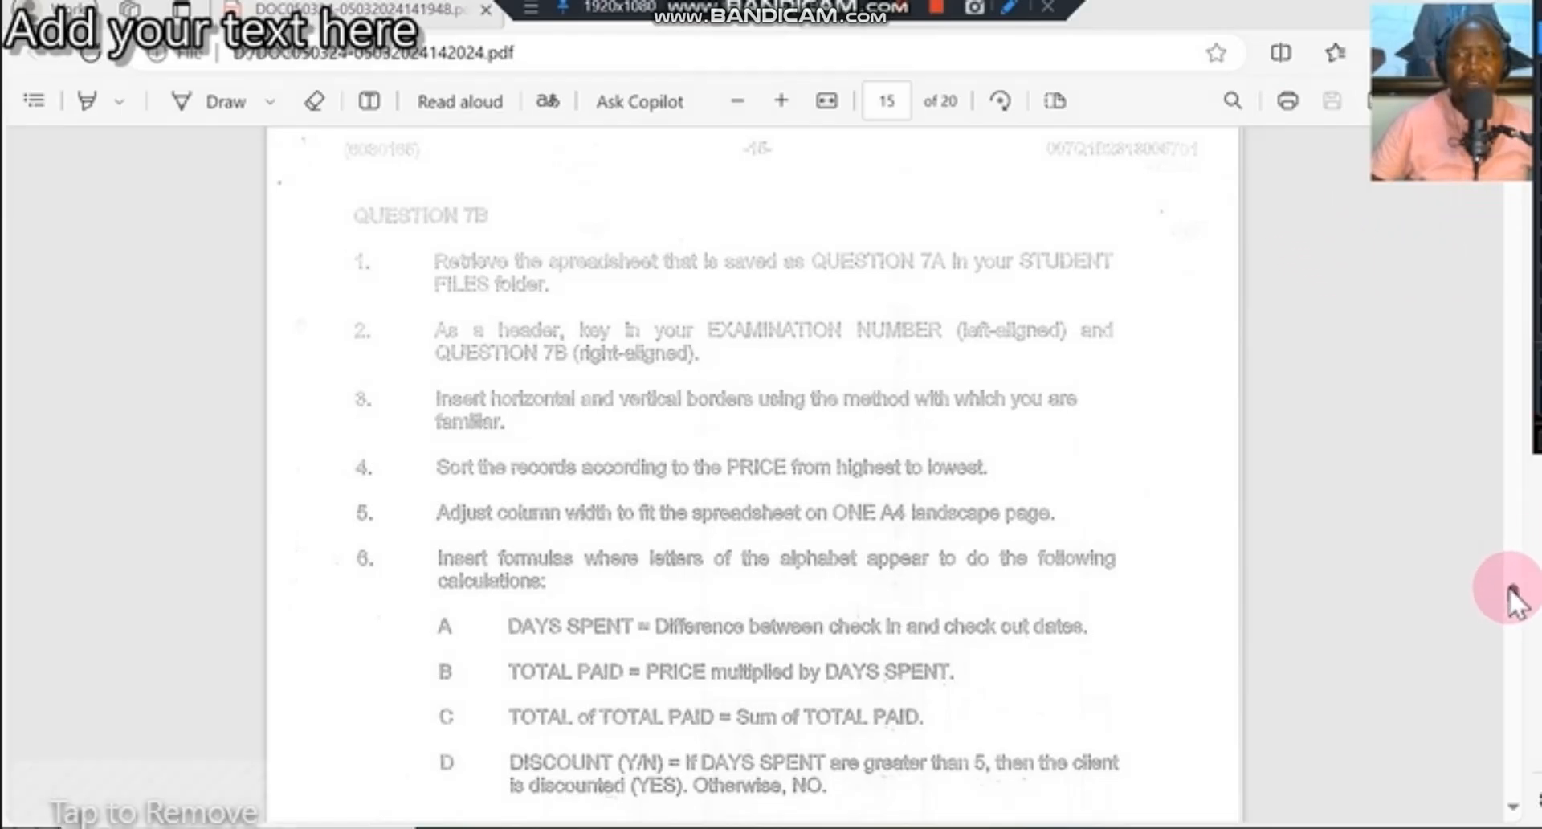
- Scroll to page 16's hotel bookings layout and circle the (20) mark in red
scroll("down", 3)
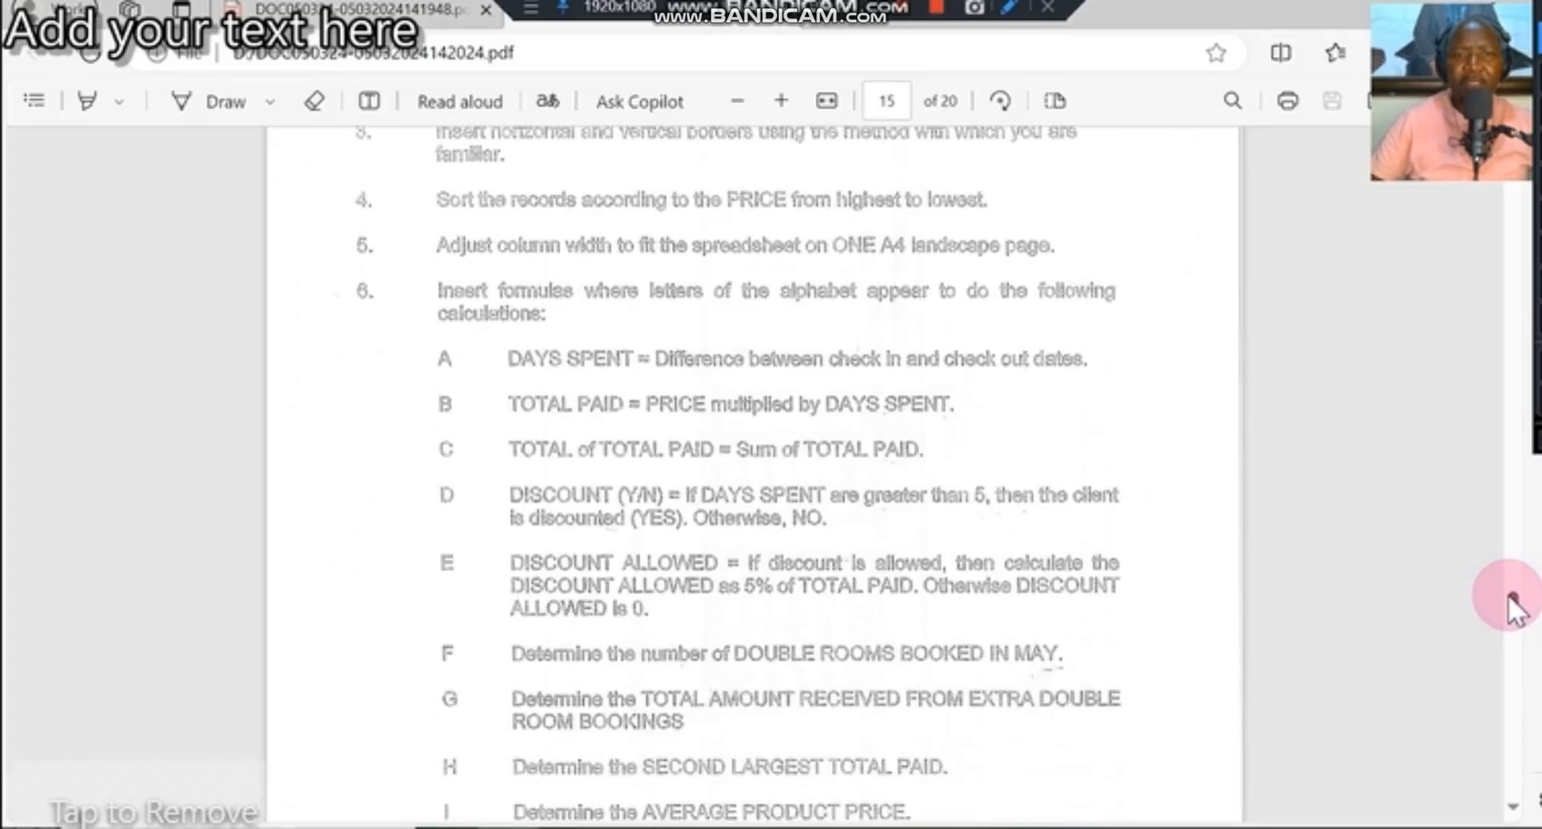
scroll("down", 3)
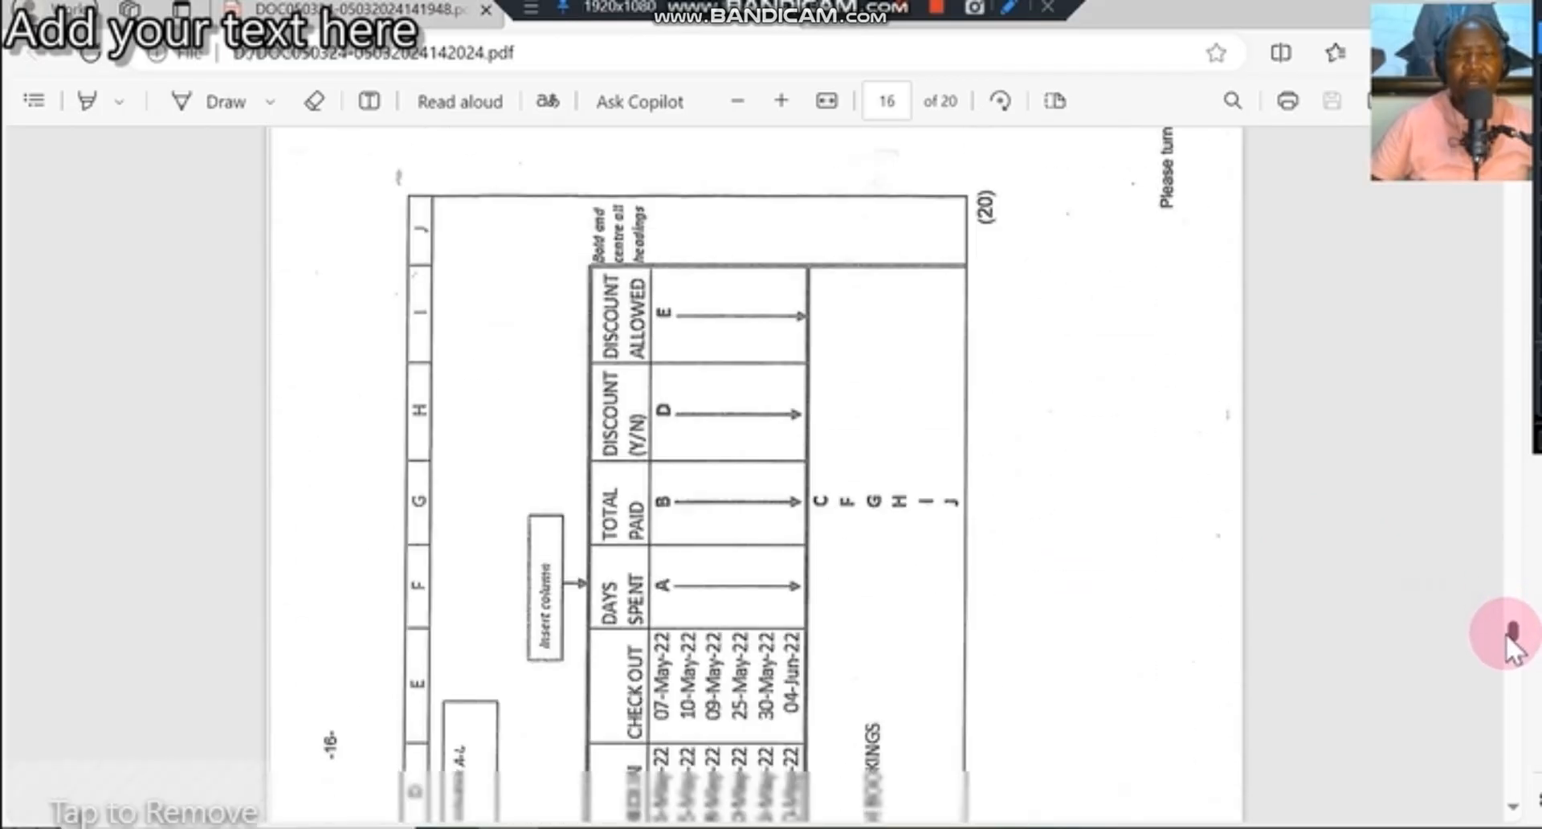
scroll("down", 3)
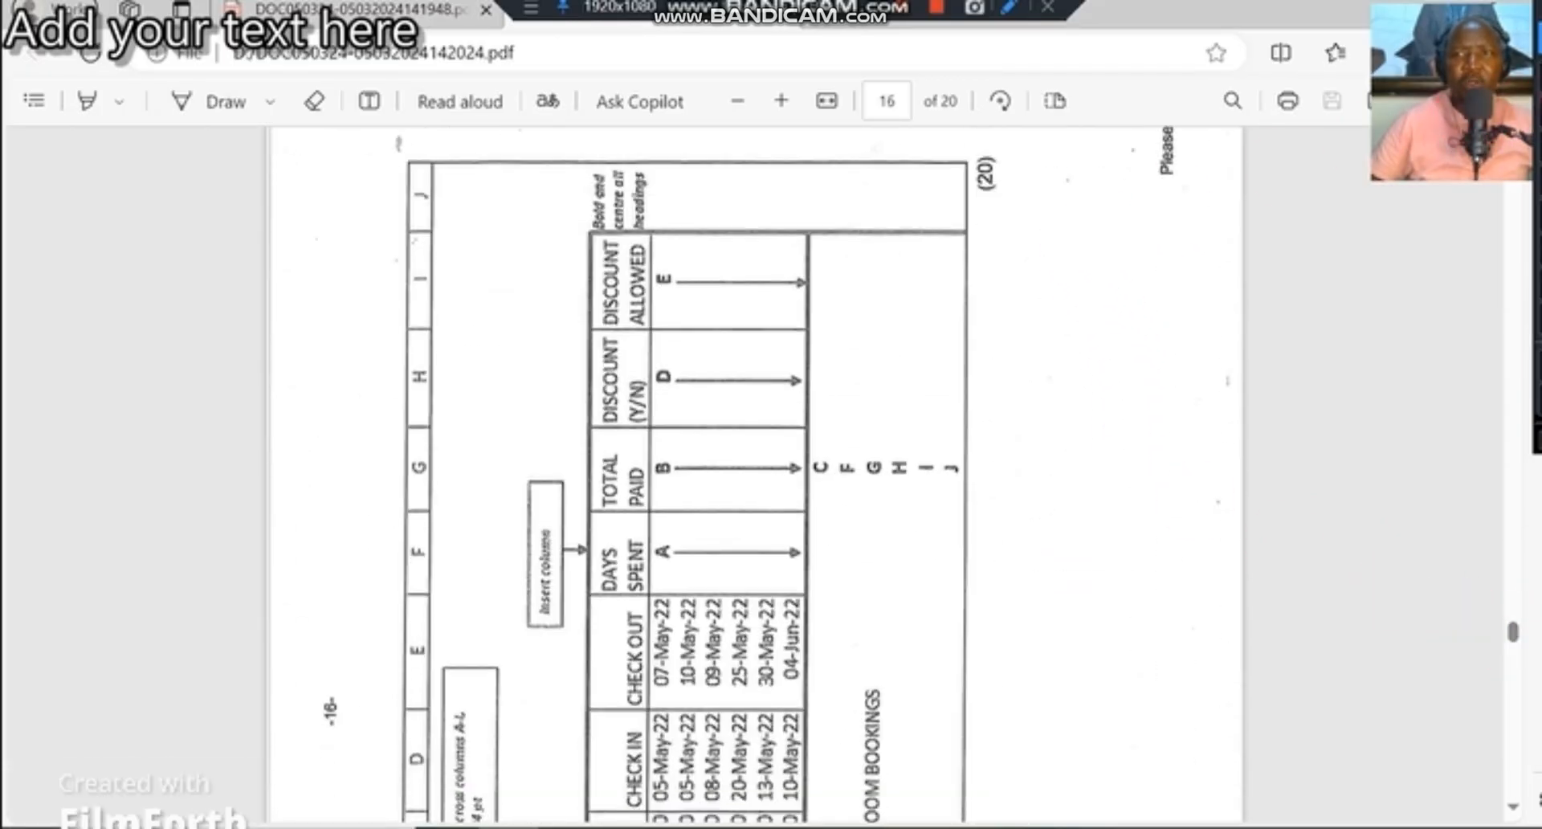
left_click_drag(944, 148, 1052, 207)
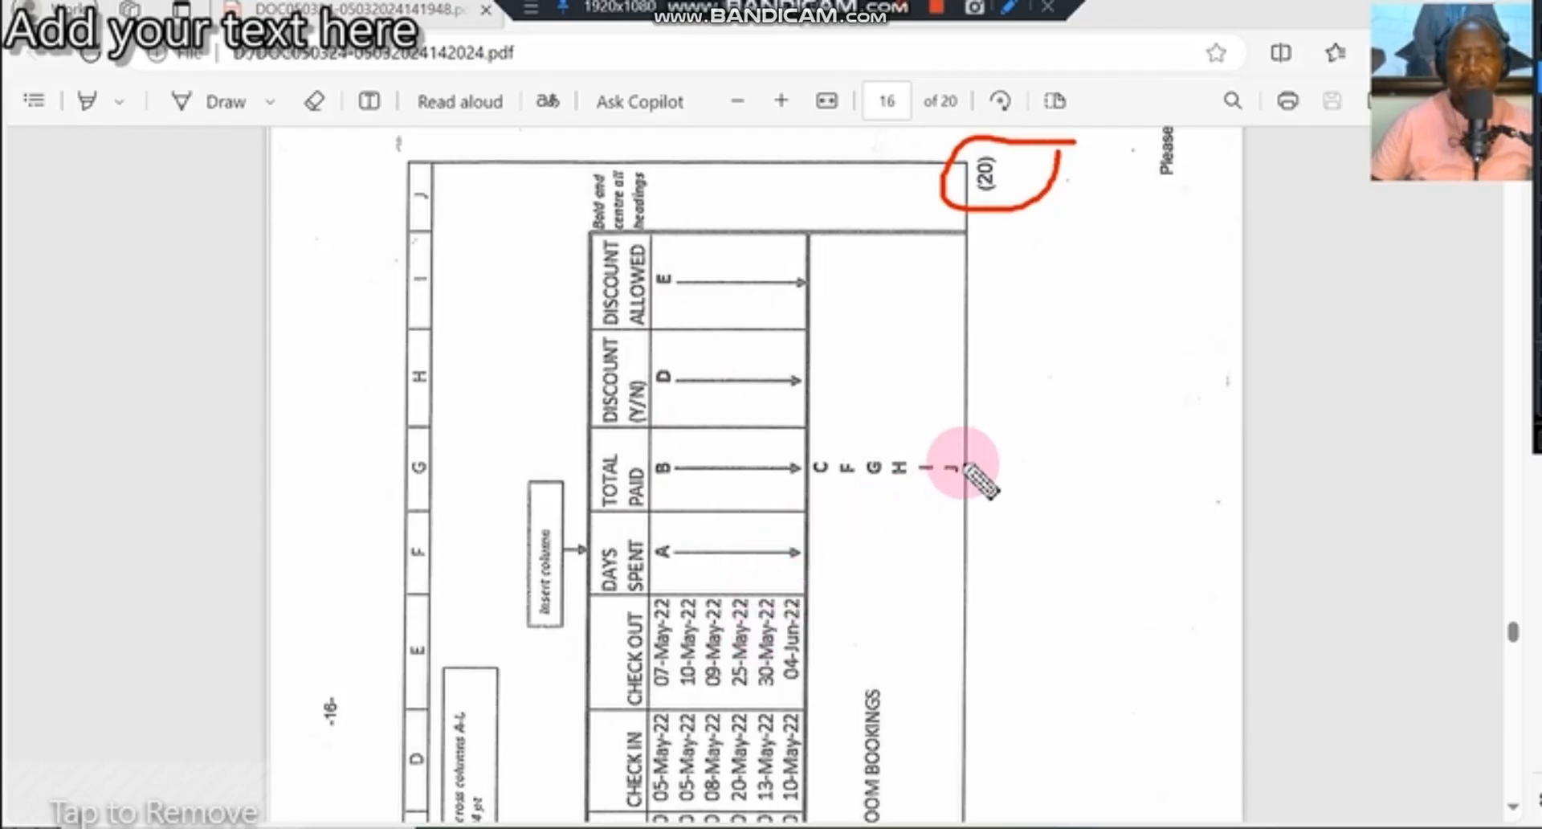
mouse_move(1018, 451)
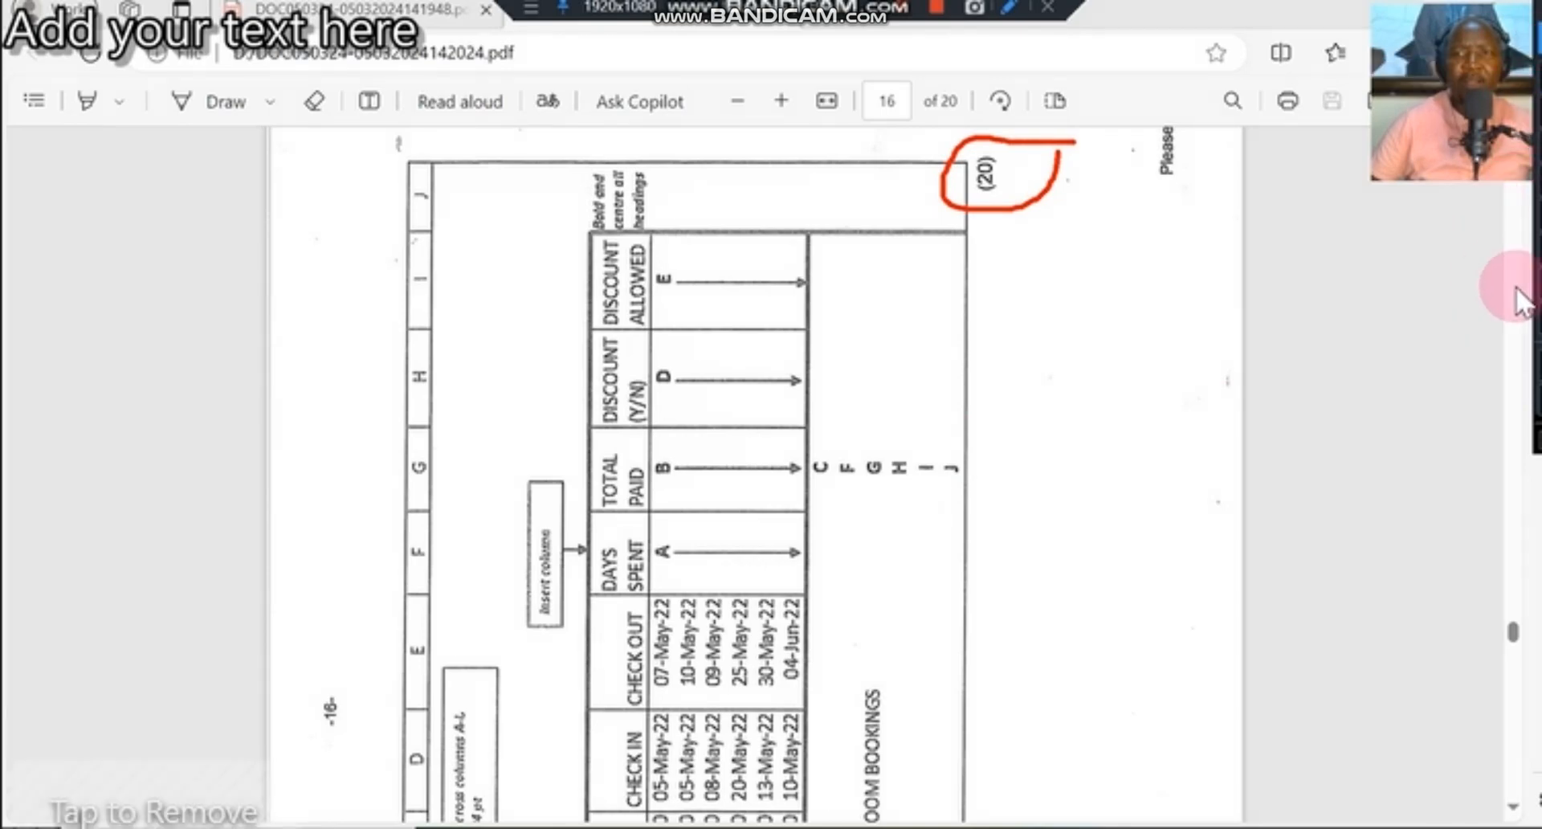
mouse_move(1510, 644)
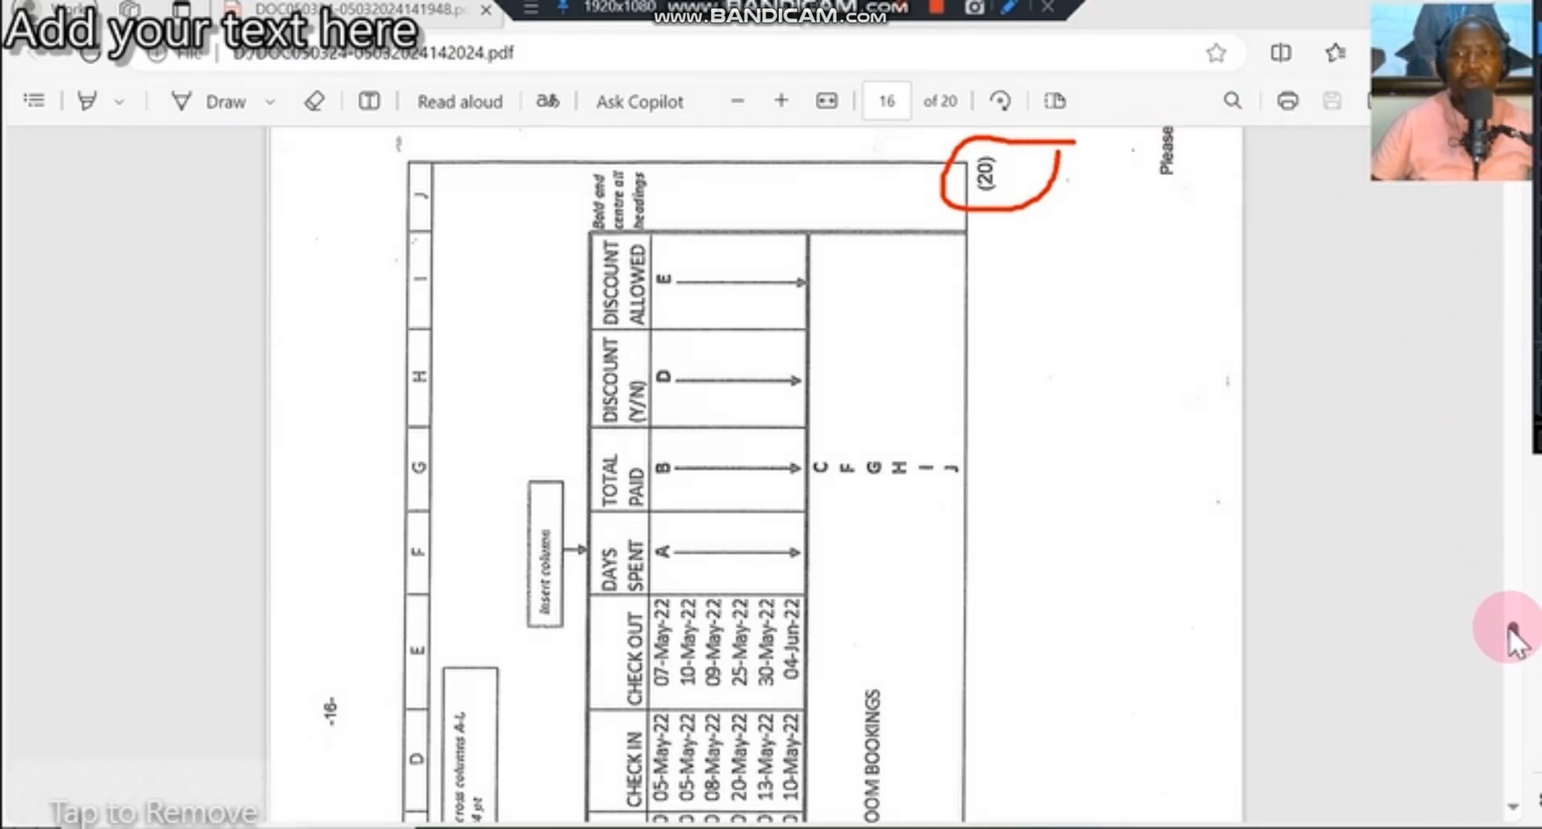
- Scroll through page 17 down to Question 7D's pie chart instructions
scroll("down", 3)
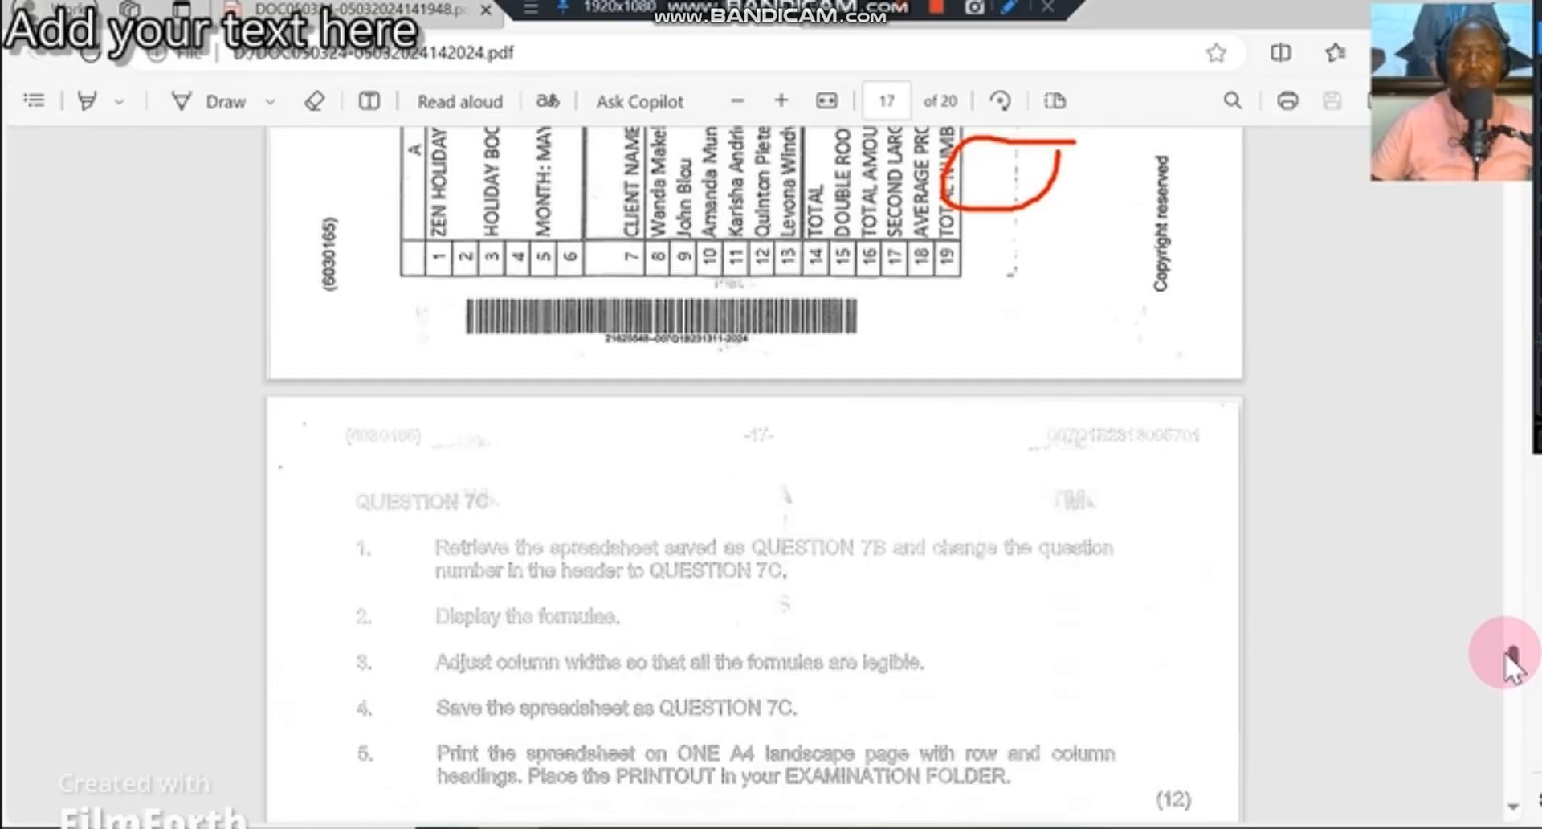
scroll("down", 3)
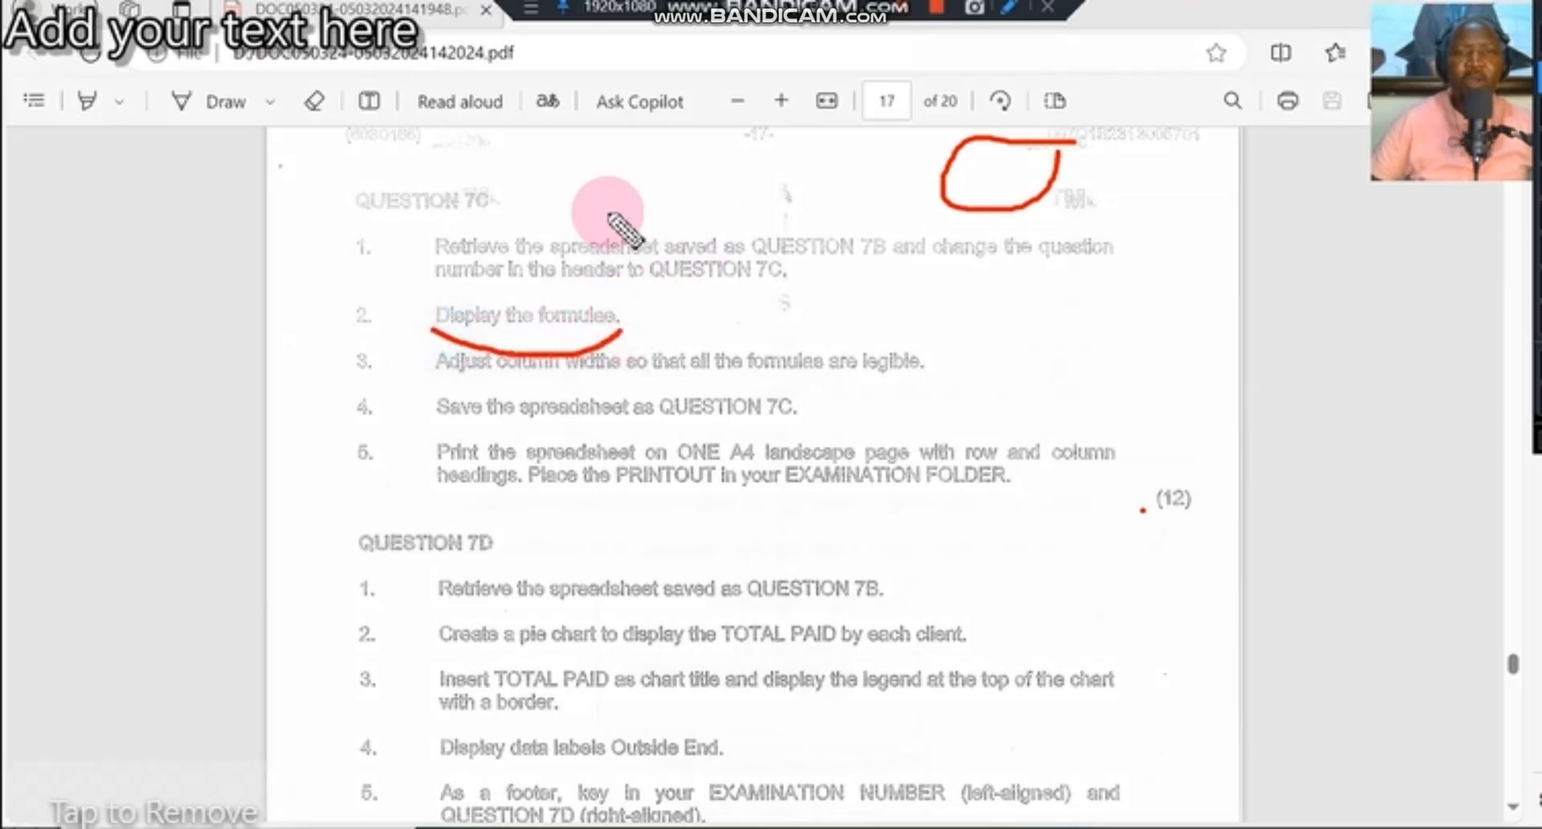
mouse_move(598, 133)
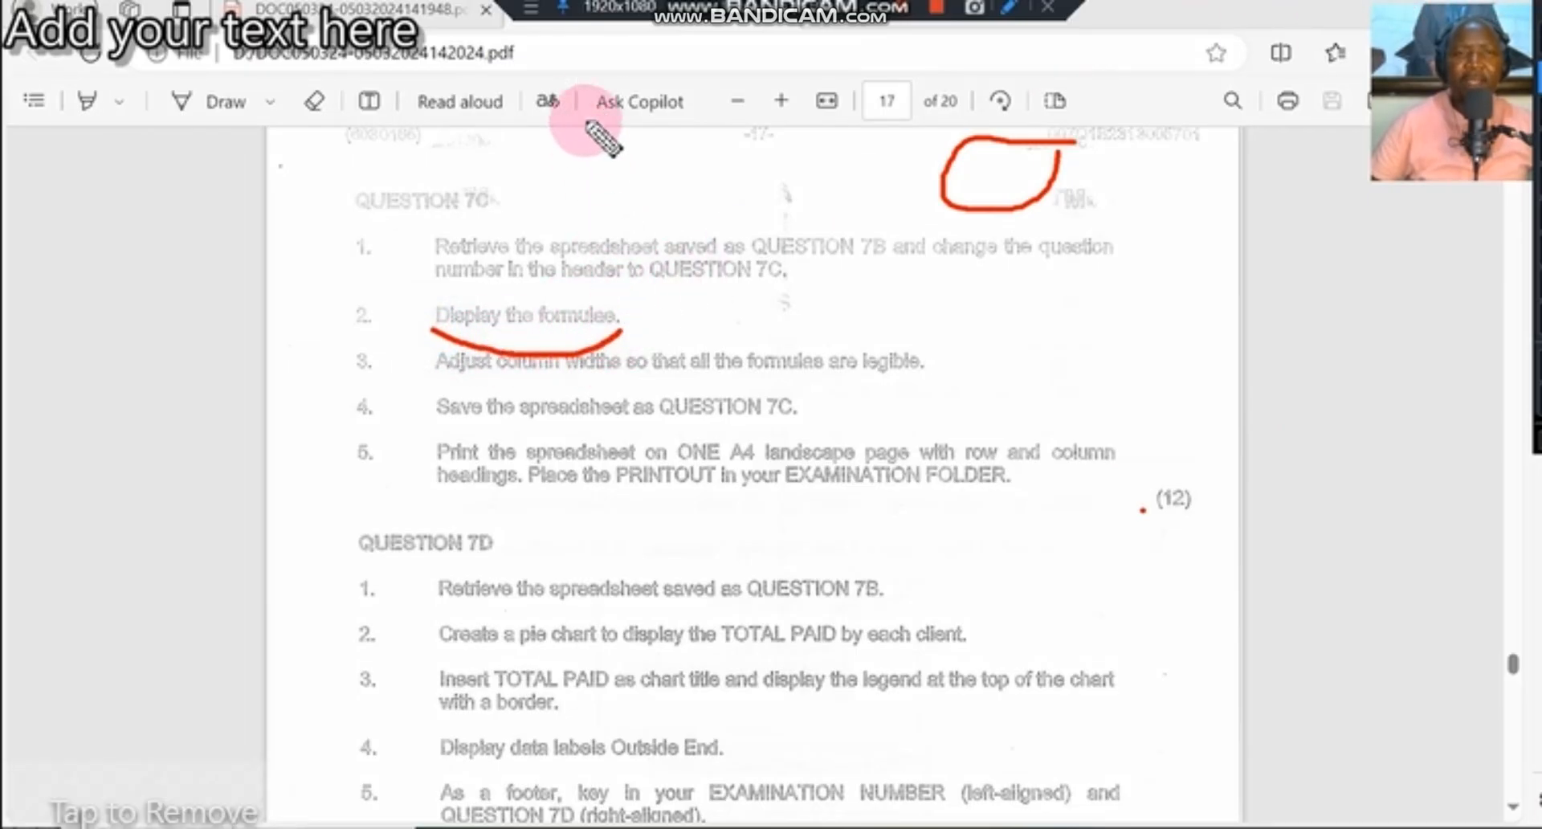
mouse_move(698, 233)
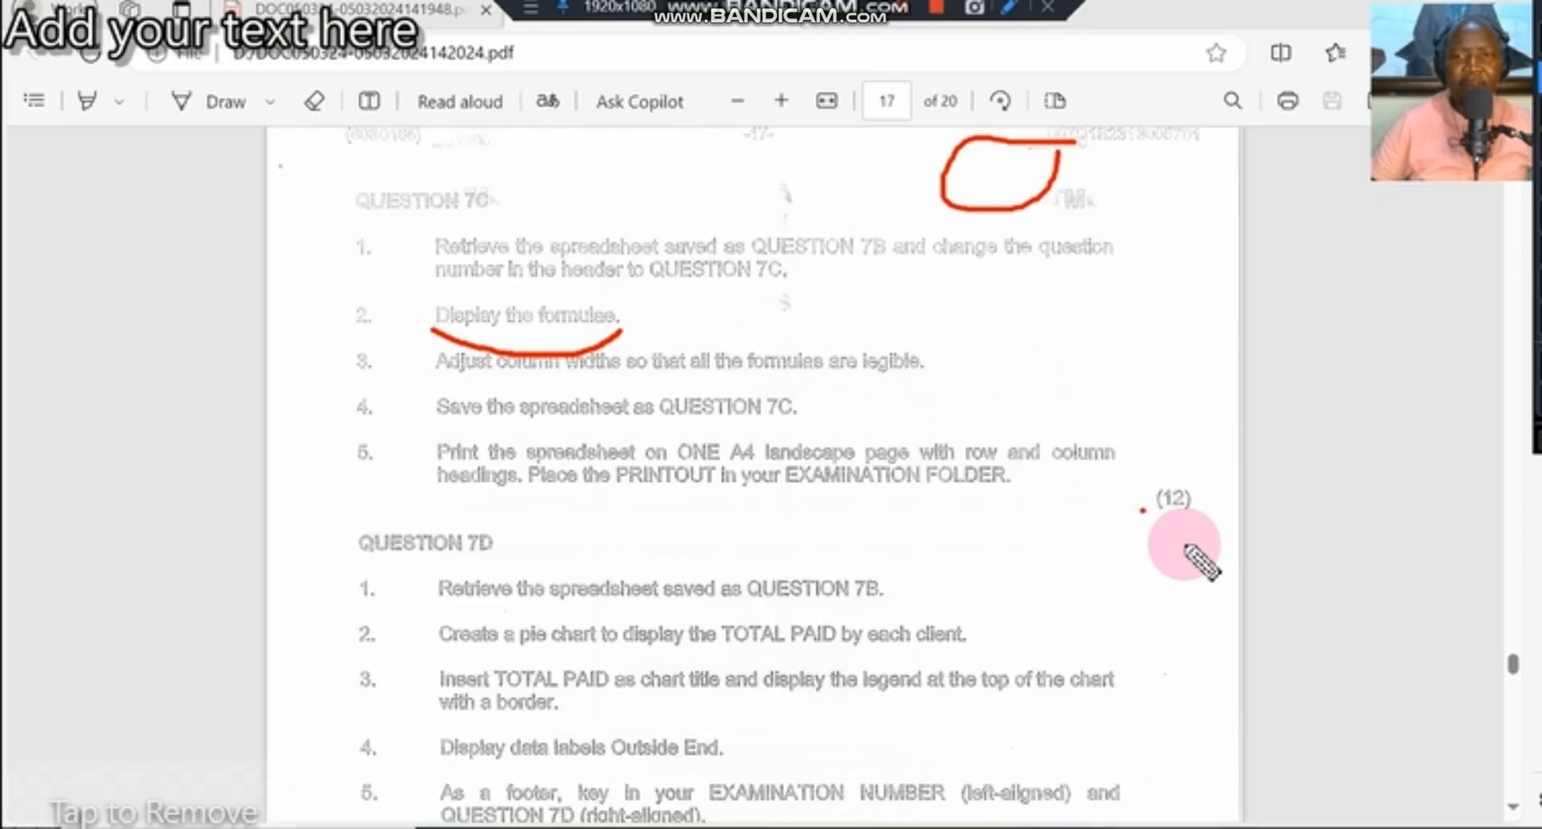
mouse_move(1171, 545)
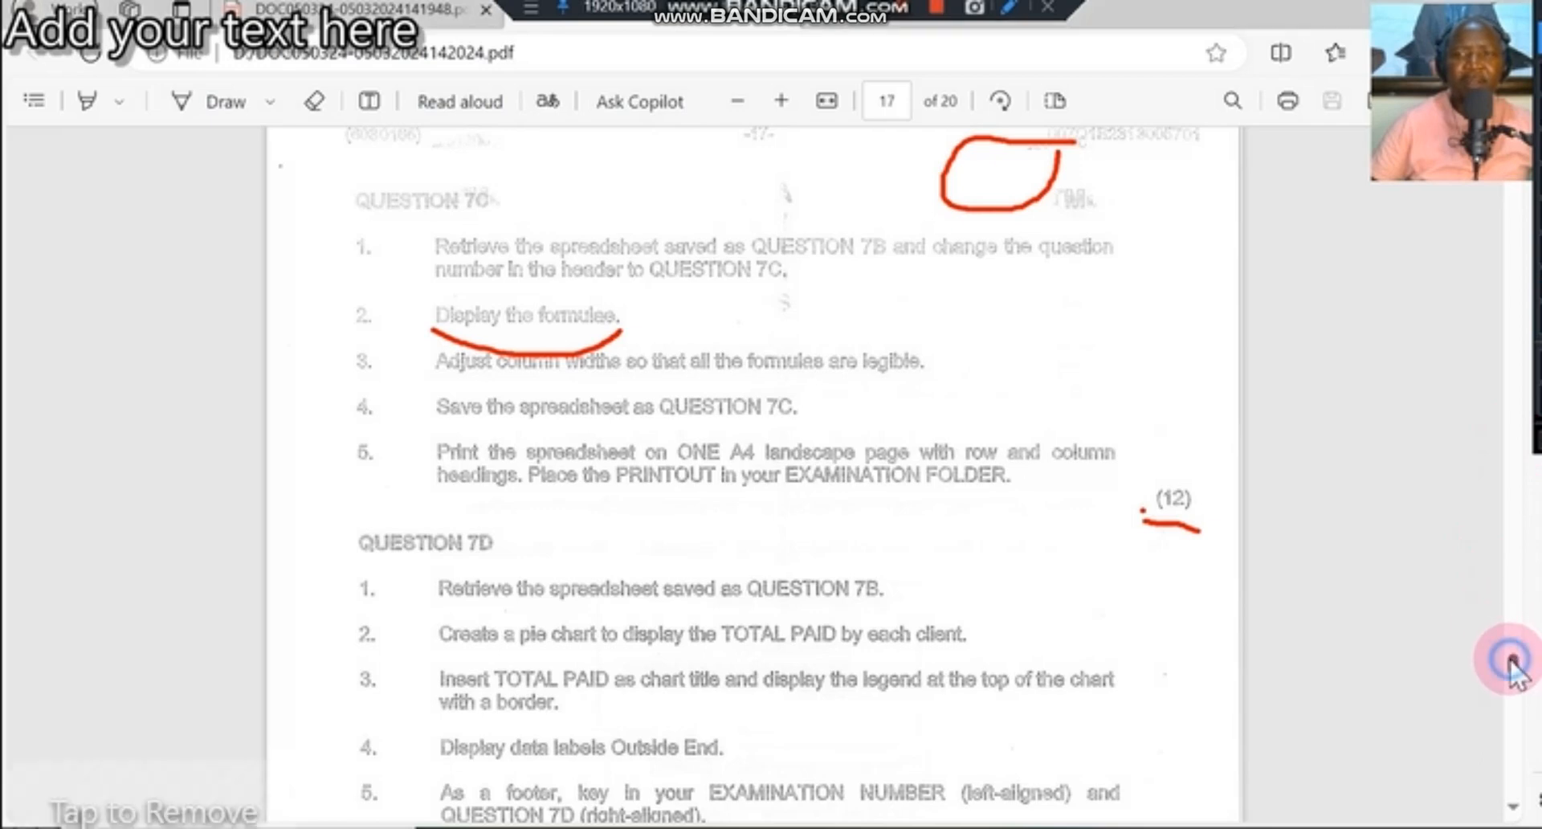
scroll("down", 3)
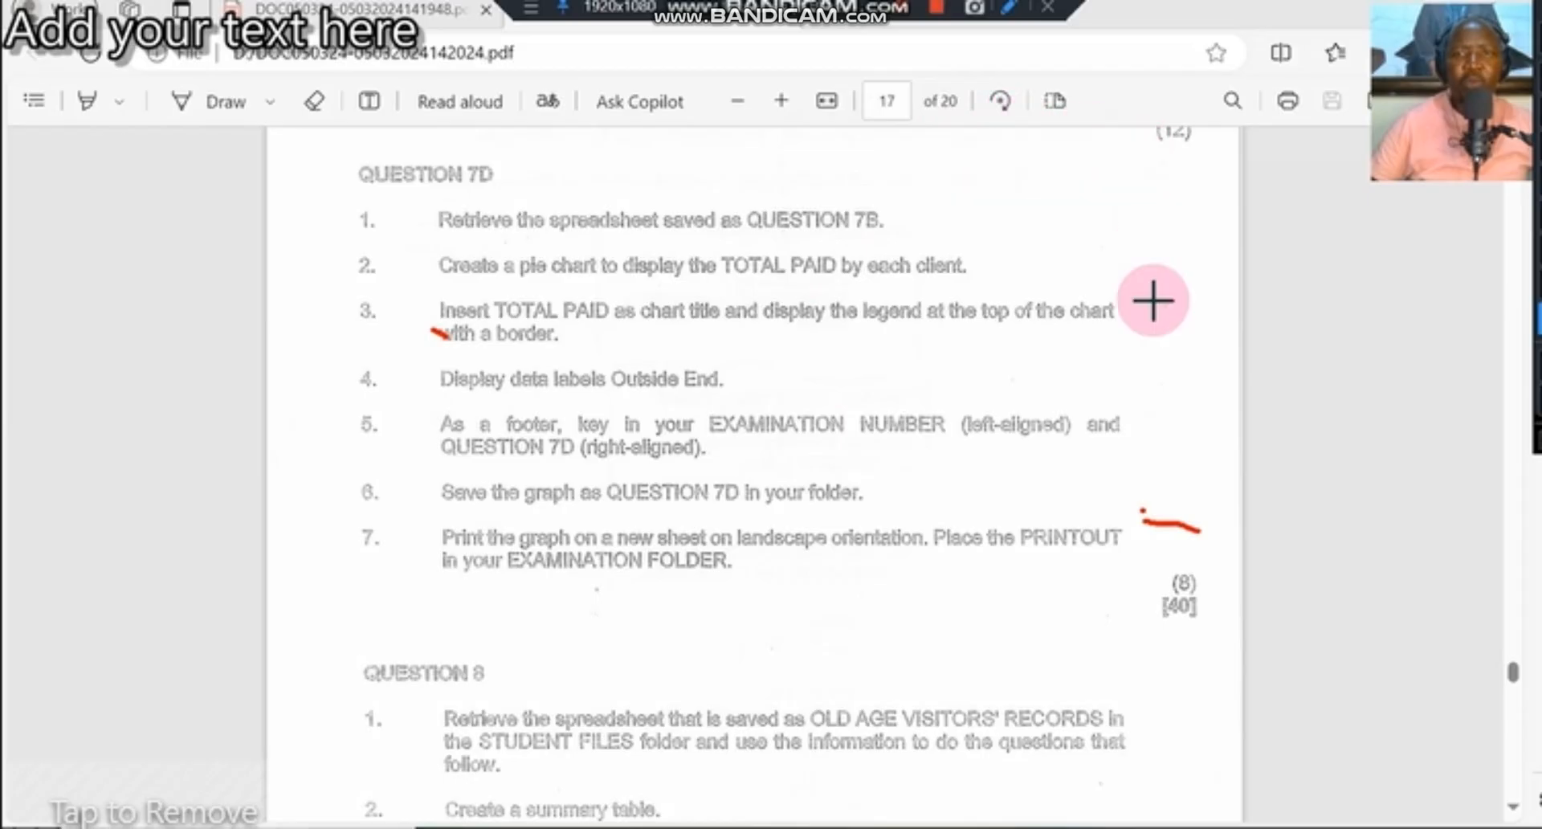
mouse_move(1175, 564)
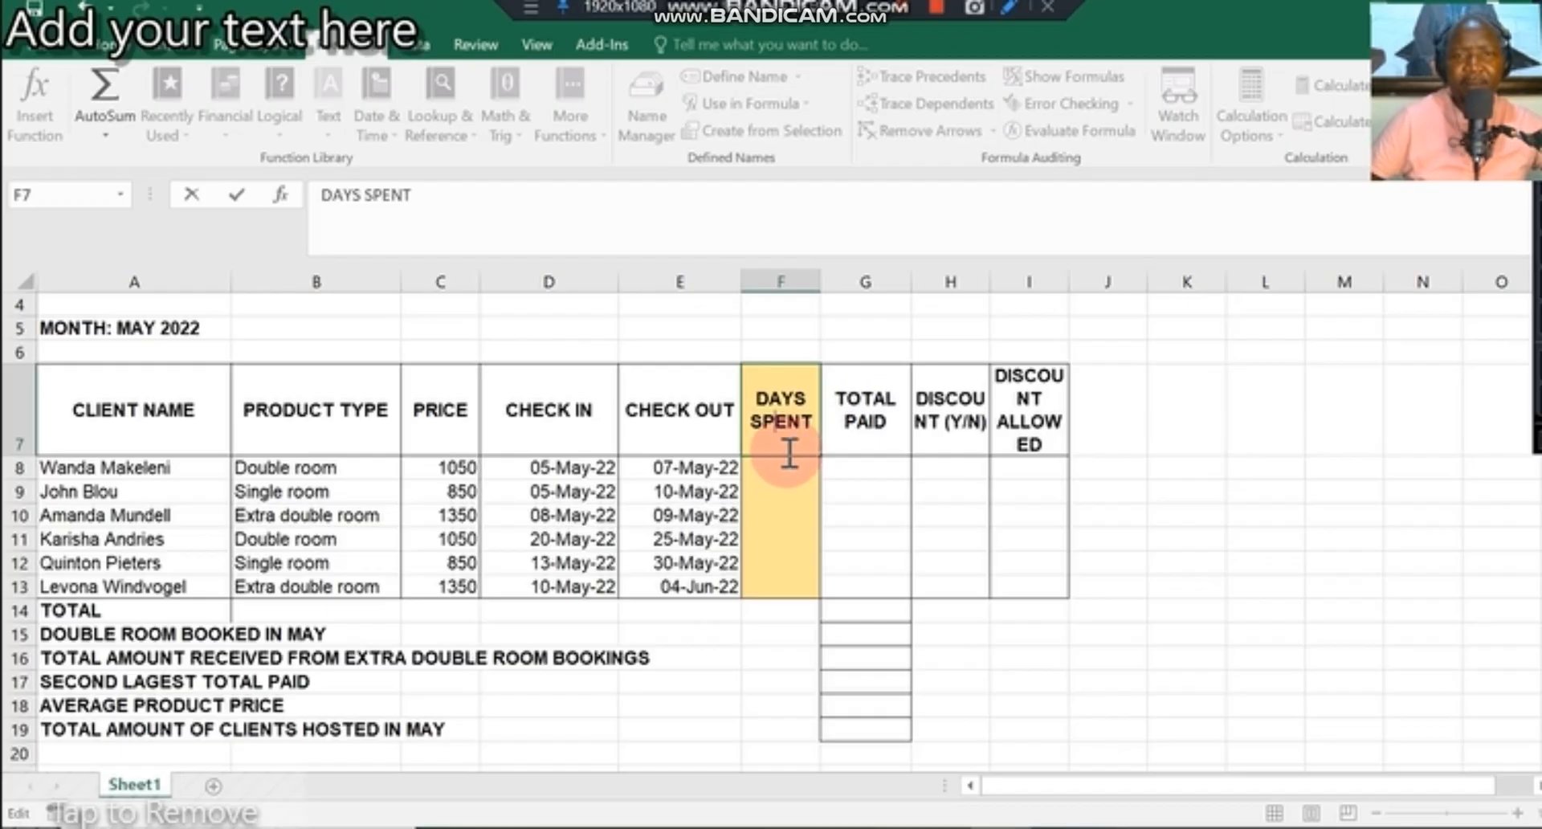
- Select the TOTAL PAID heading, then cell F8 for the first DAYS SPENT formula
left_click(865, 422)
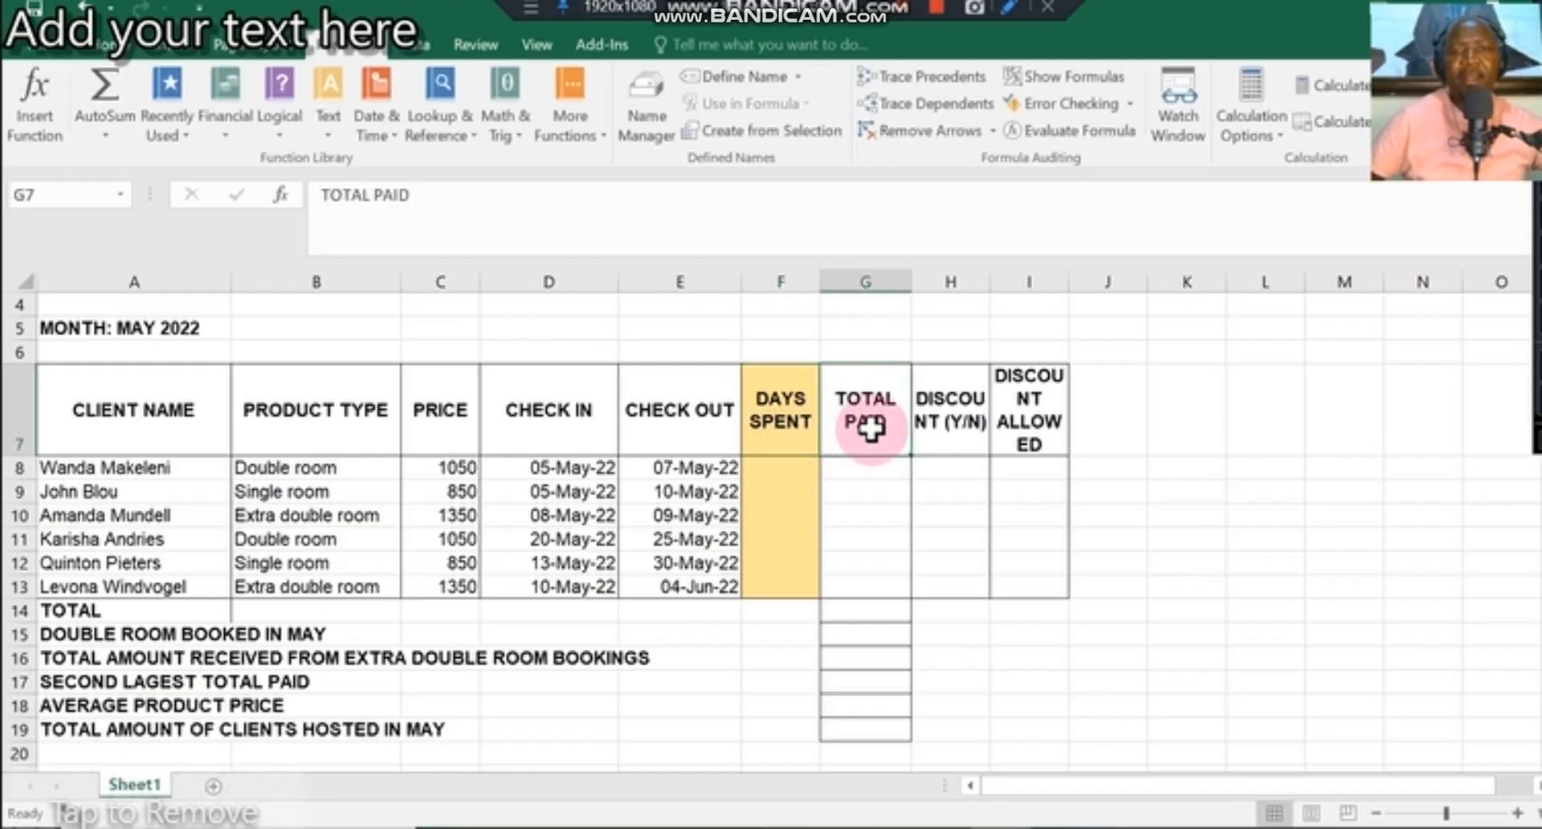
mouse_move(601, 393)
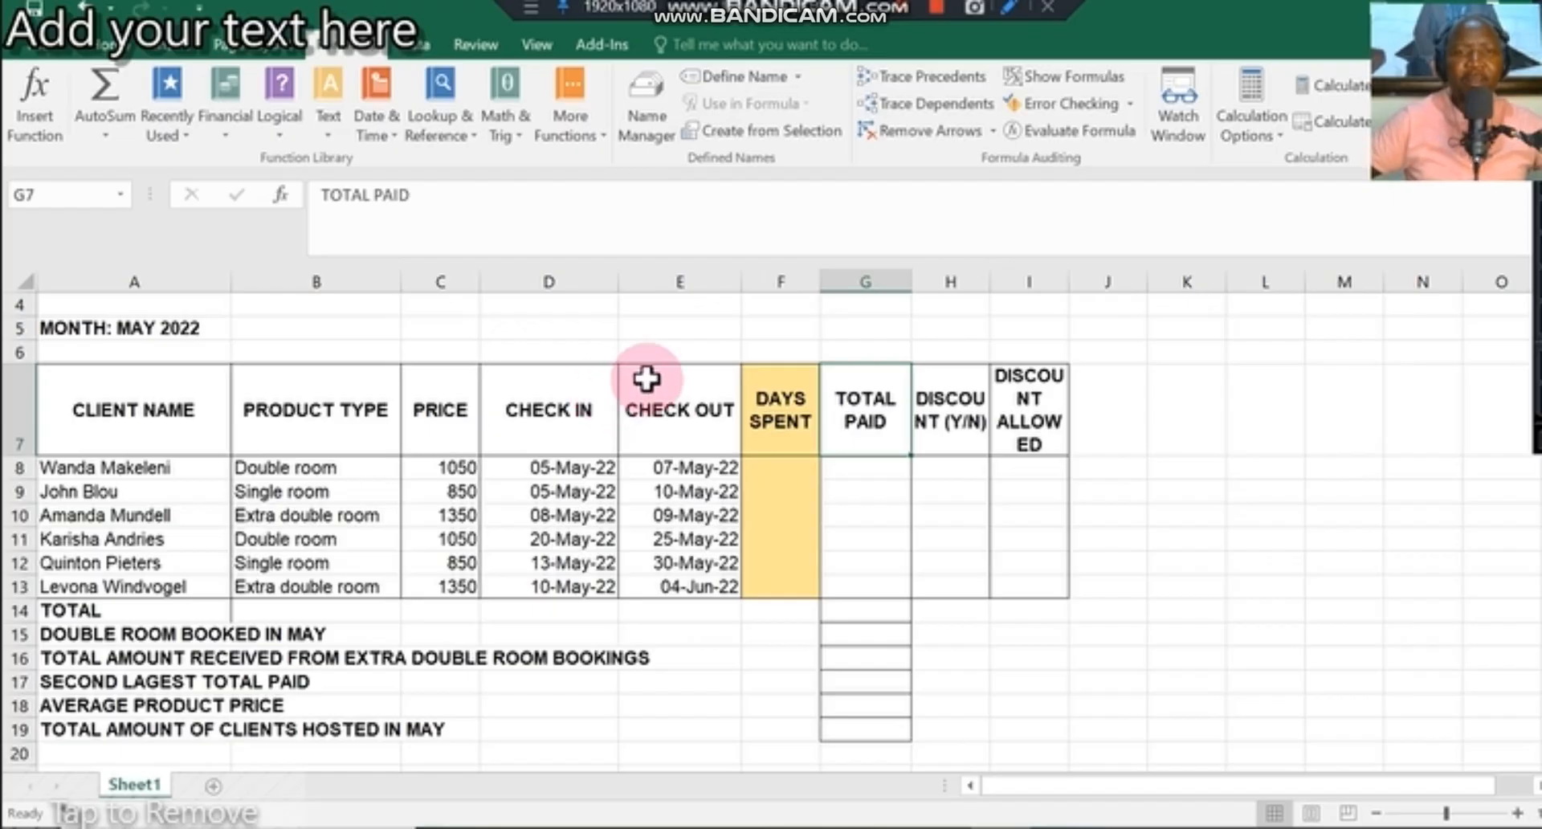
mouse_move(949, 437)
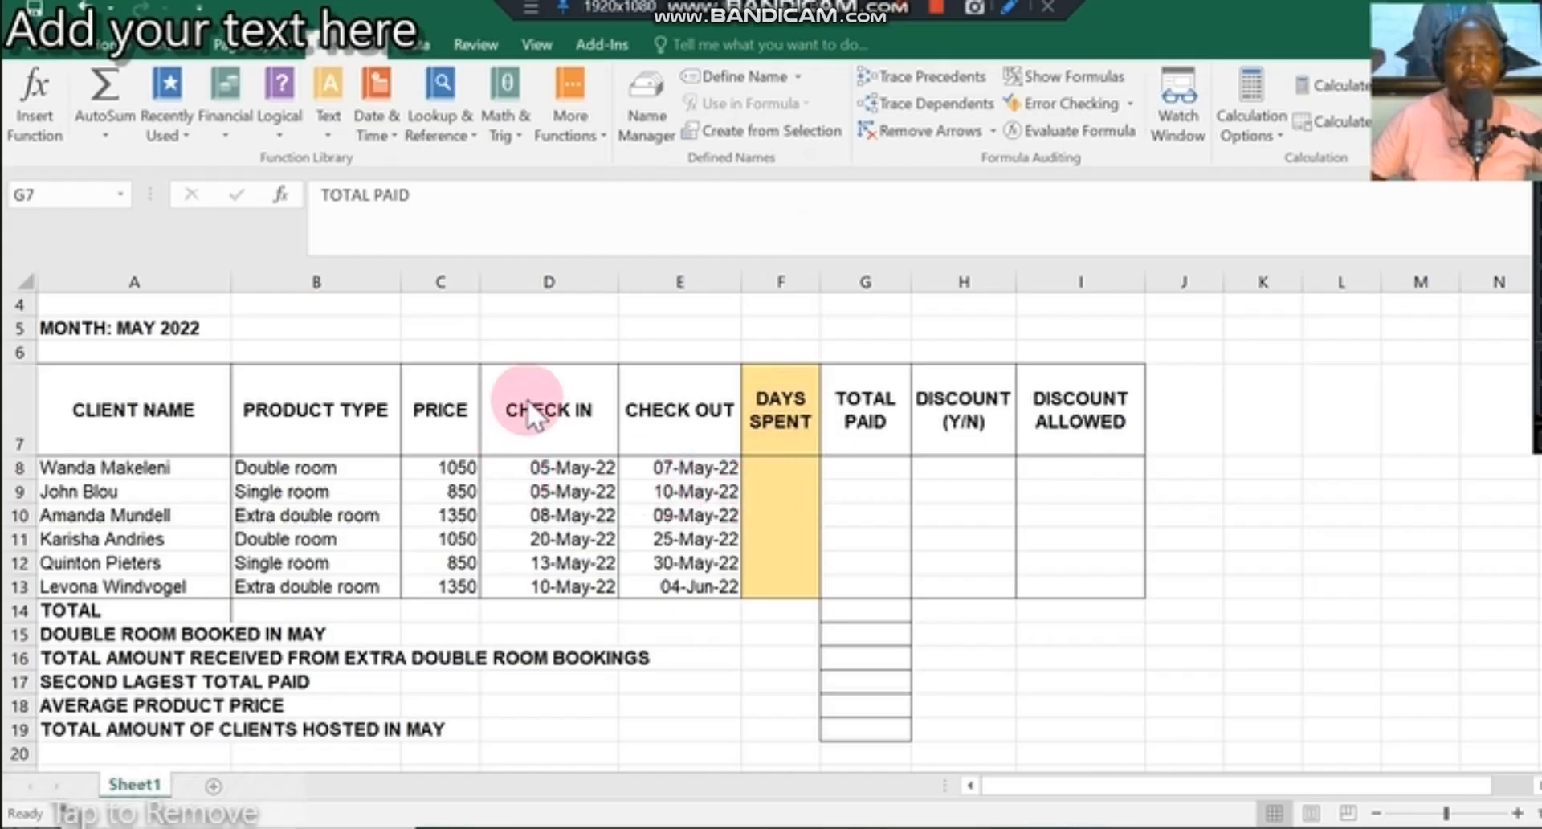
mouse_move(559, 465)
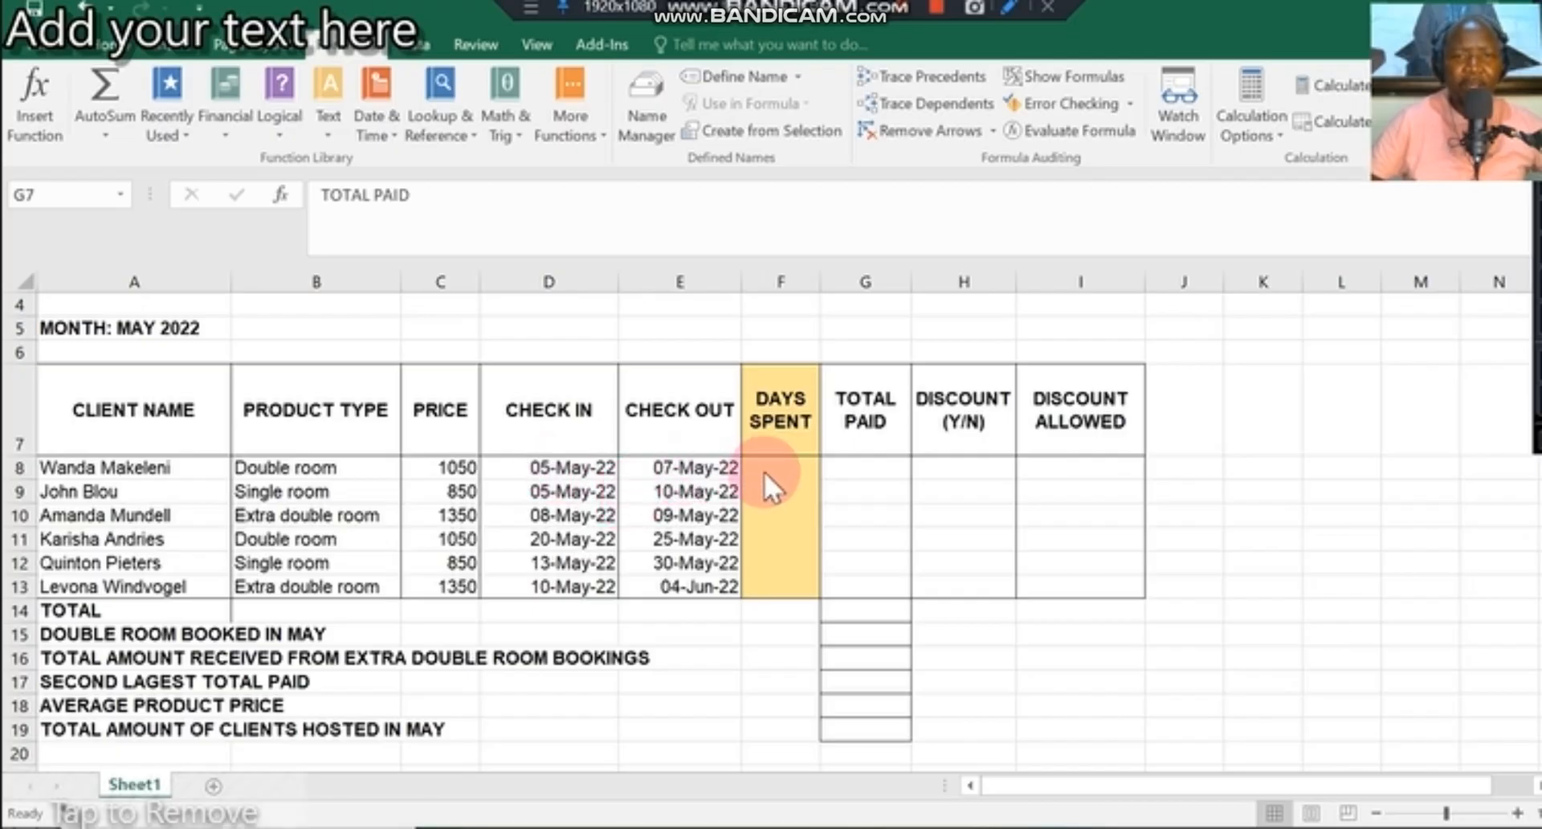
left_click(778, 472)
type("=E8-")
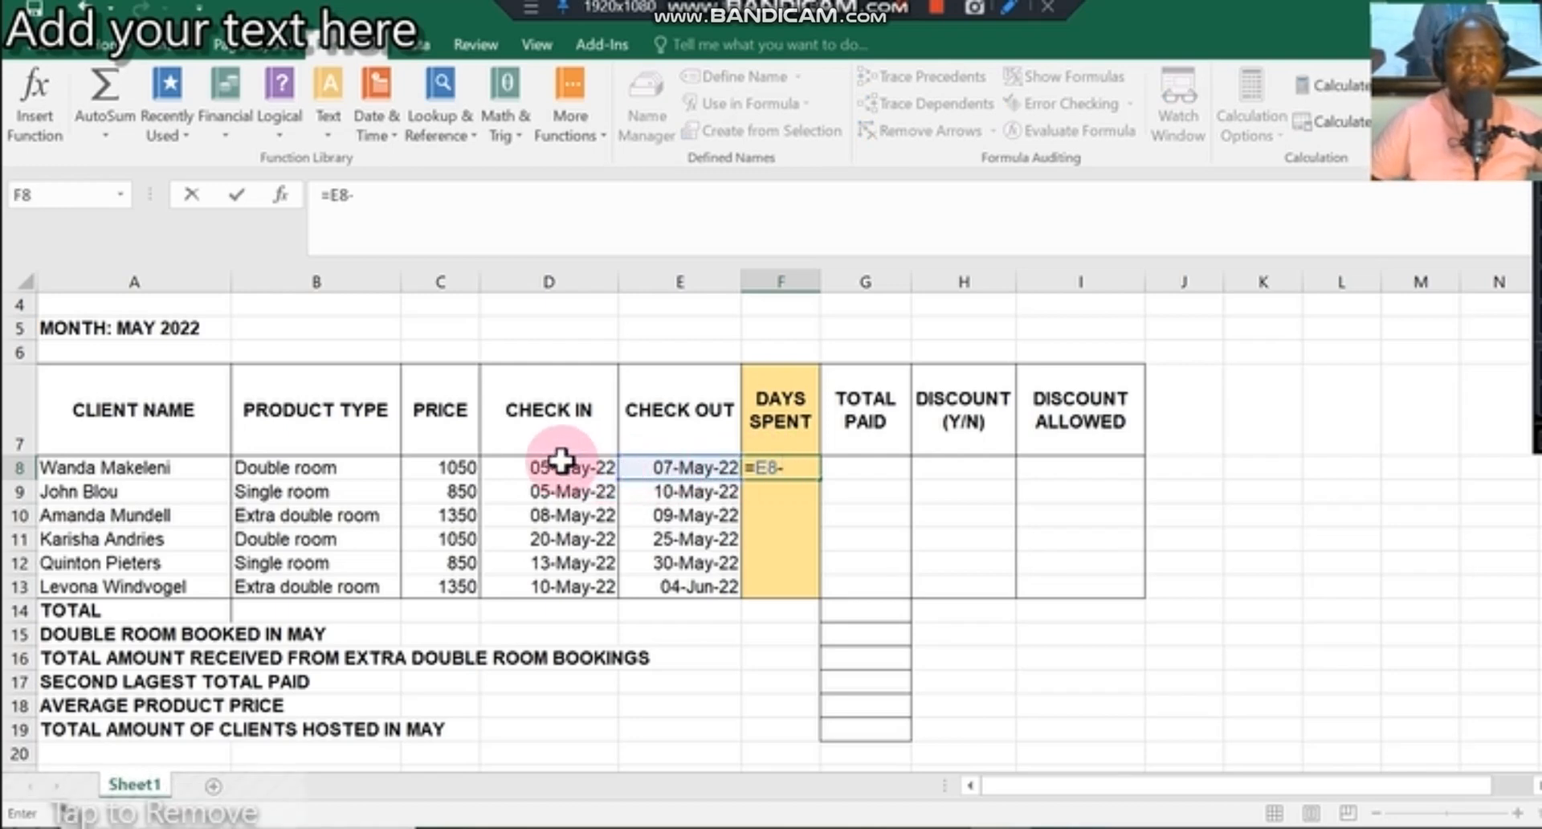
- Enter =E8-D8 in F8 and fill it down to F13
left_click(549, 467)
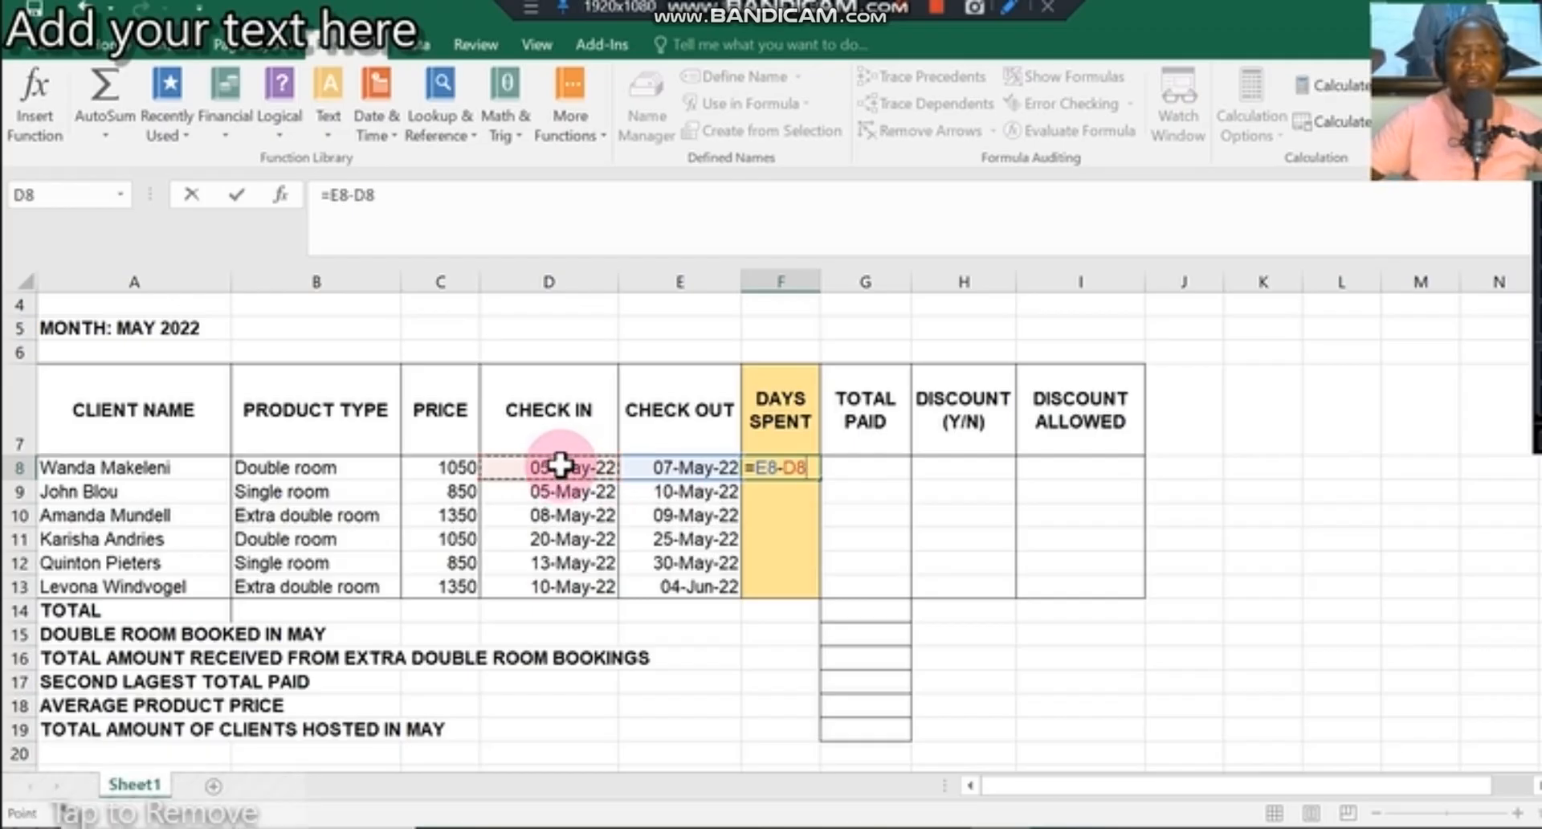
key("Enter")
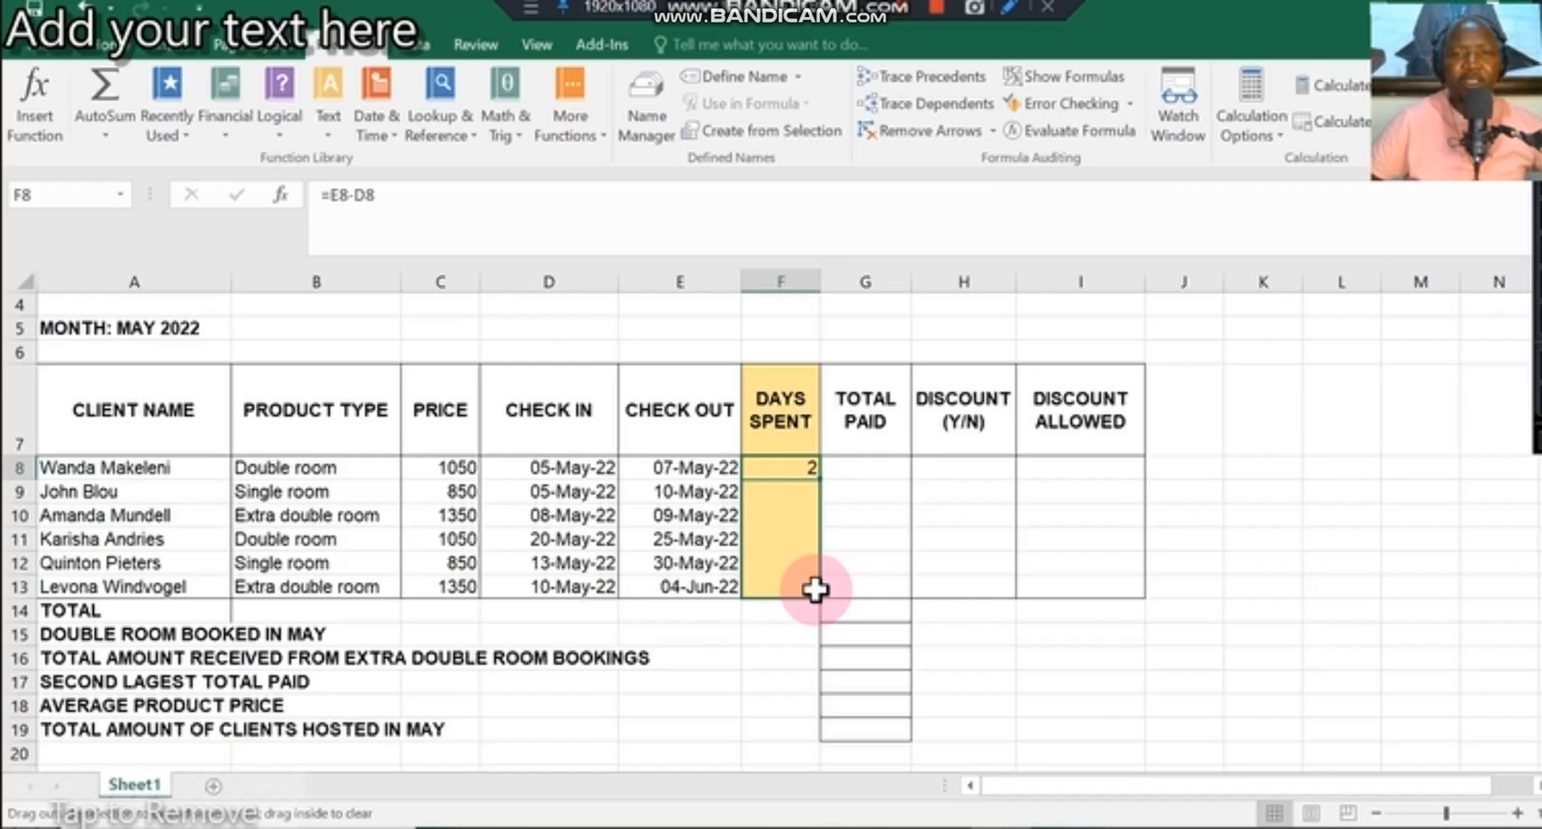
left_click_drag(780, 467, 780, 587)
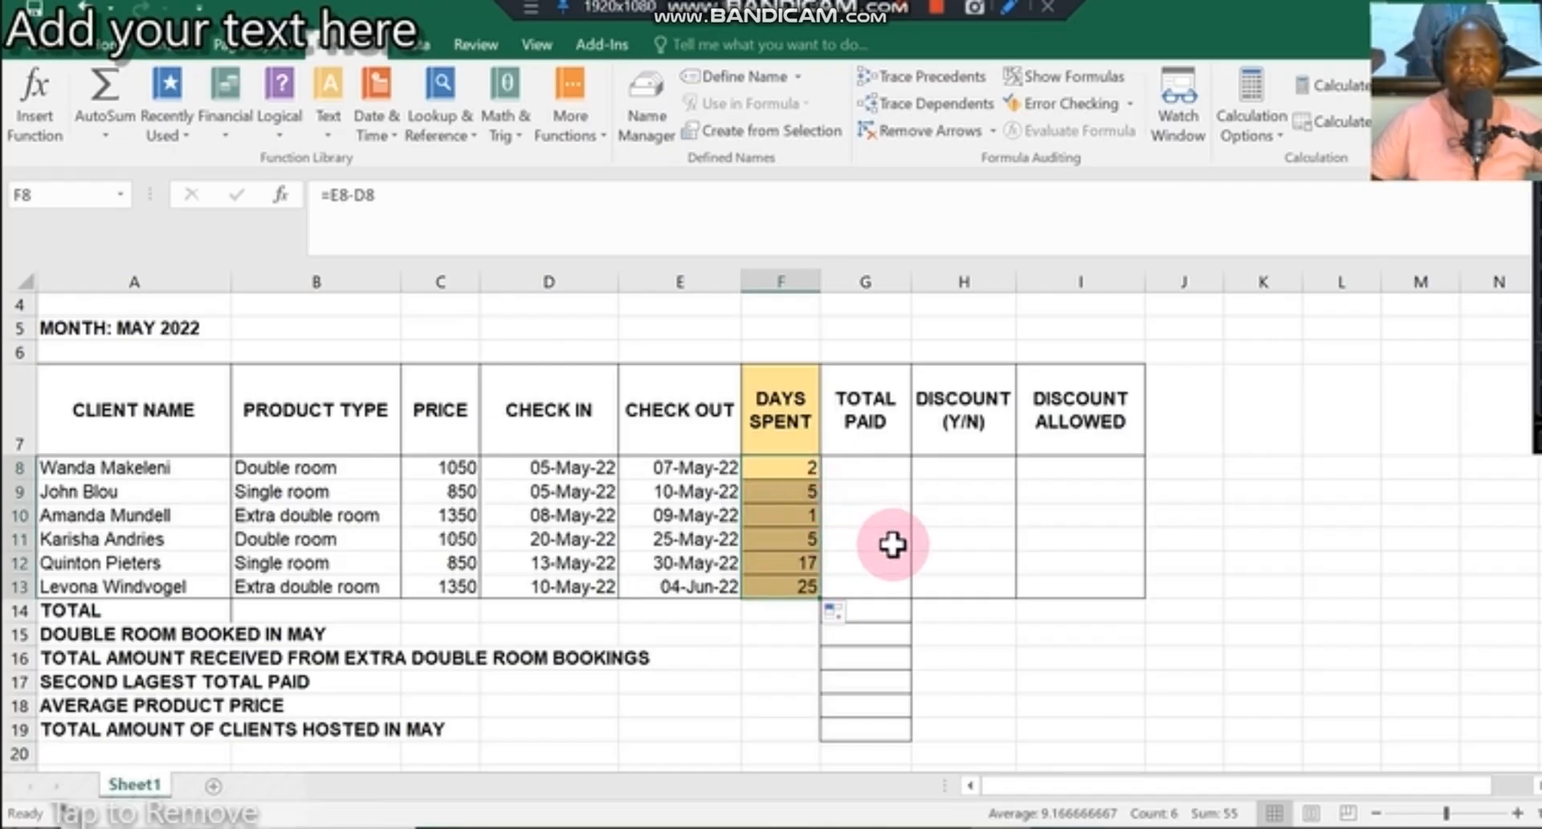
mouse_move(792, 470)
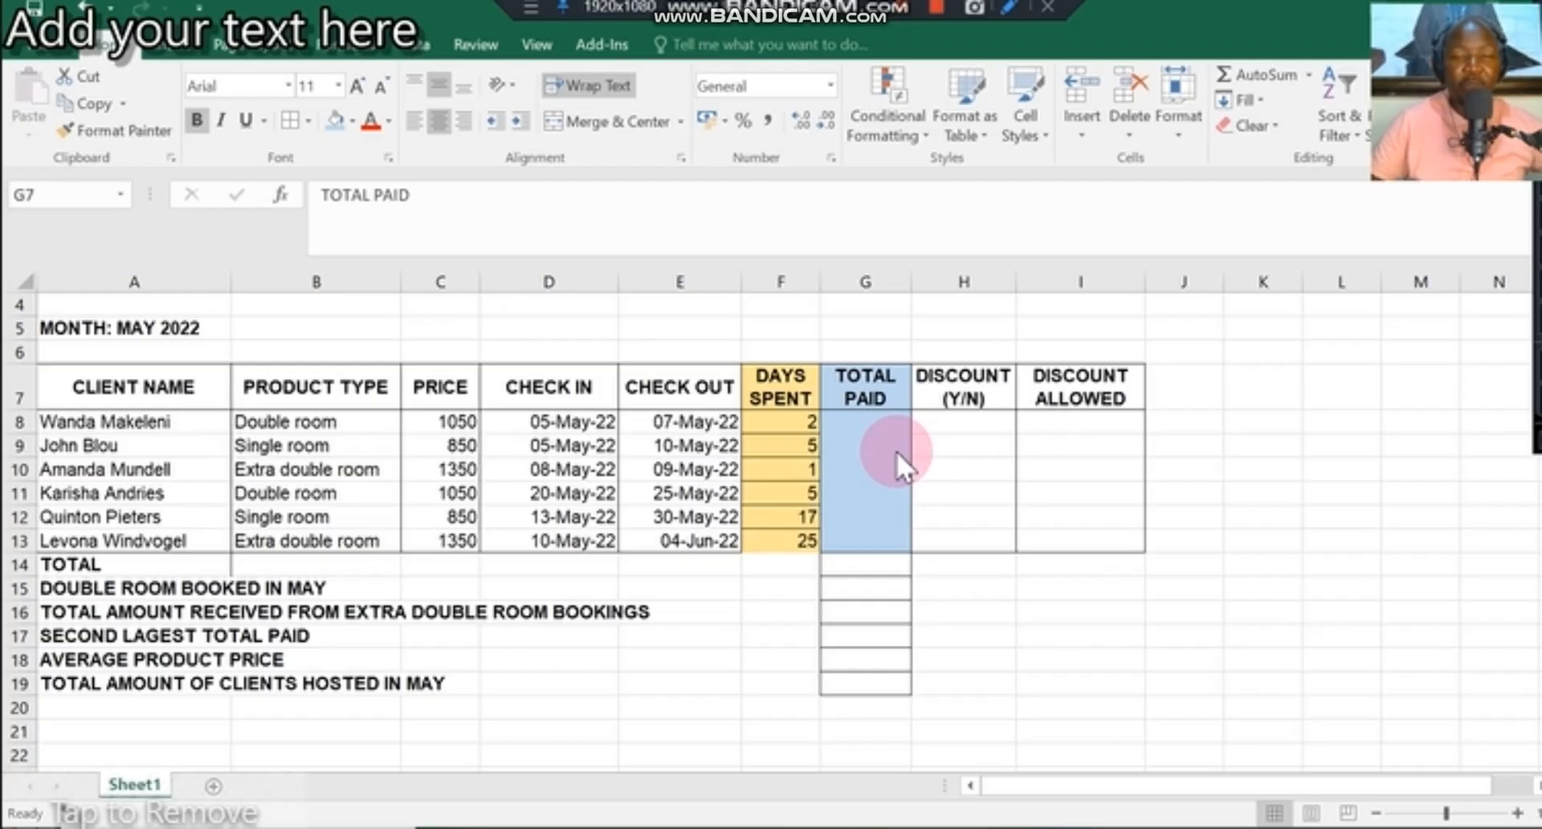
mouse_move(895, 466)
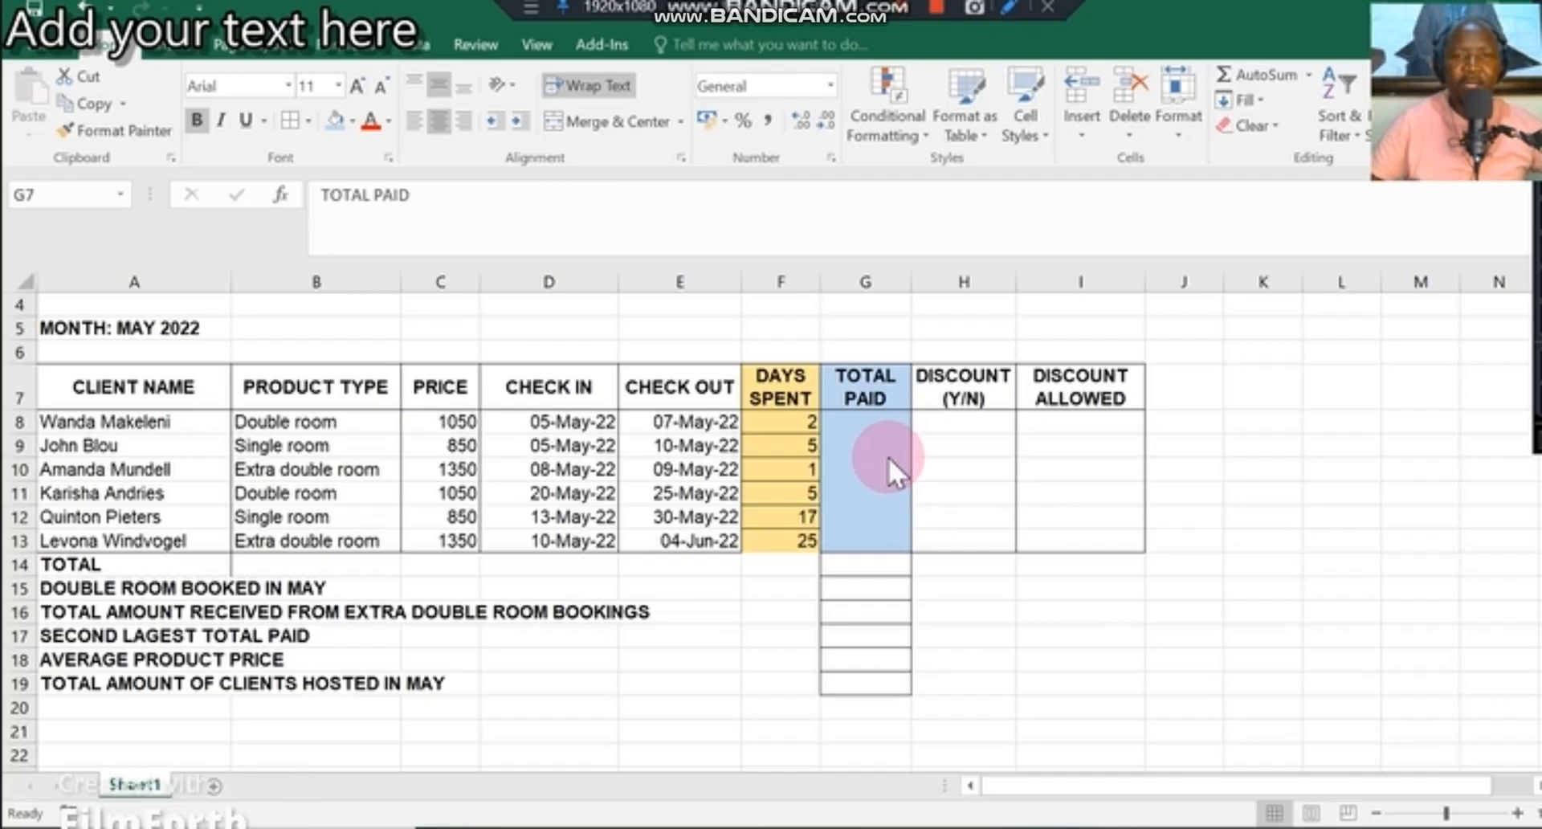
mouse_move(908, 411)
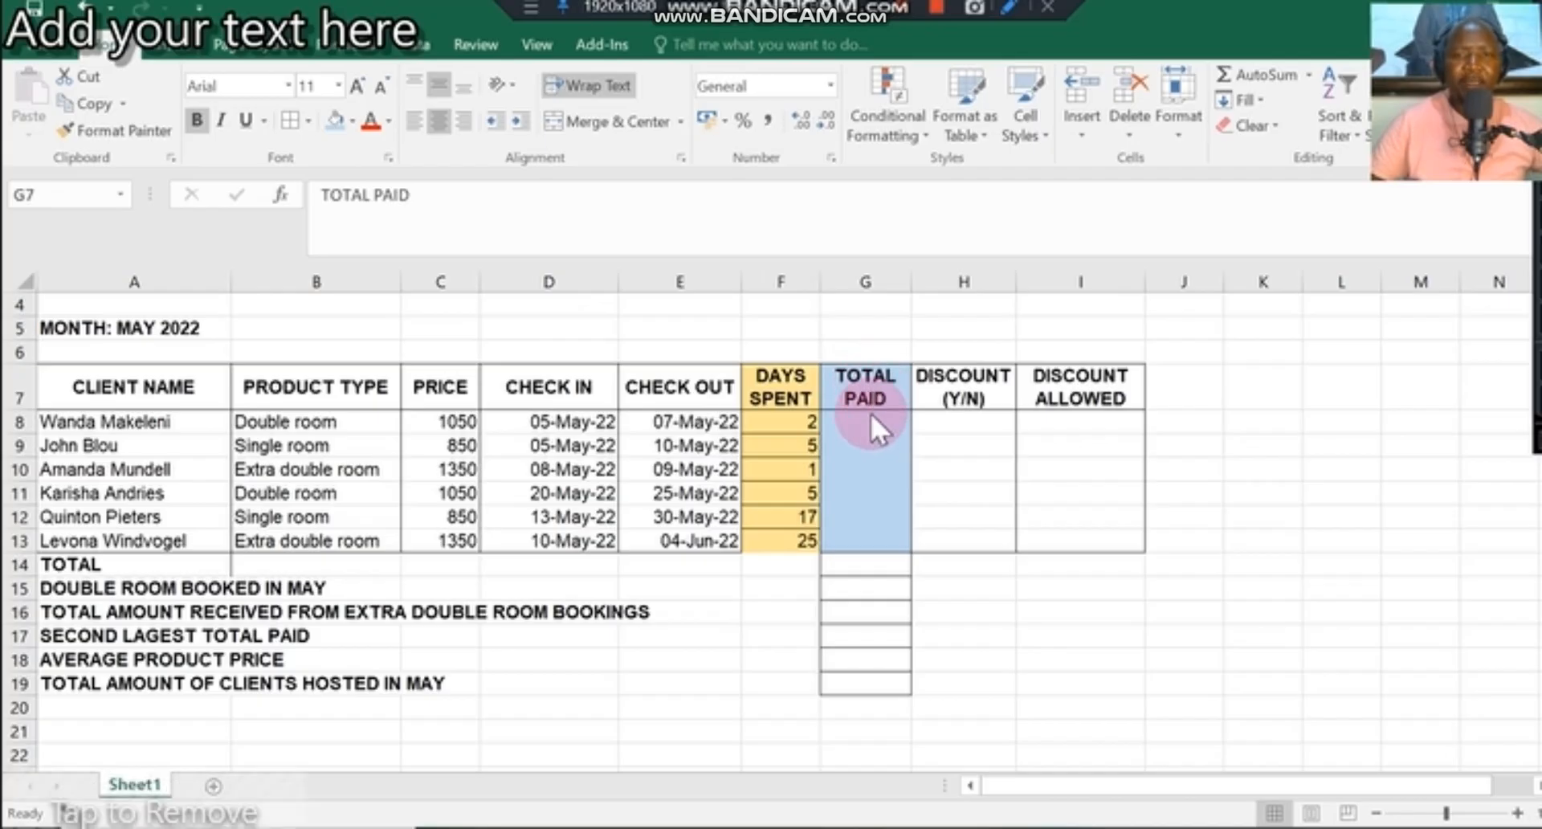
mouse_move(876, 377)
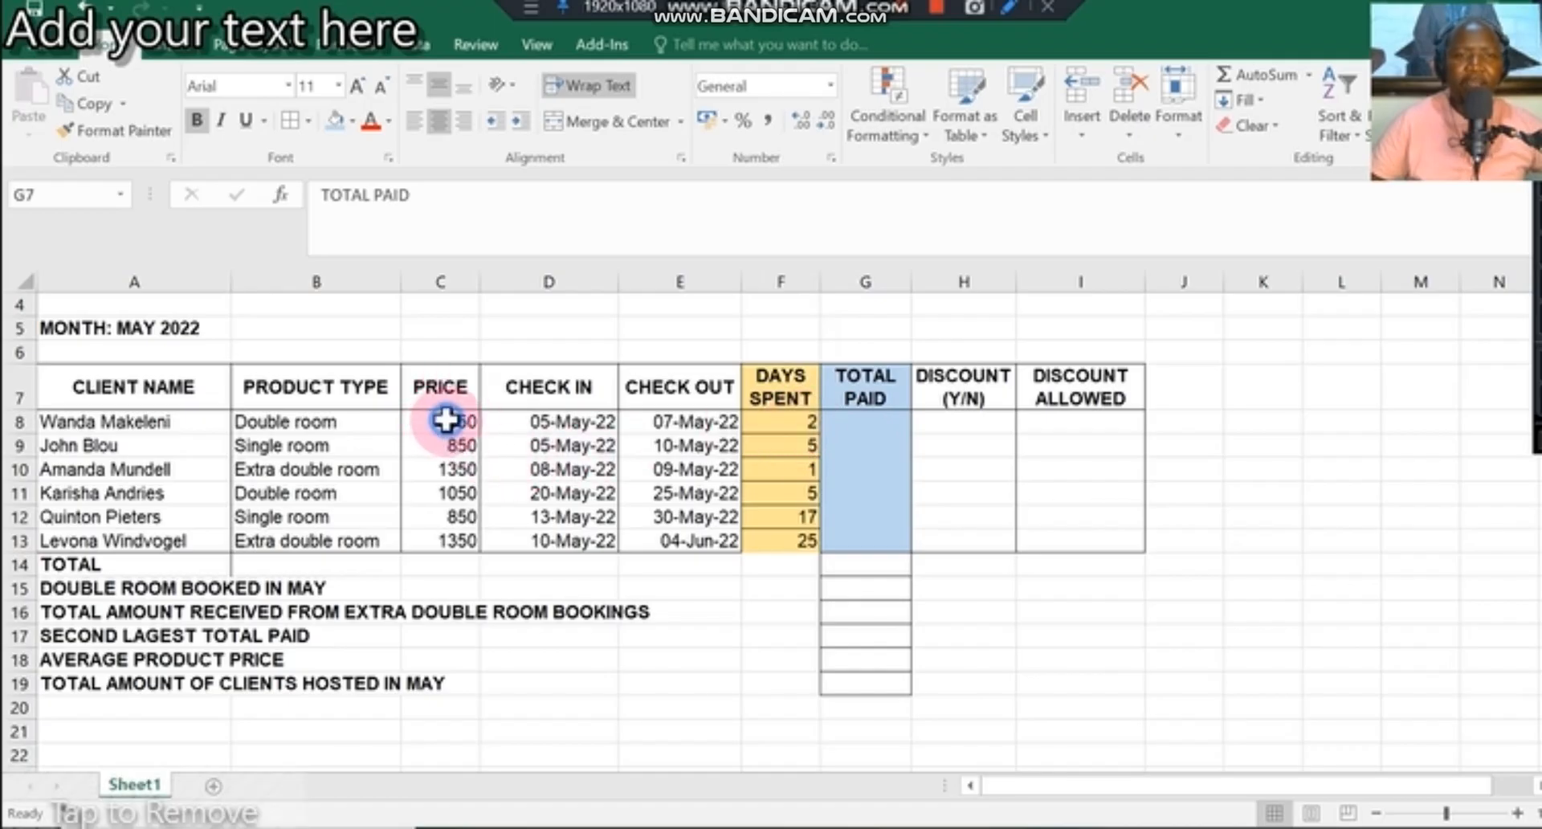
- Enter =F8*C8 in G8 and fill it down to G13
left_click_drag(439, 421, 439, 540)
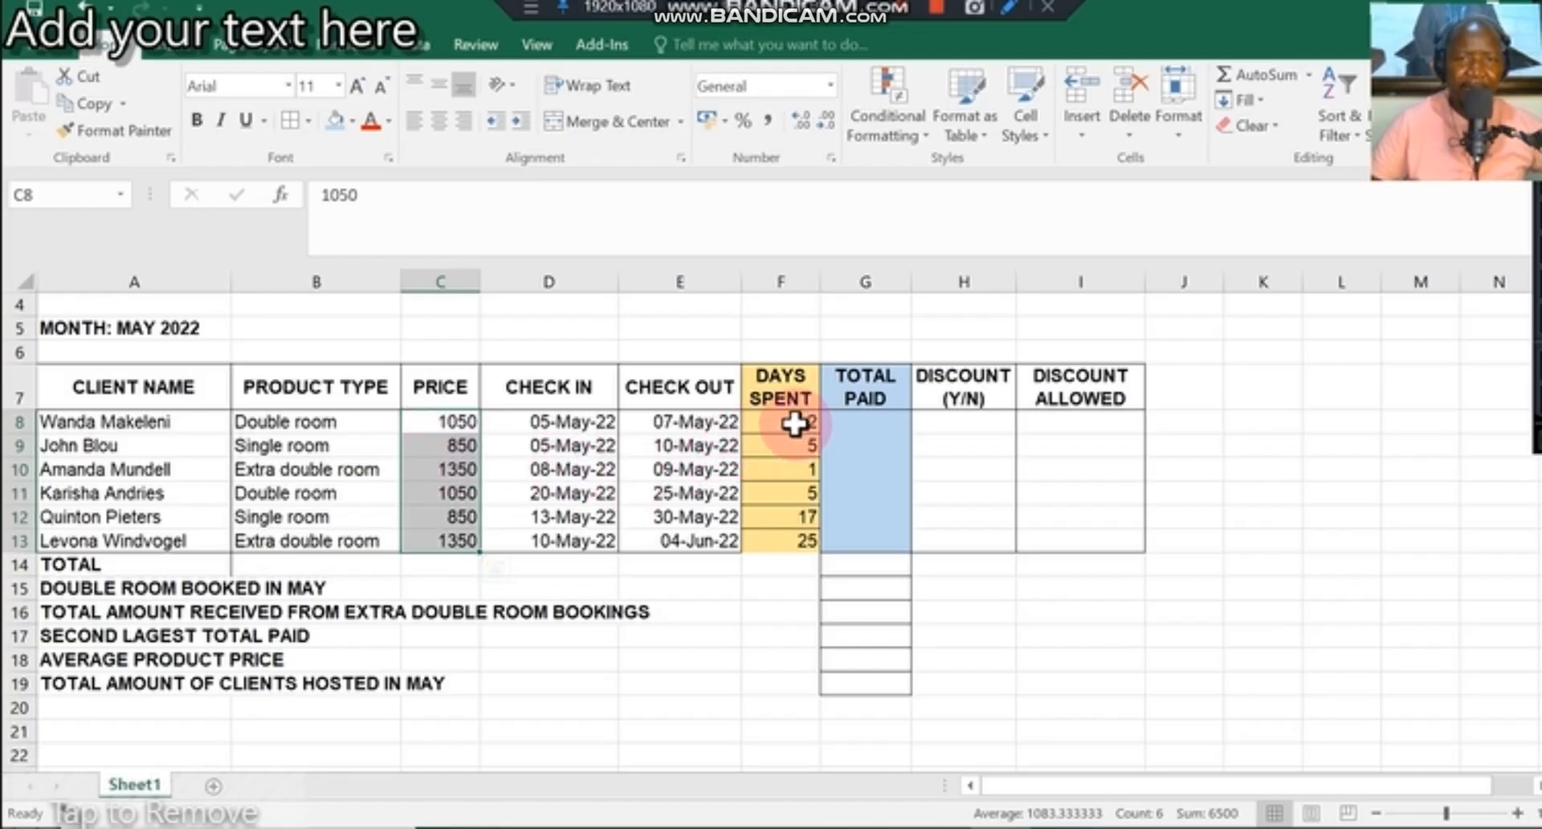
mouse_move(899, 28)
type("=")
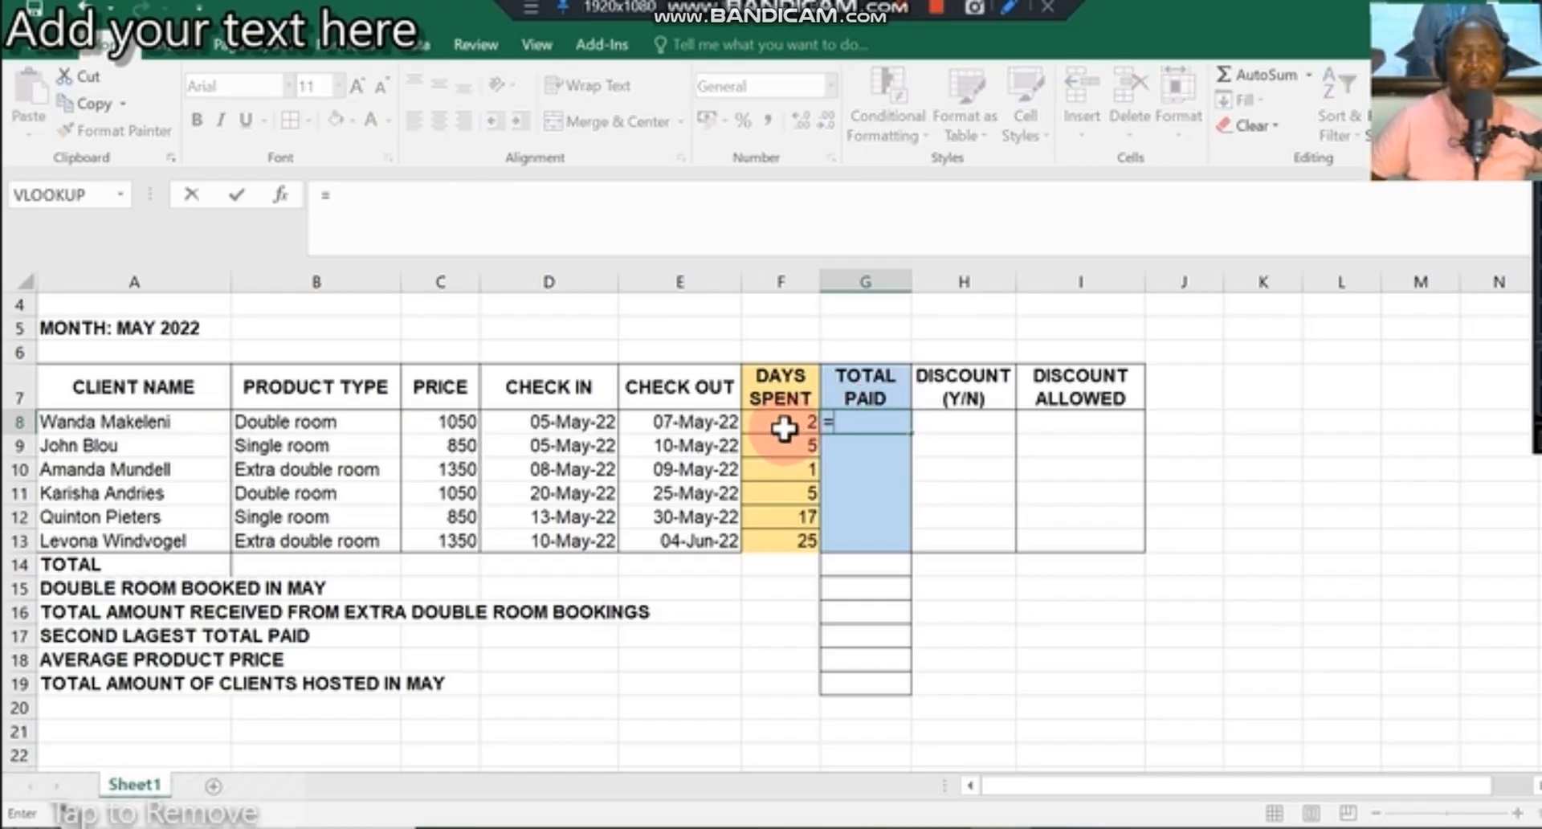
left_click(781, 422)
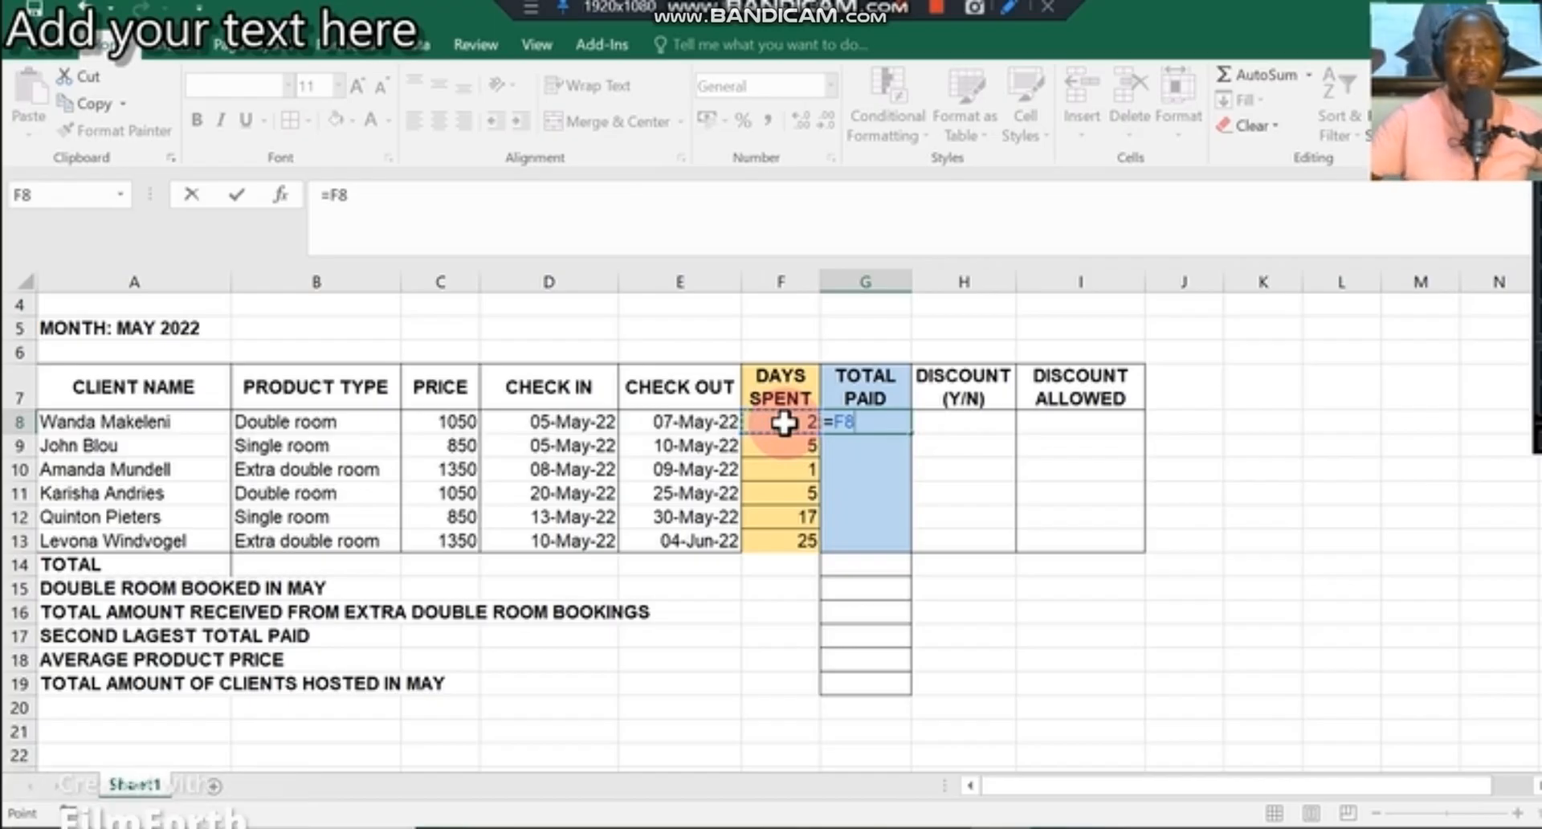
type("*")
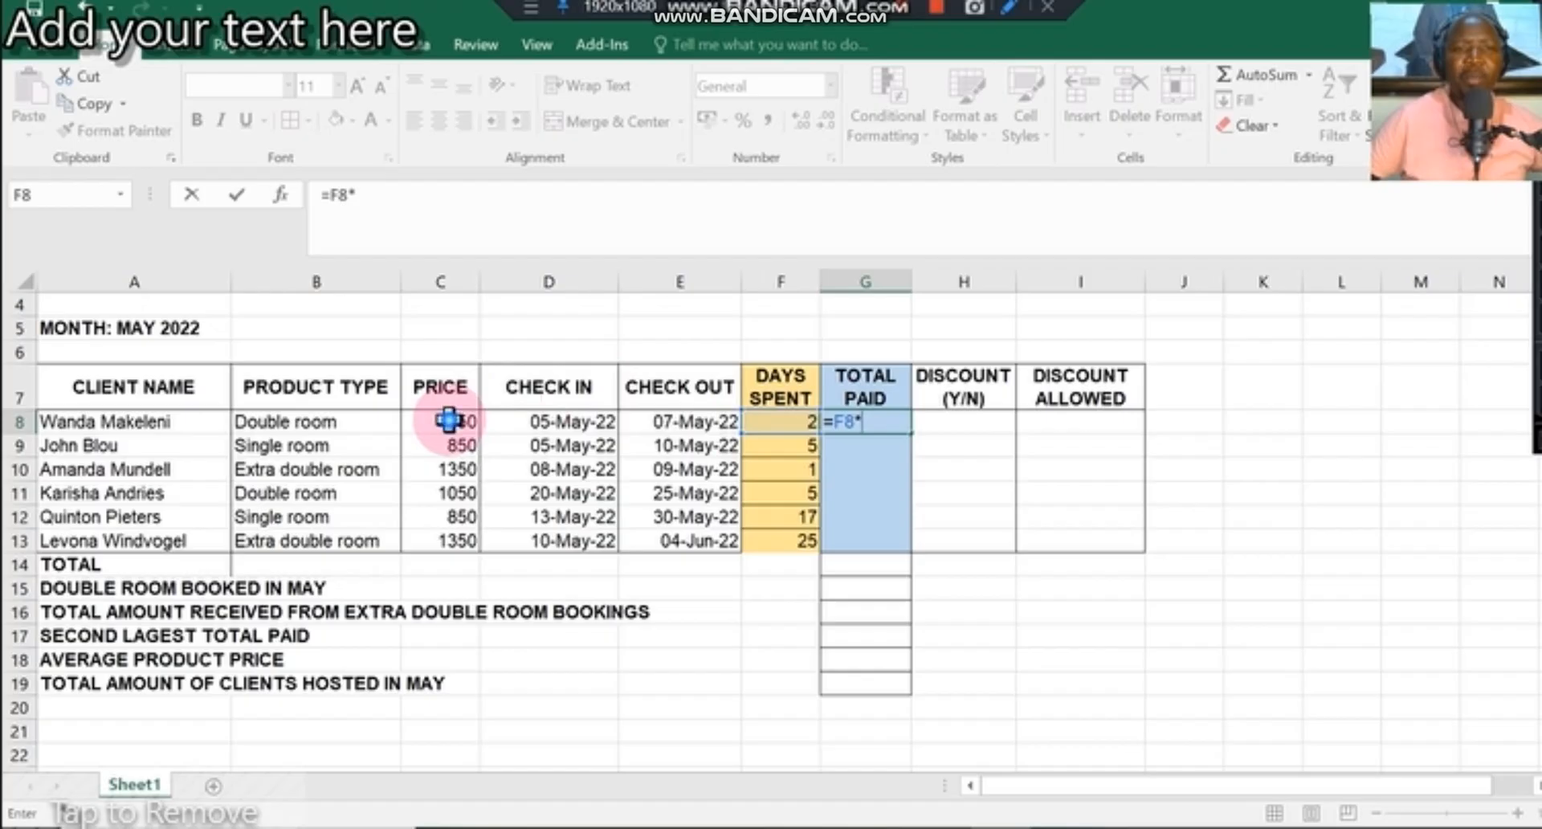
left_click(446, 421)
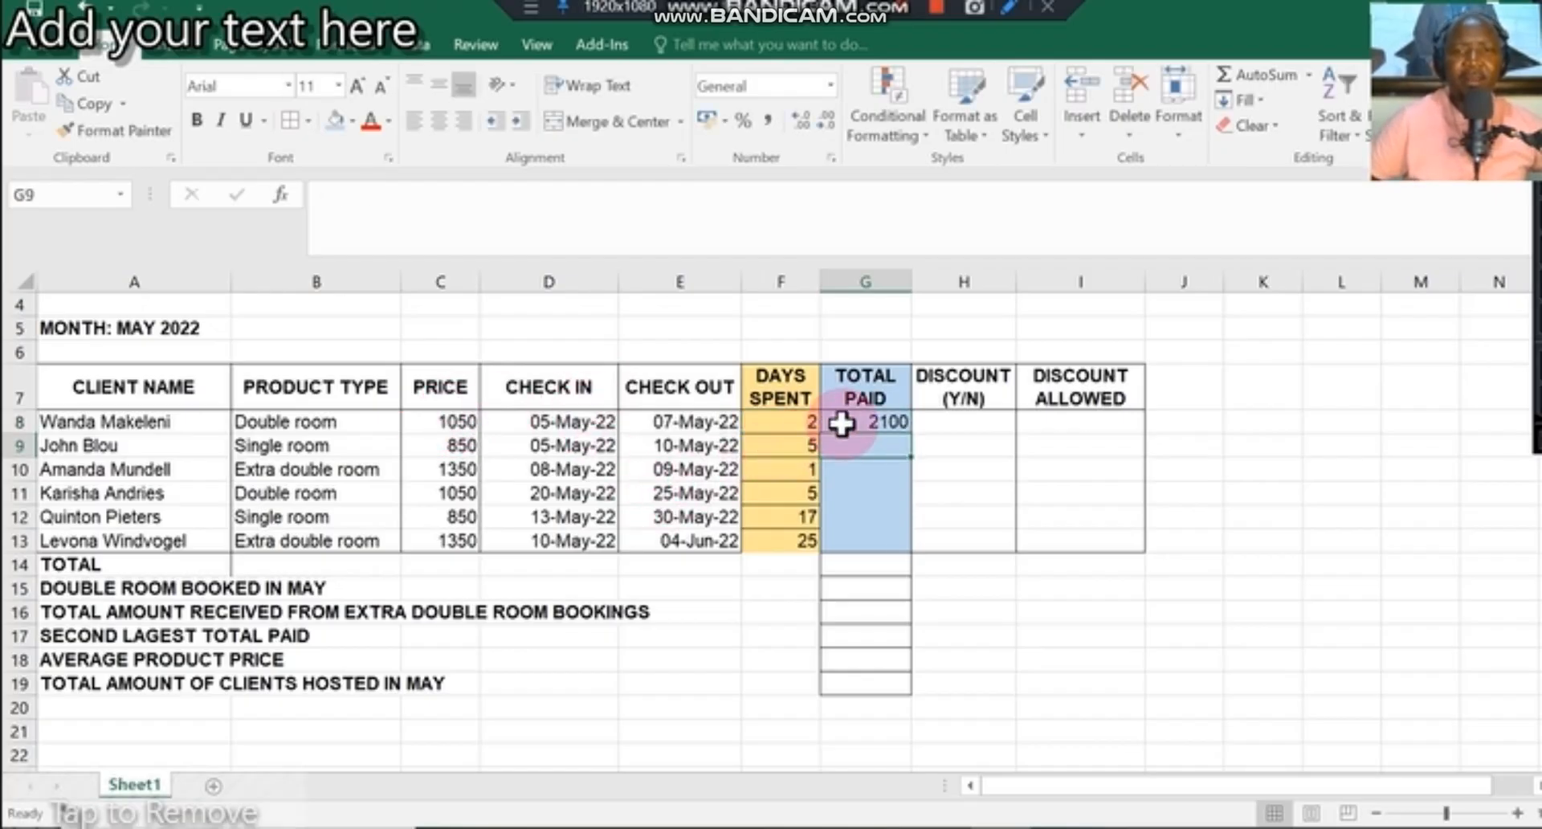
left_click(866, 421)
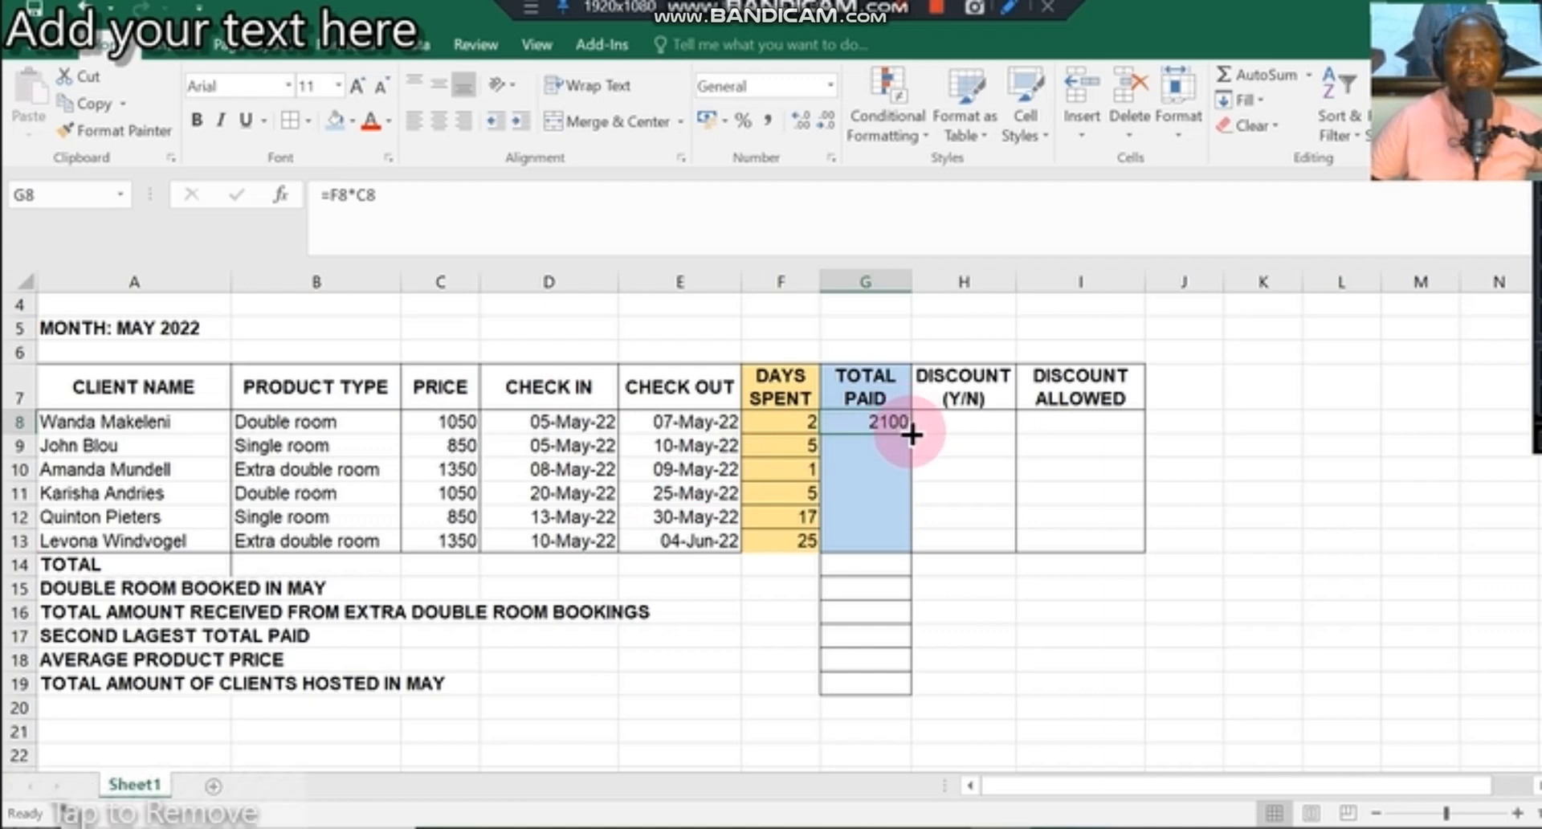
left_click_drag(910, 433, 909, 553)
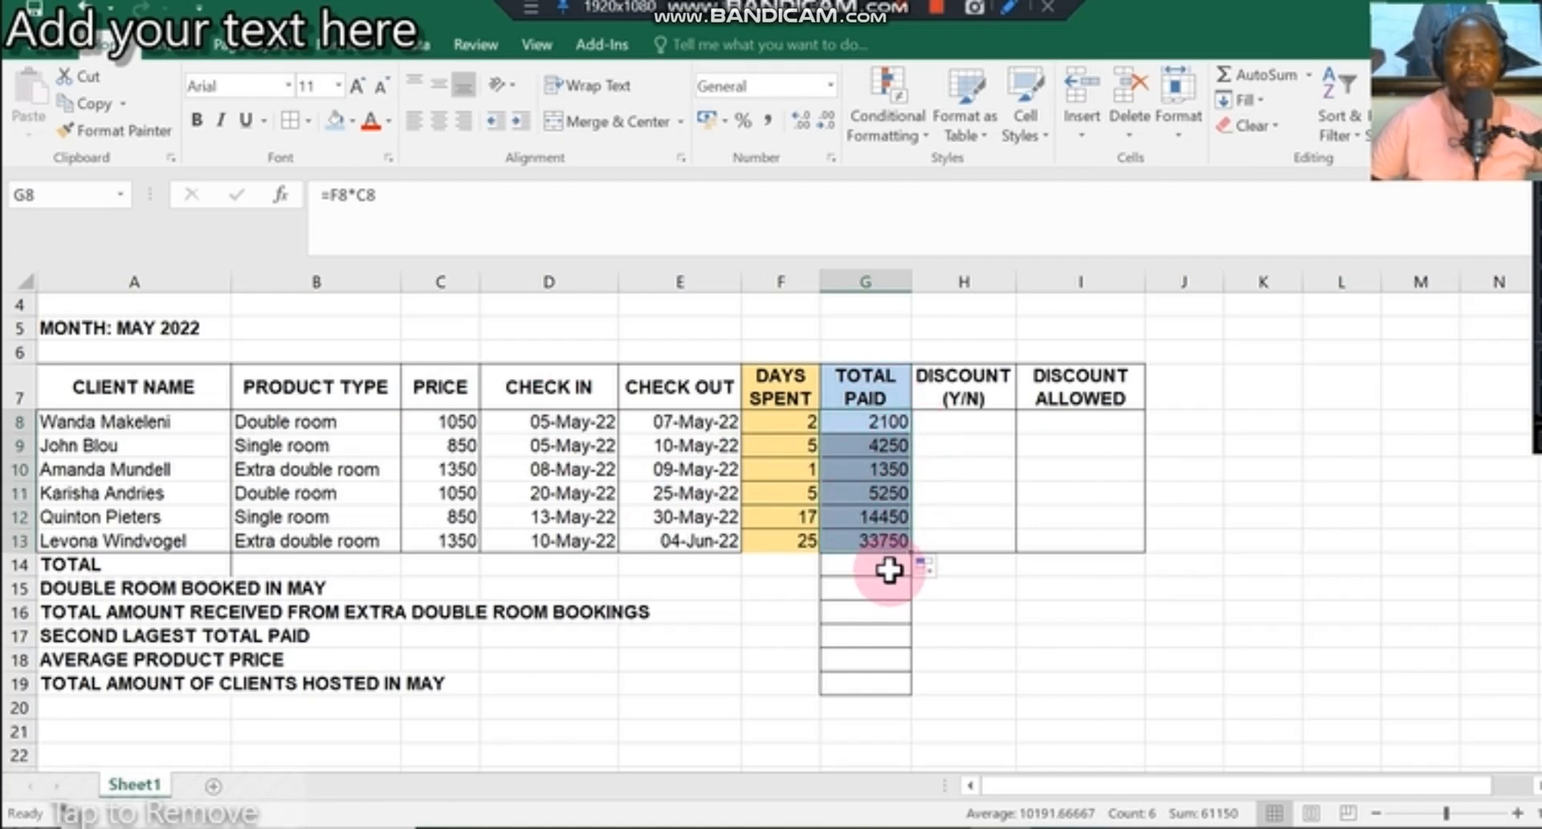
mouse_move(459, 623)
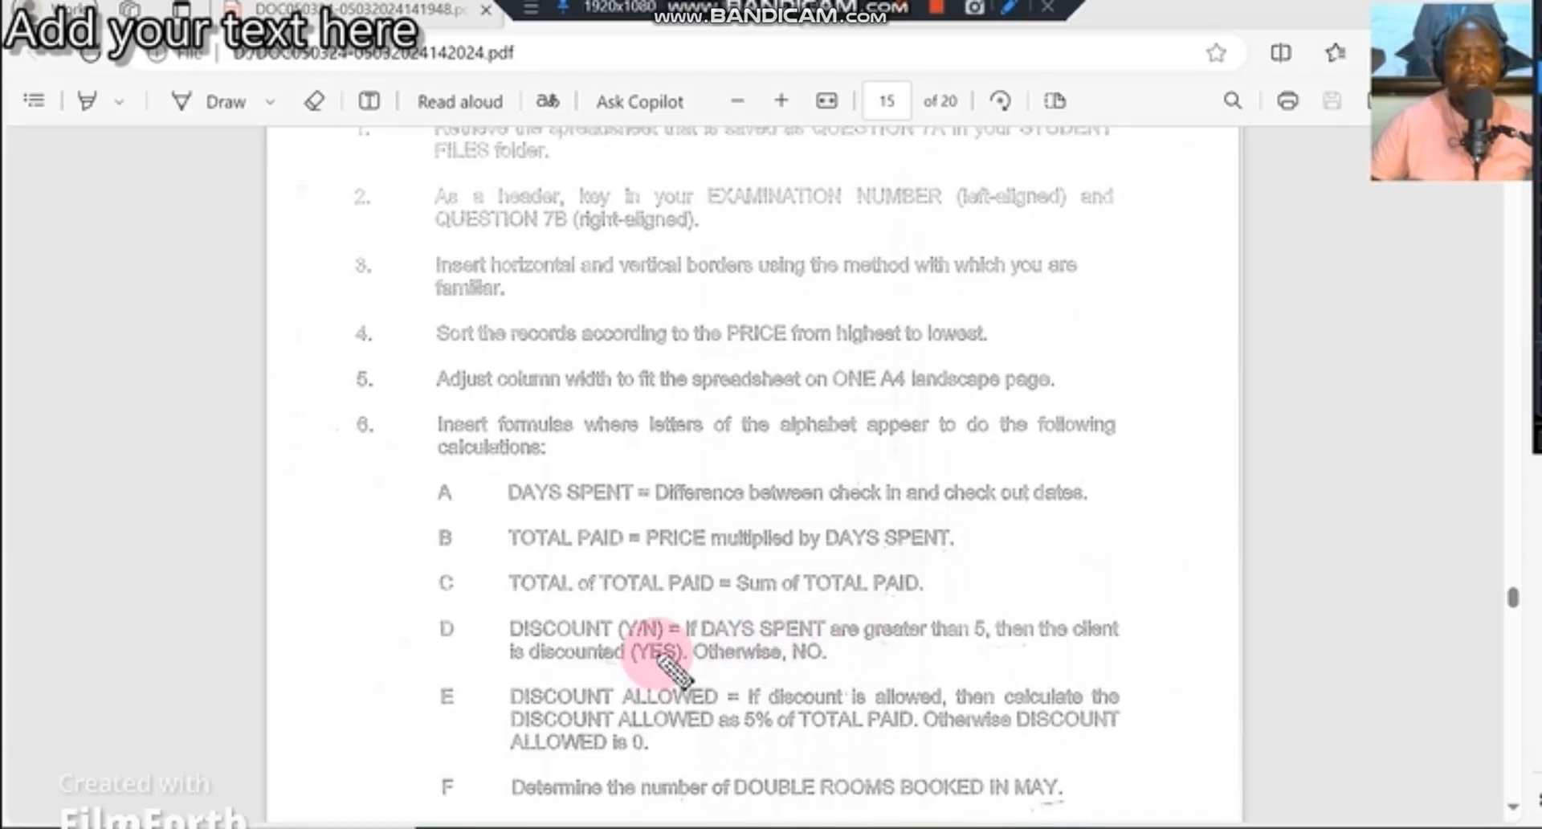
mouse_move(699, 650)
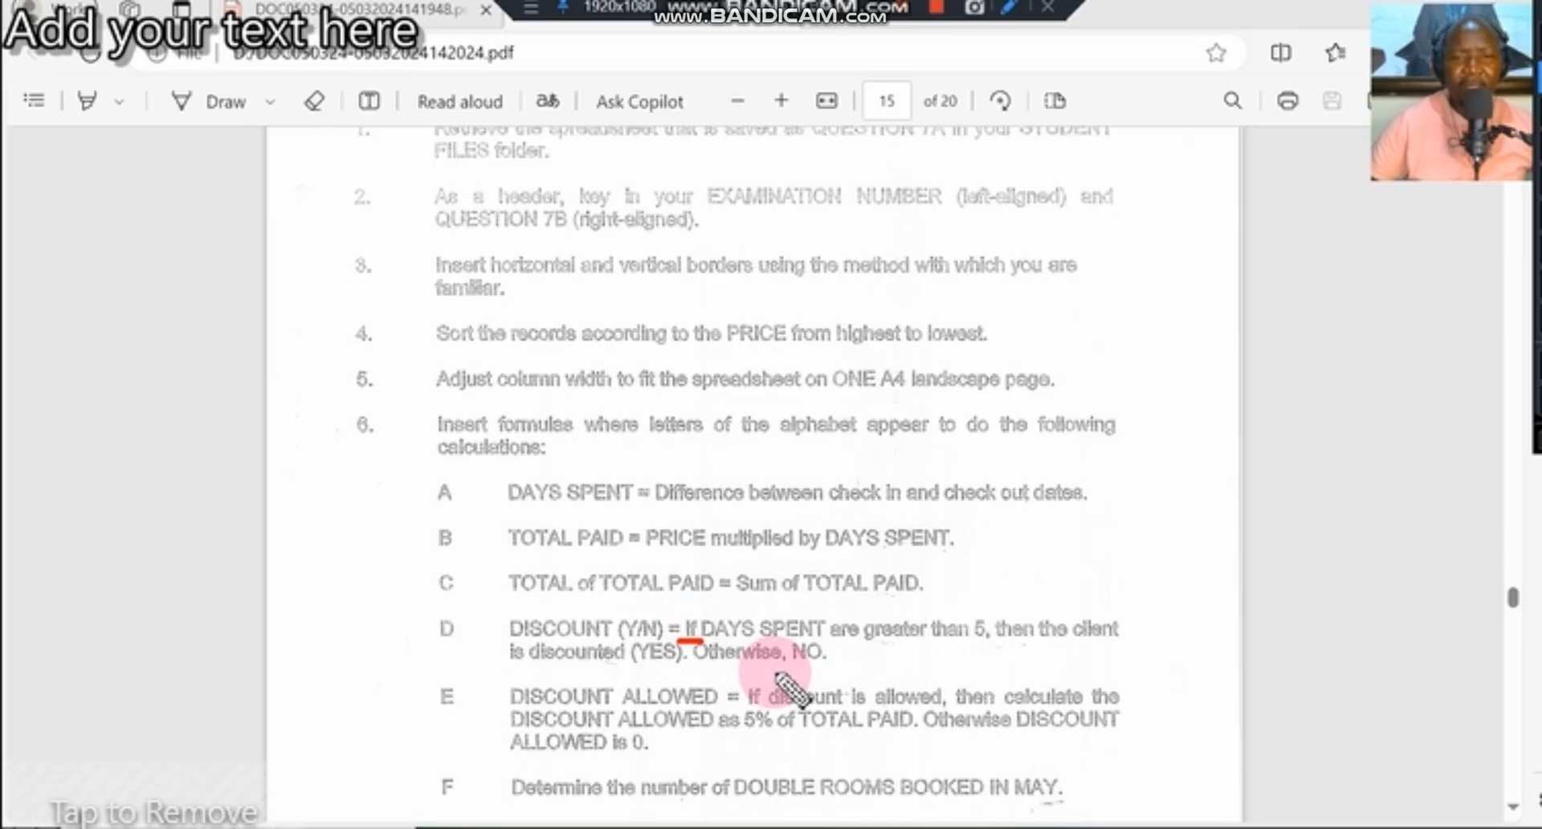
mouse_move(721, 681)
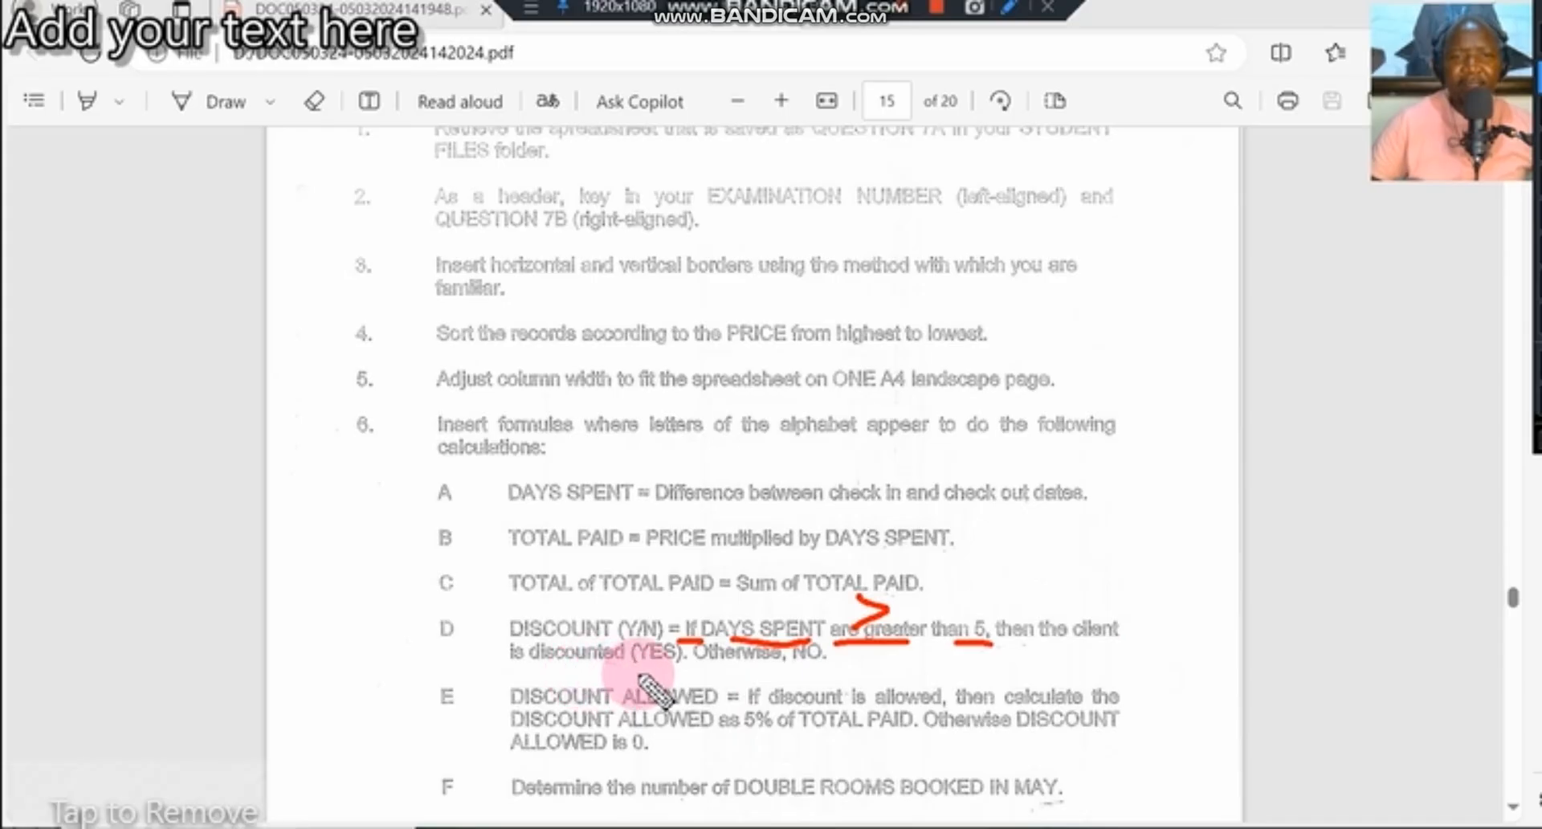
mouse_move(777, 707)
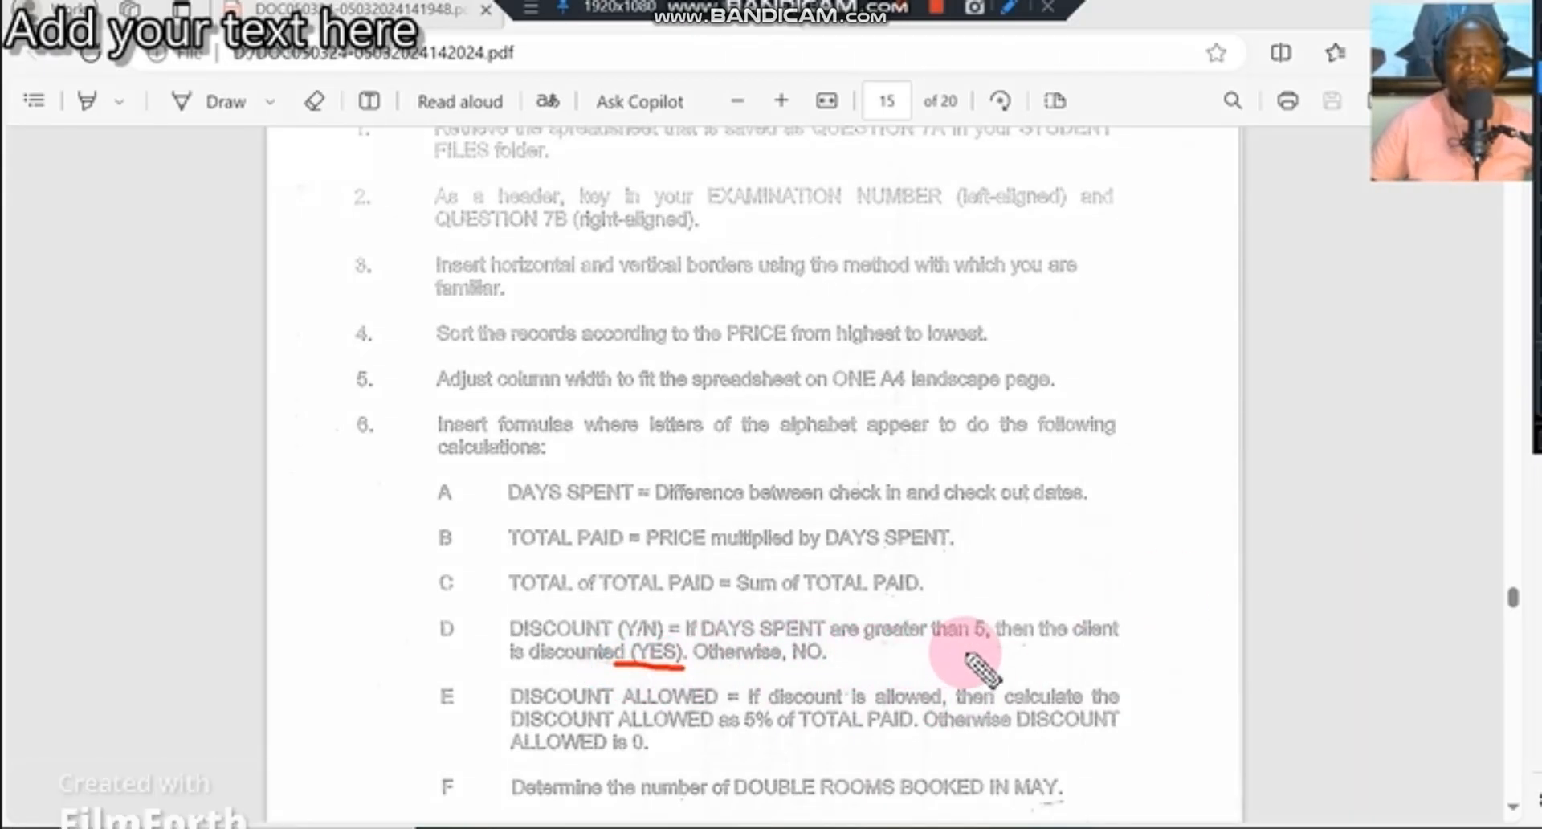
mouse_move(640, 710)
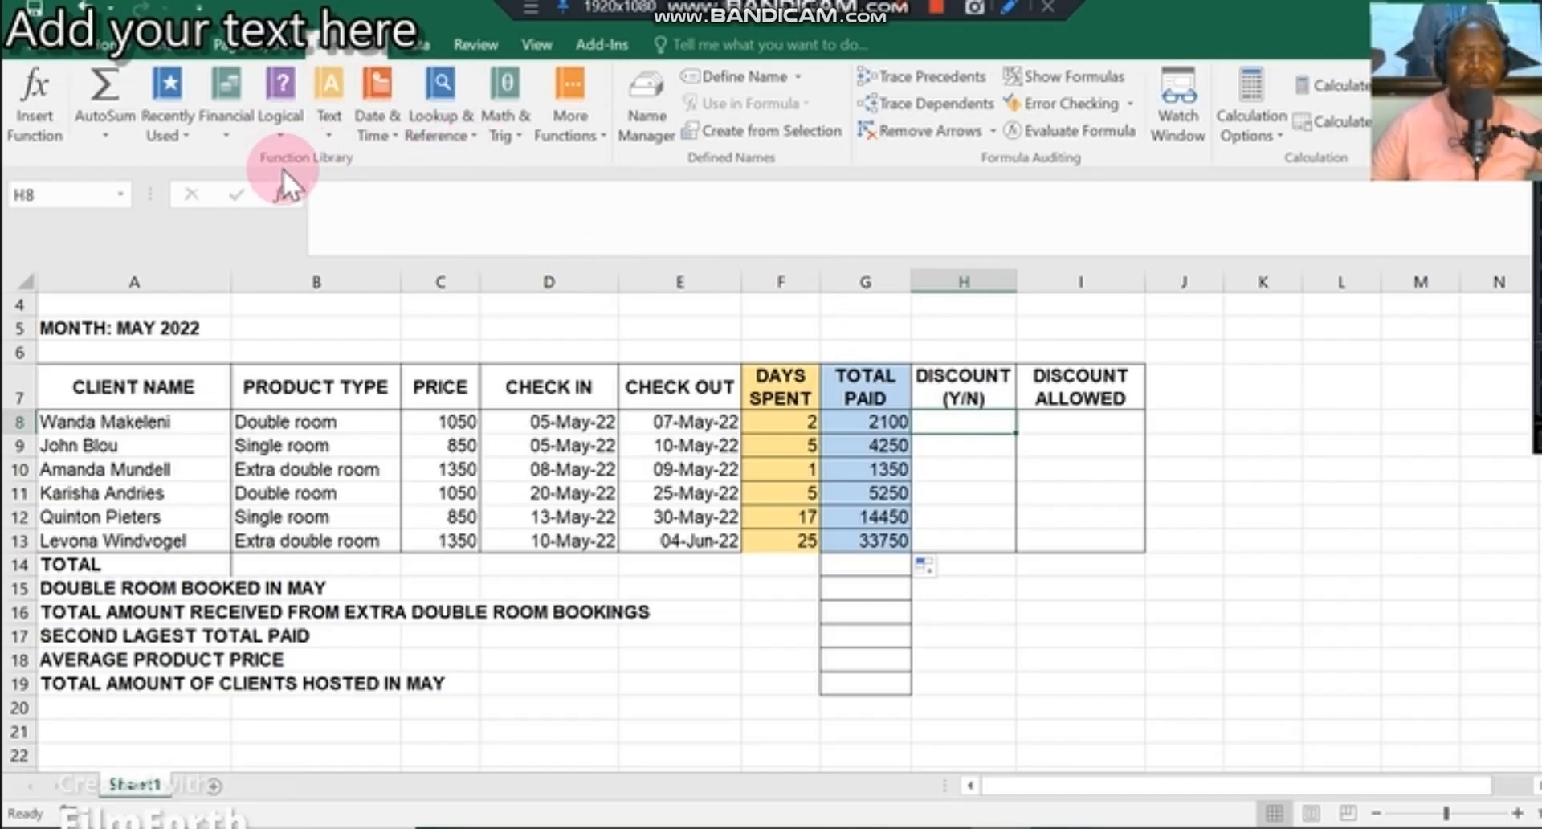
- Insert the IF function into H8 from the Formulas Logical list
left_click(279, 87)
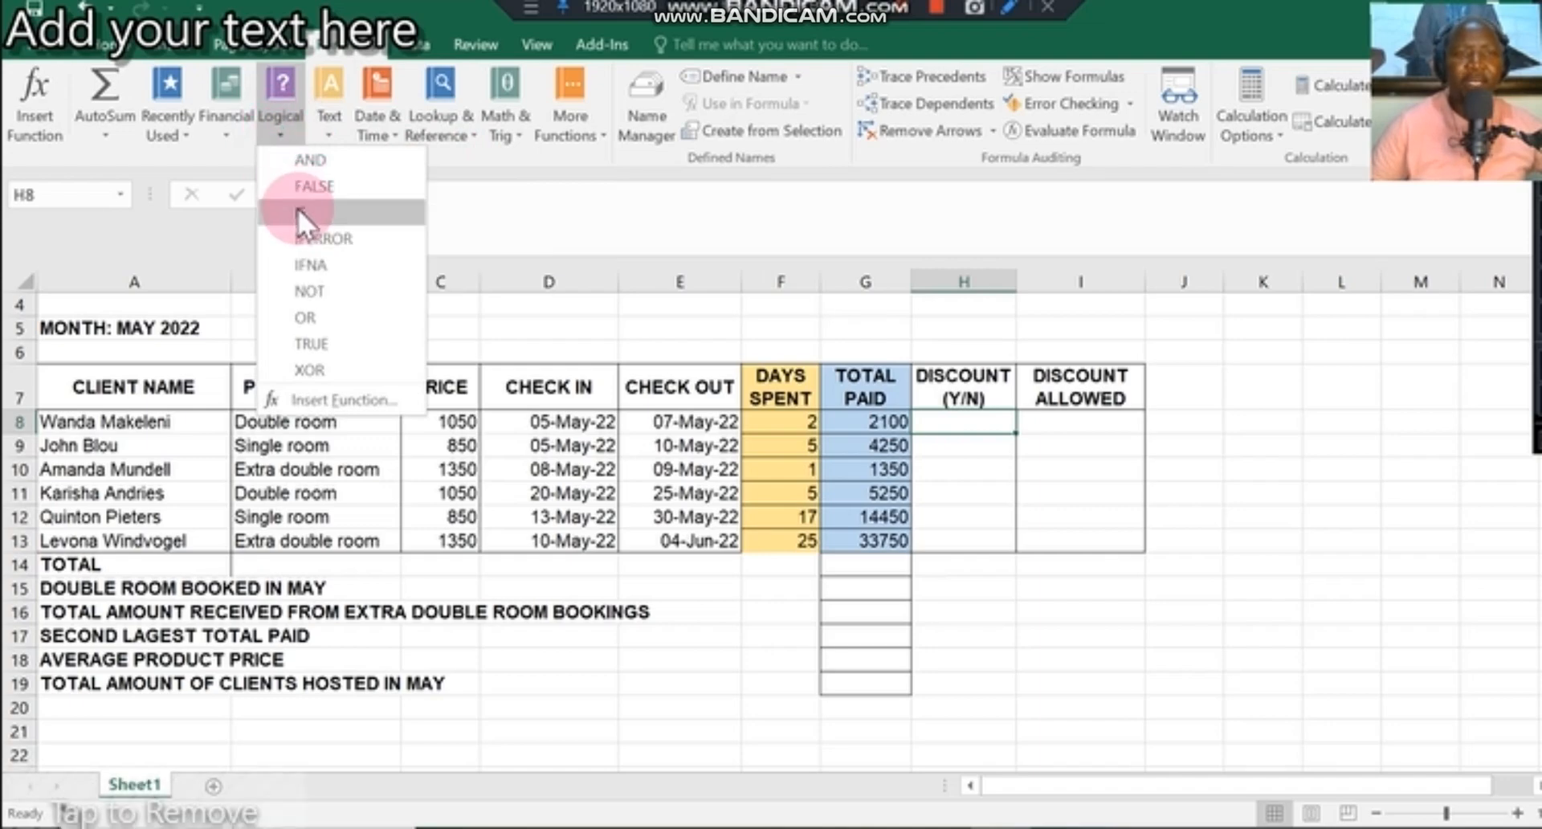
left_click(306, 215)
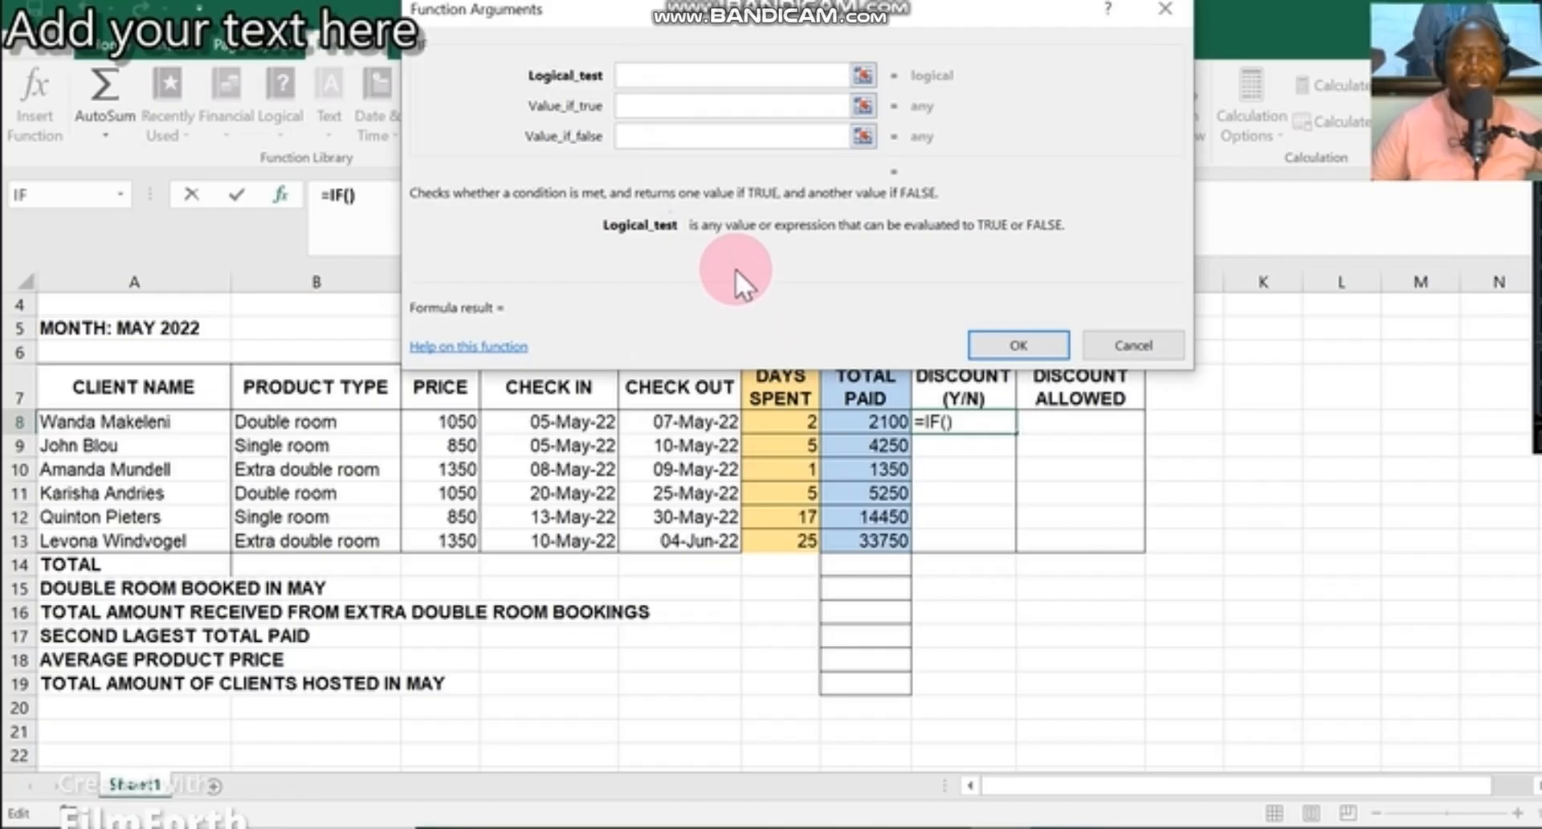
mouse_move(790, 318)
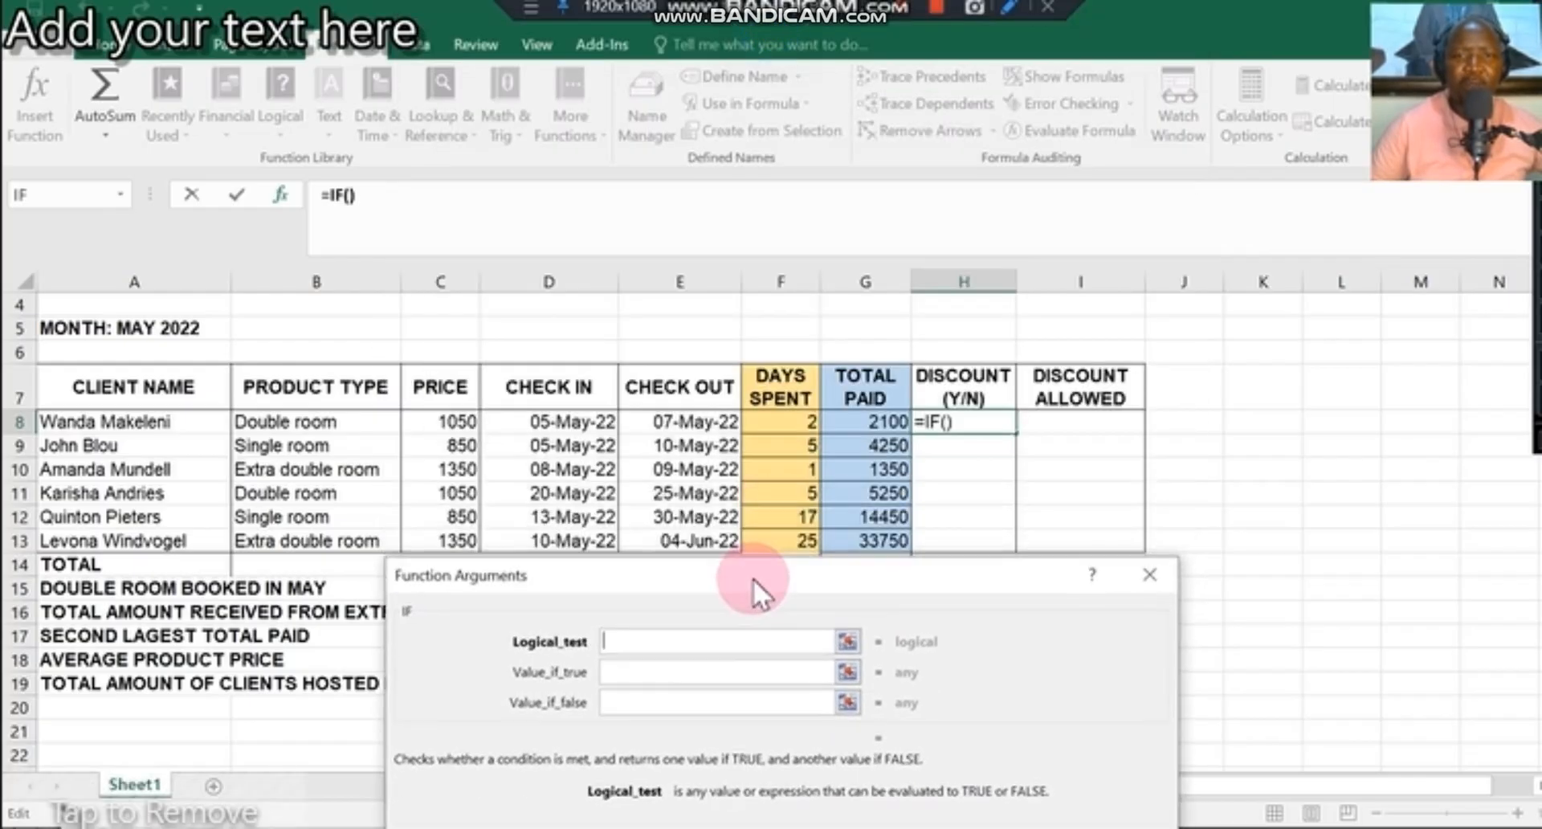
mouse_move(777, 282)
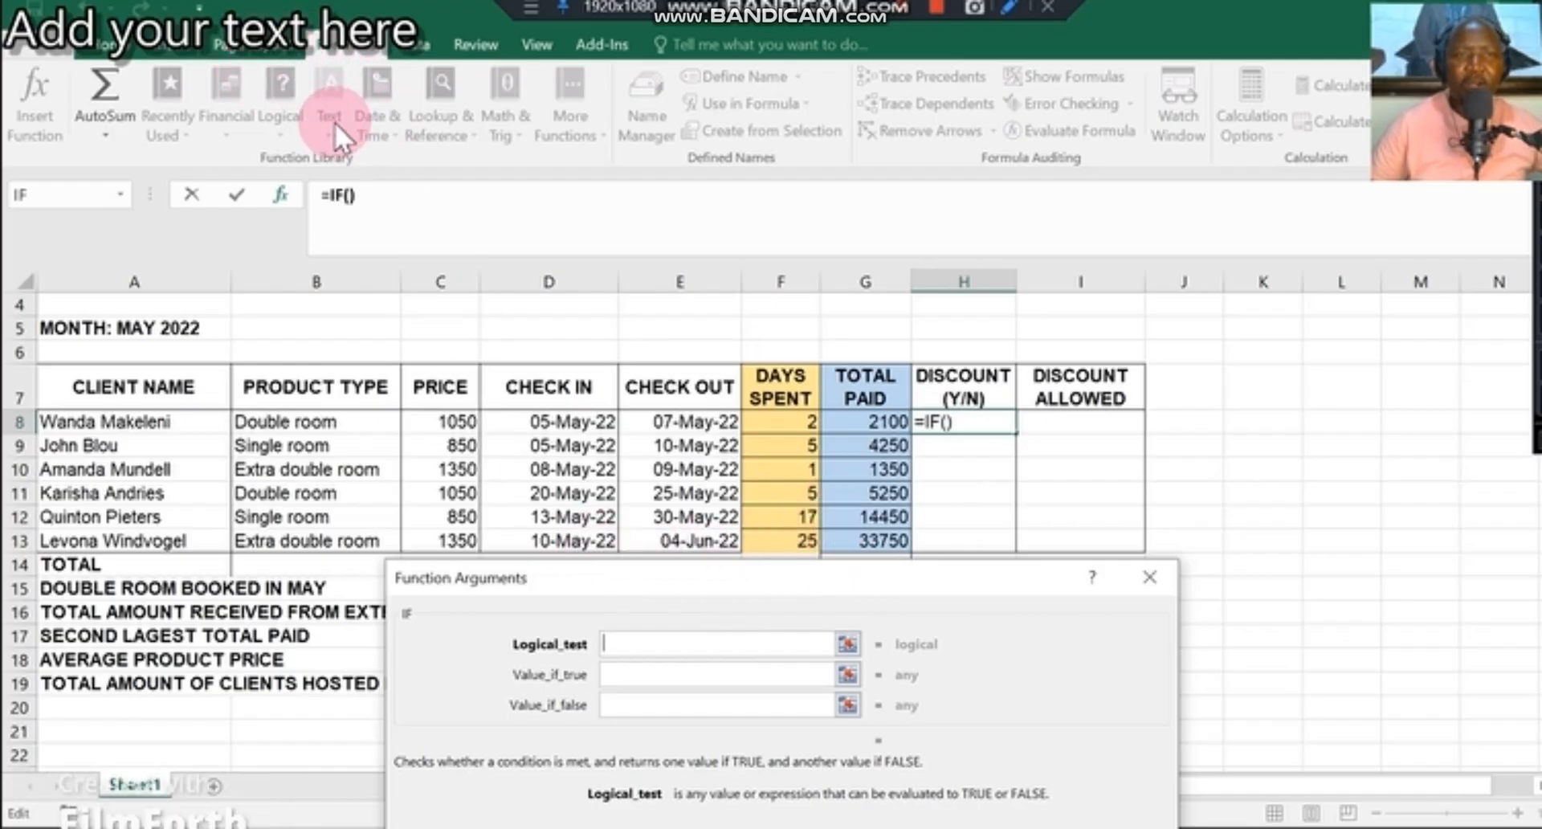
mouse_move(896, 391)
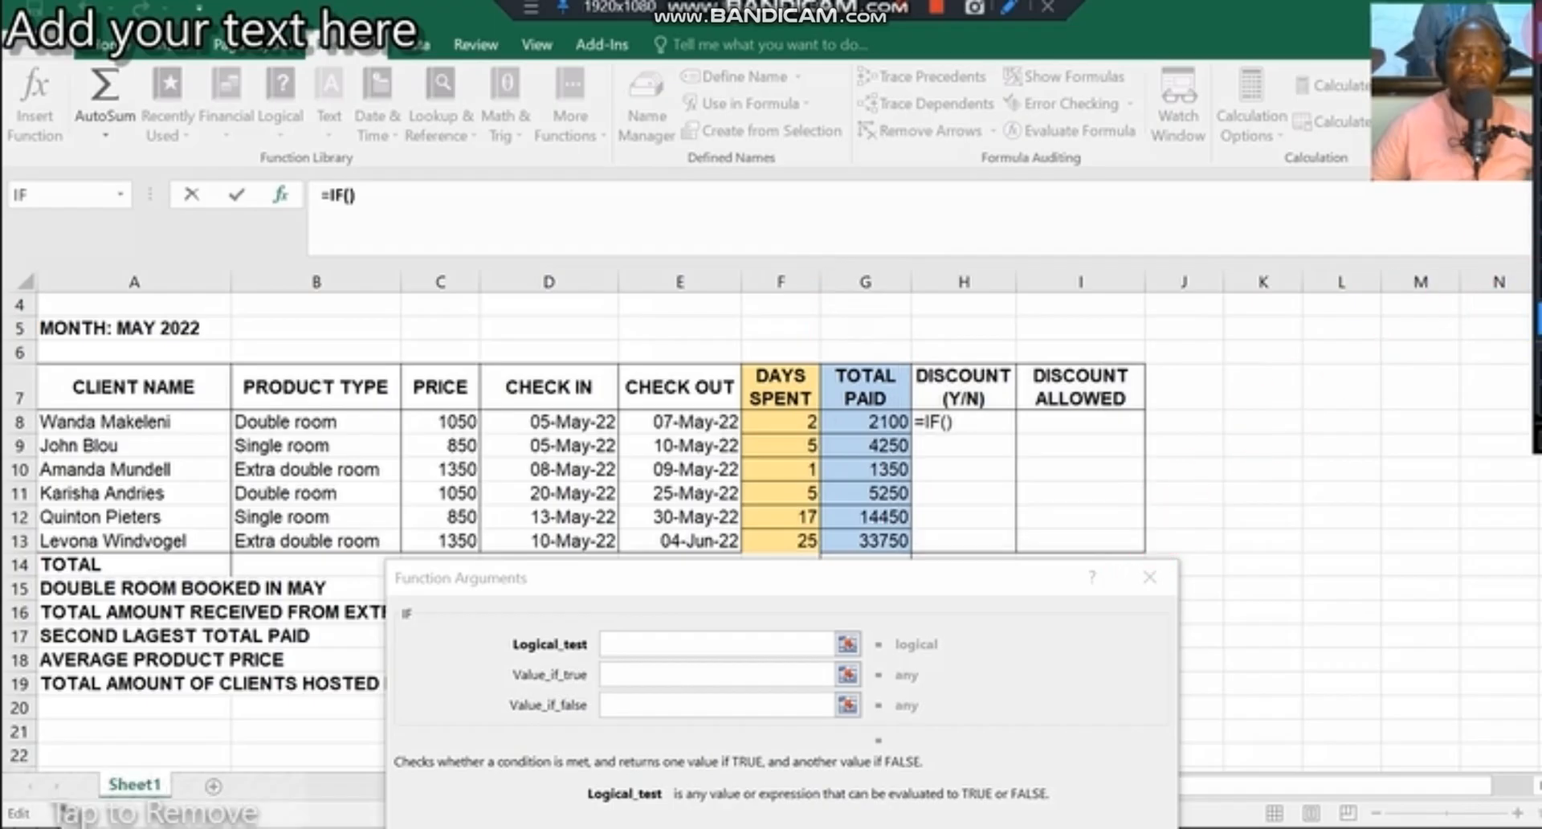
mouse_move(843, 454)
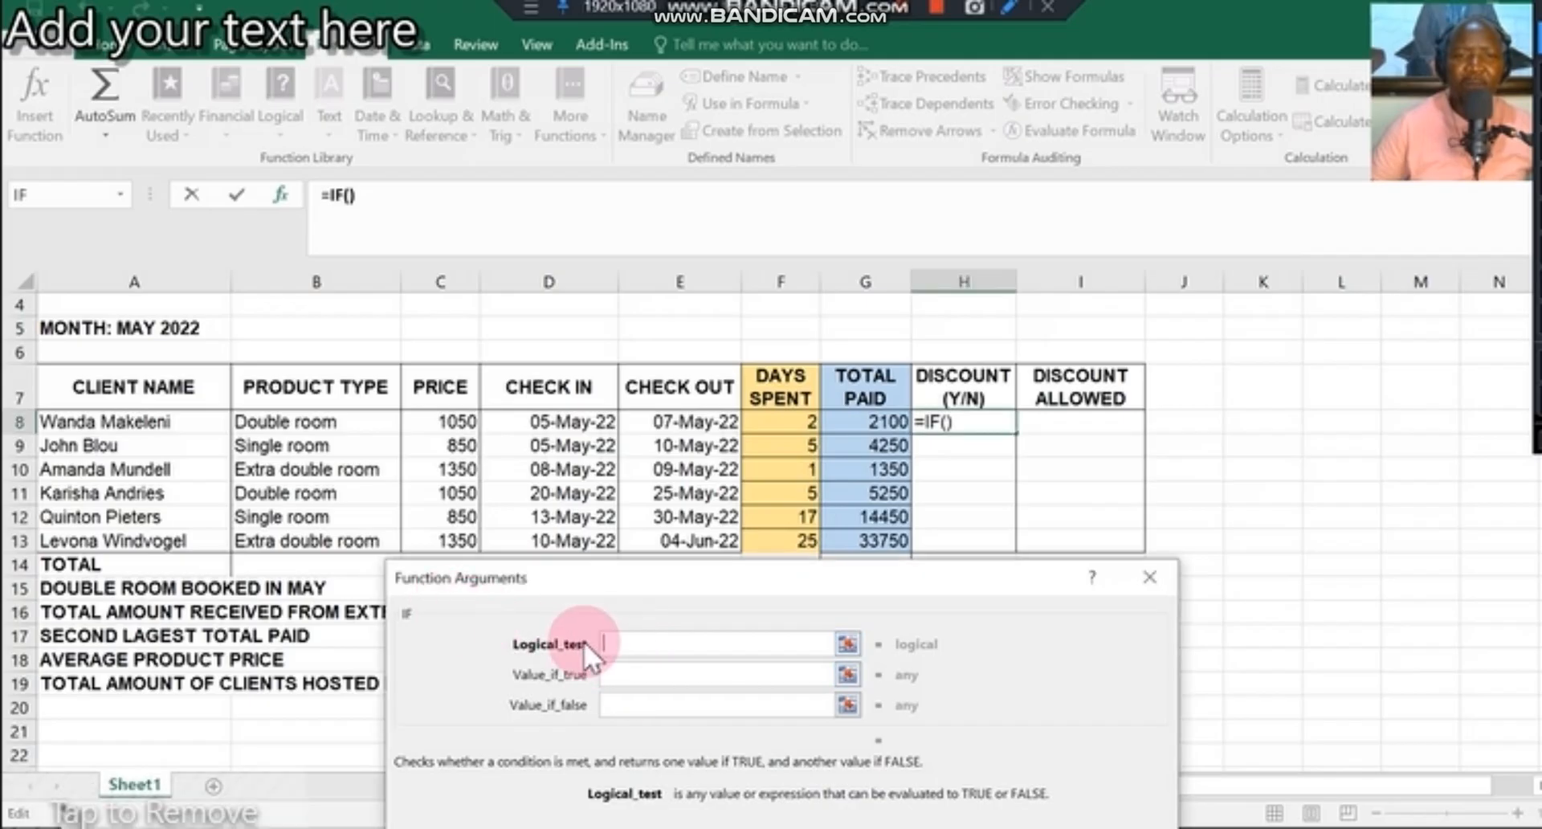
- Complete the IF arguments with test F8>5, YES if true, NO otherwise
left_click(652, 644)
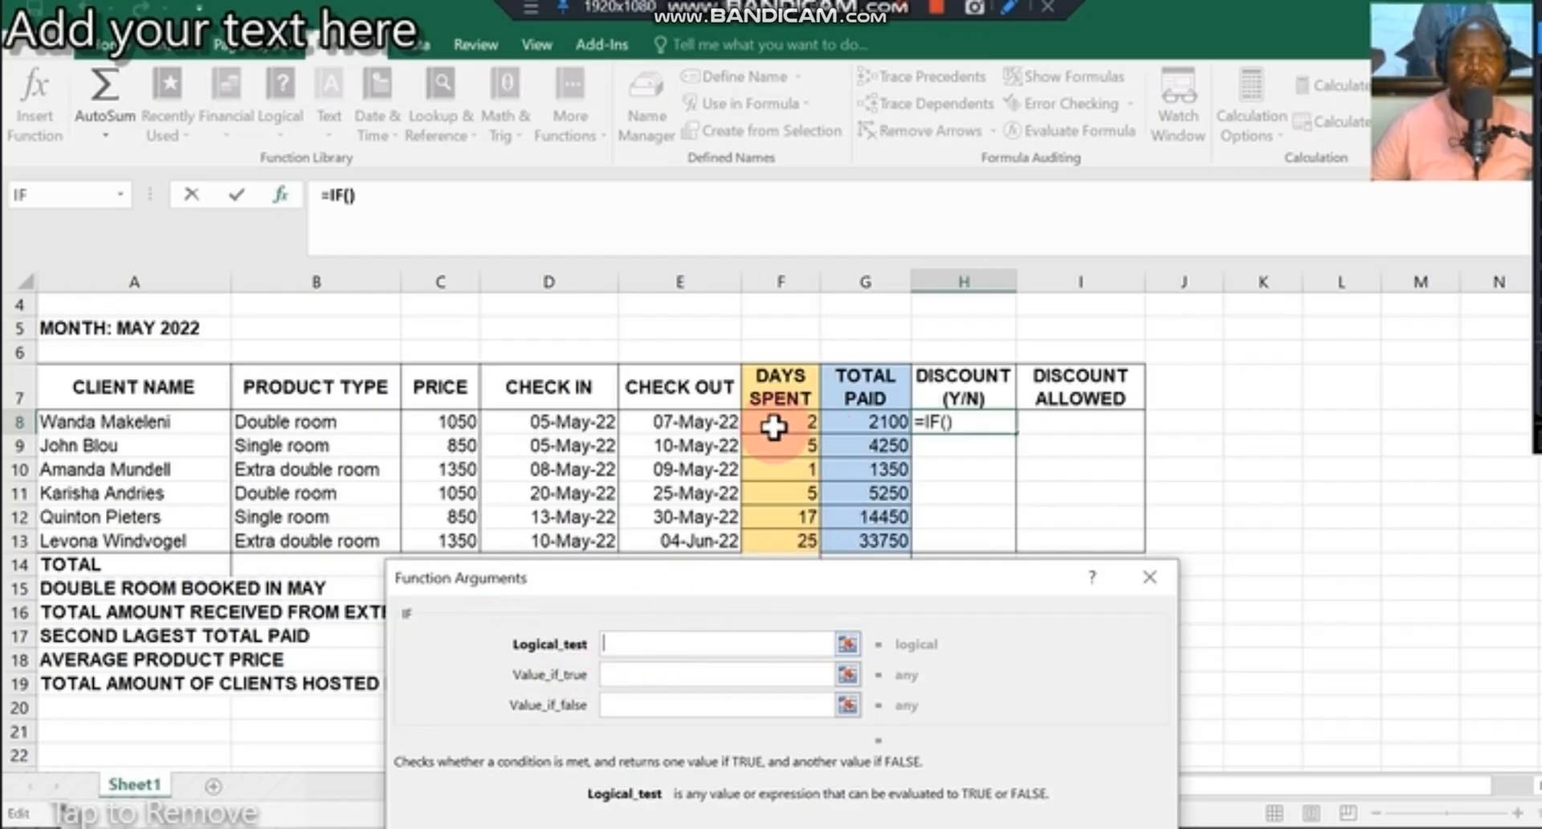
left_click(779, 423)
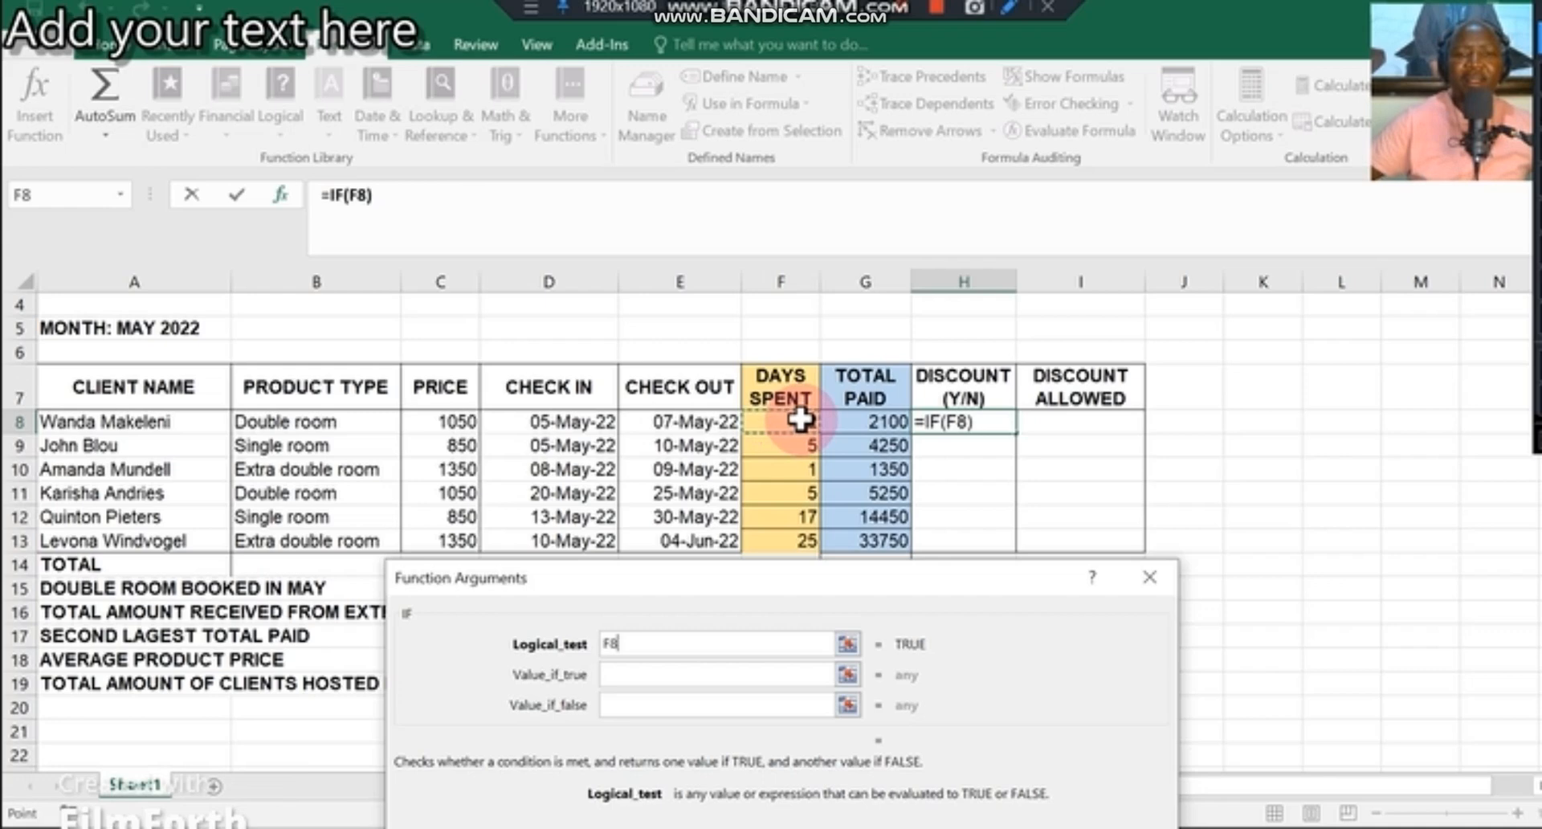
type(">")
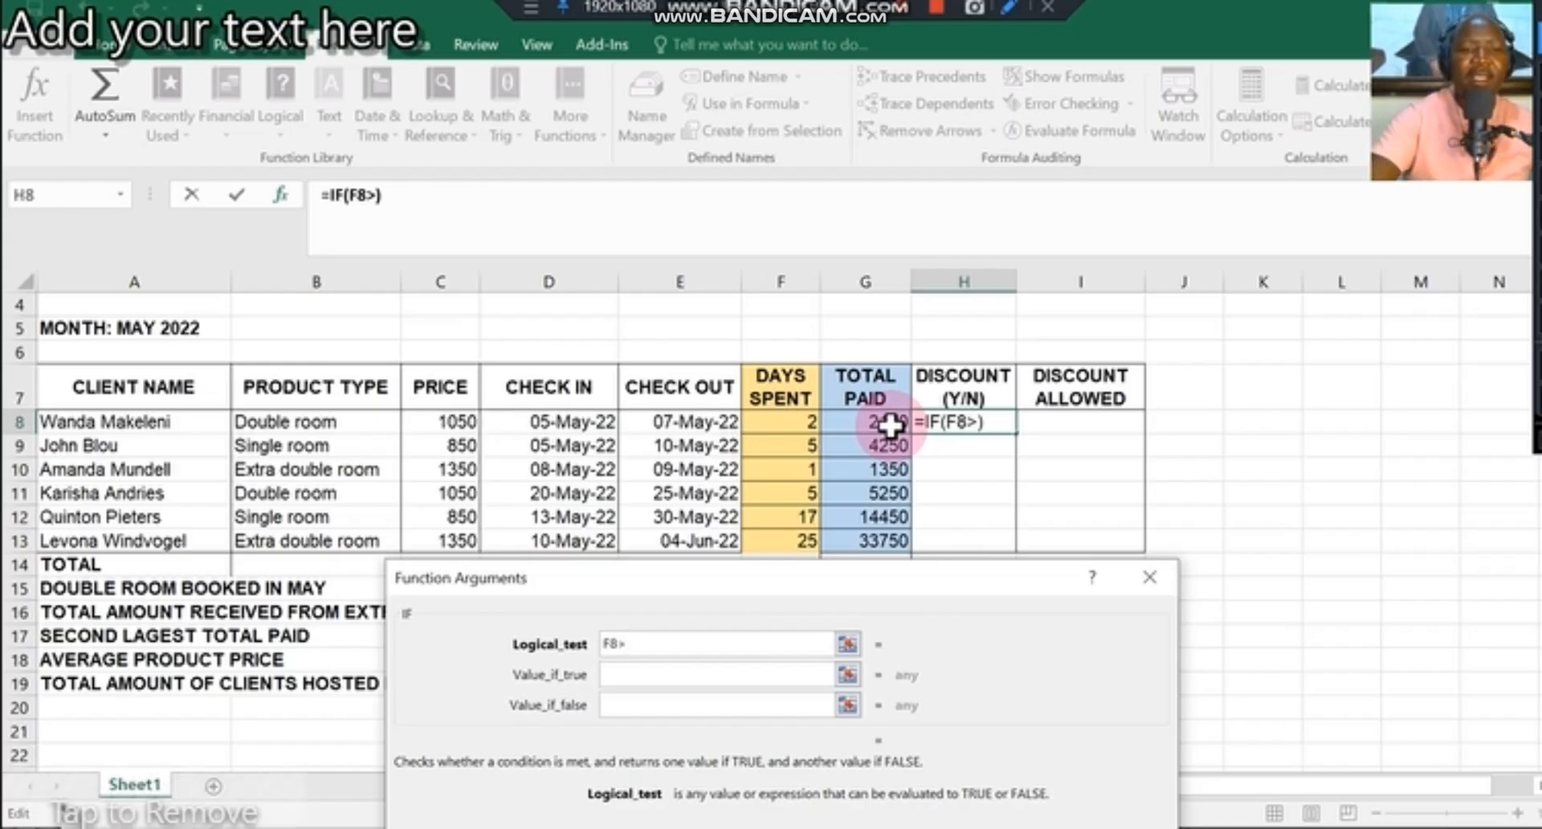
type("5")
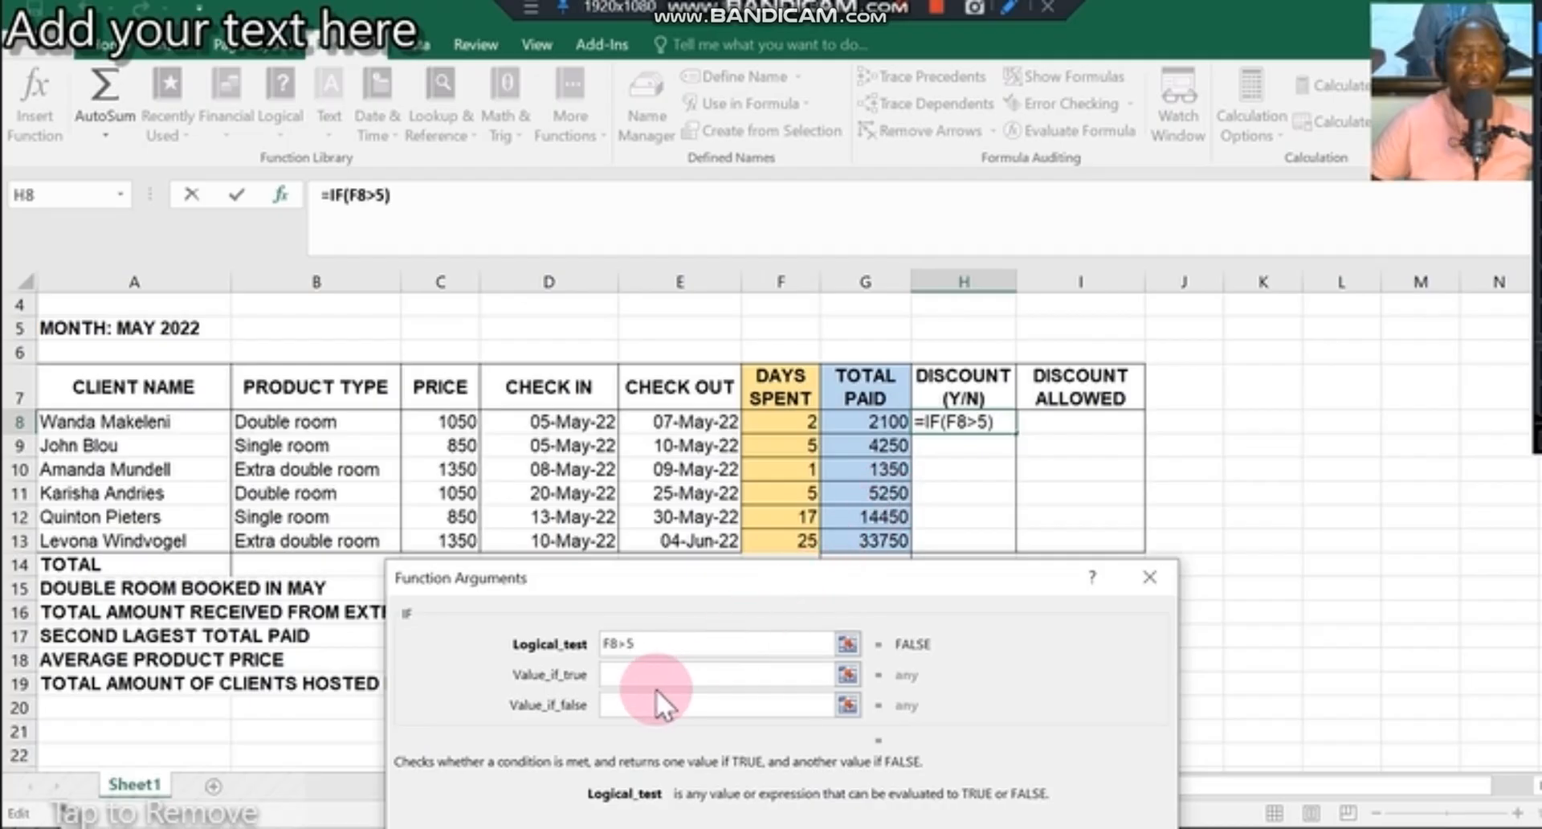
left_click(624, 694)
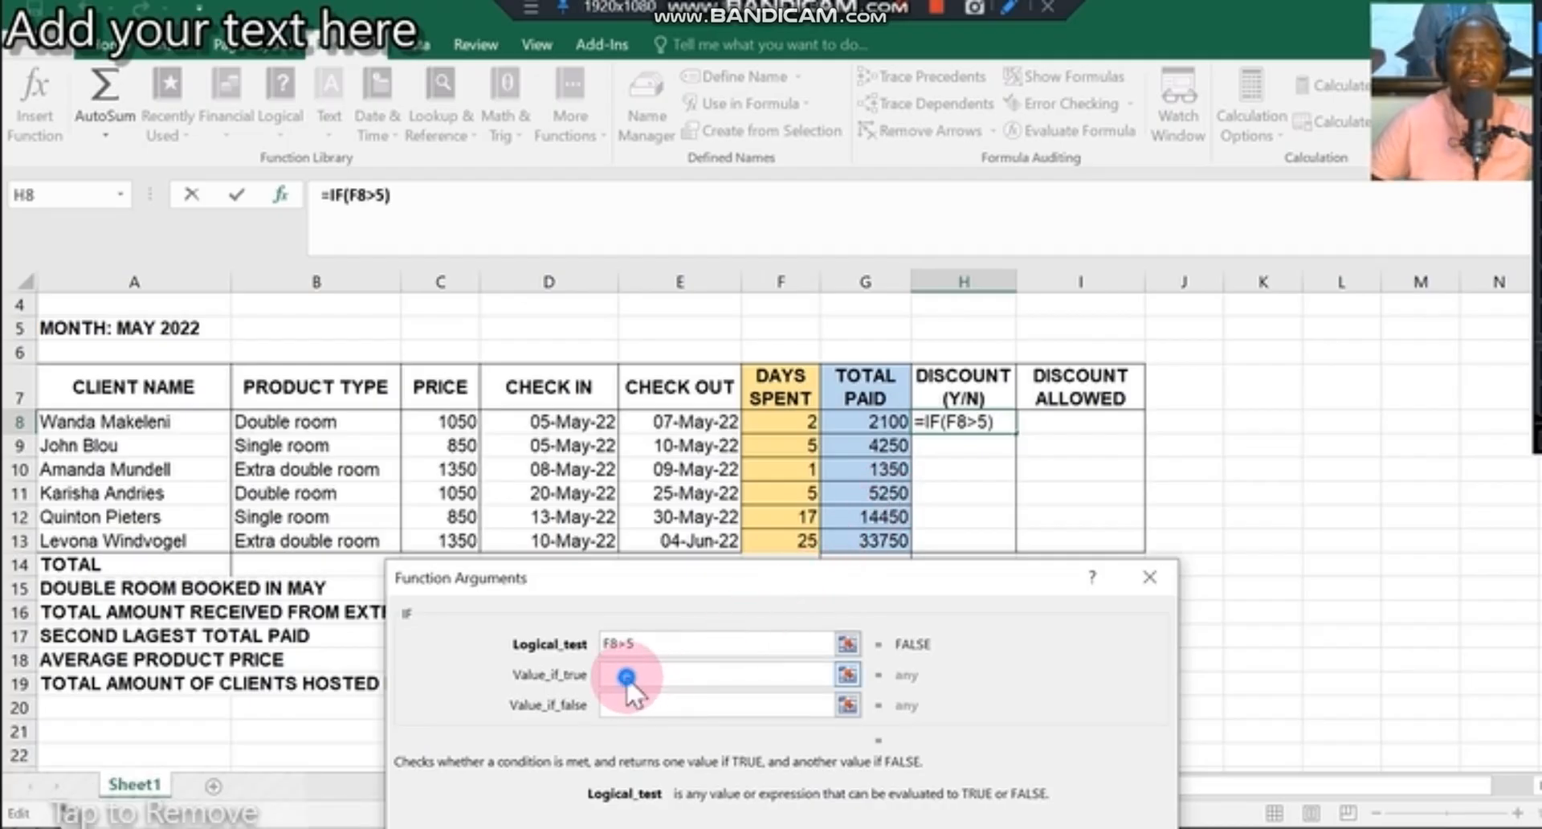
type("Y")
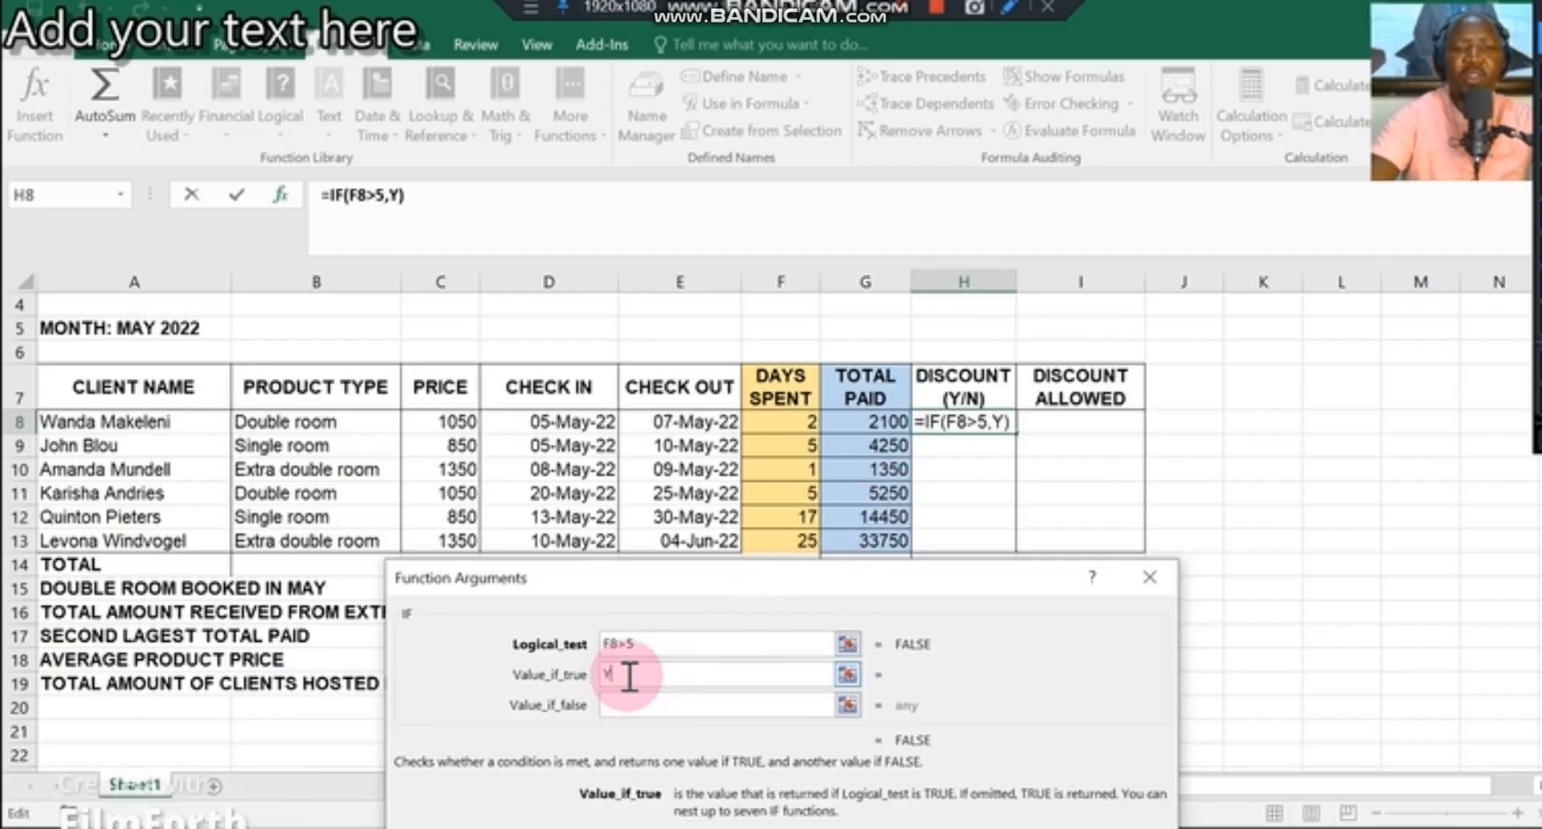
type("ES")
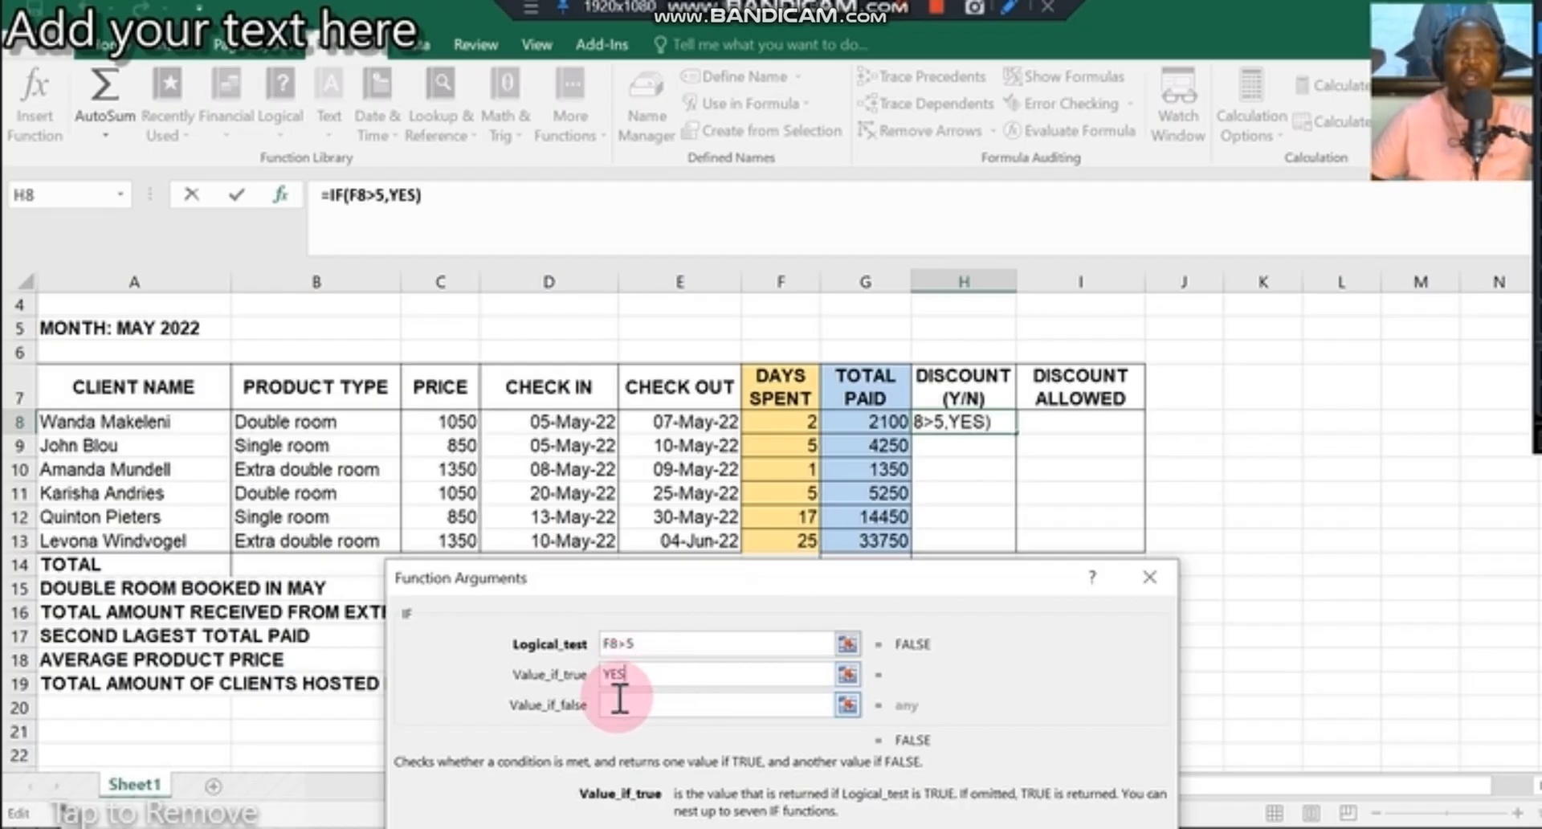
type("N")
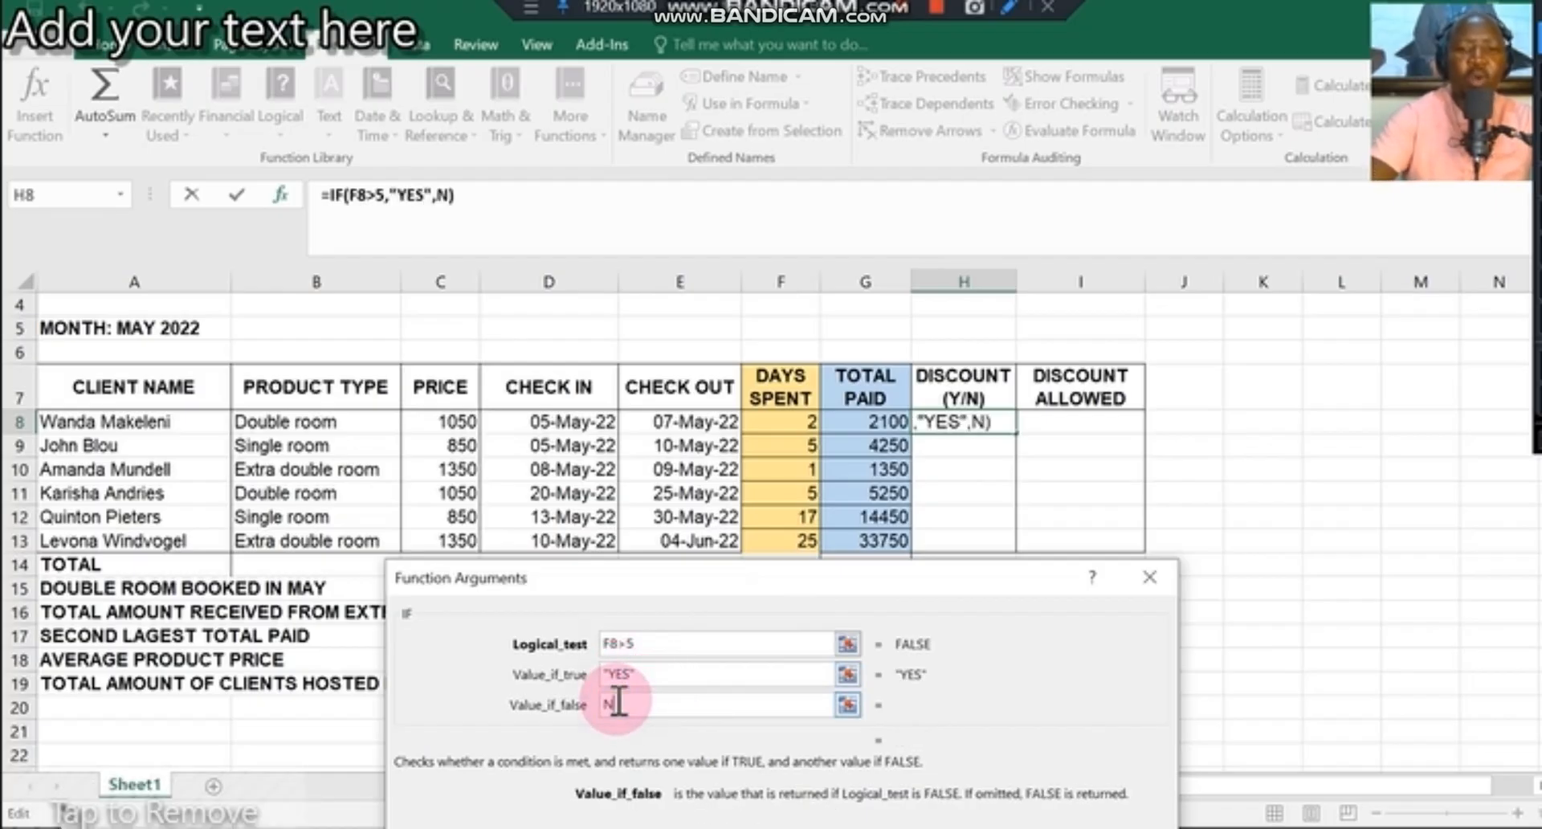
type("O")
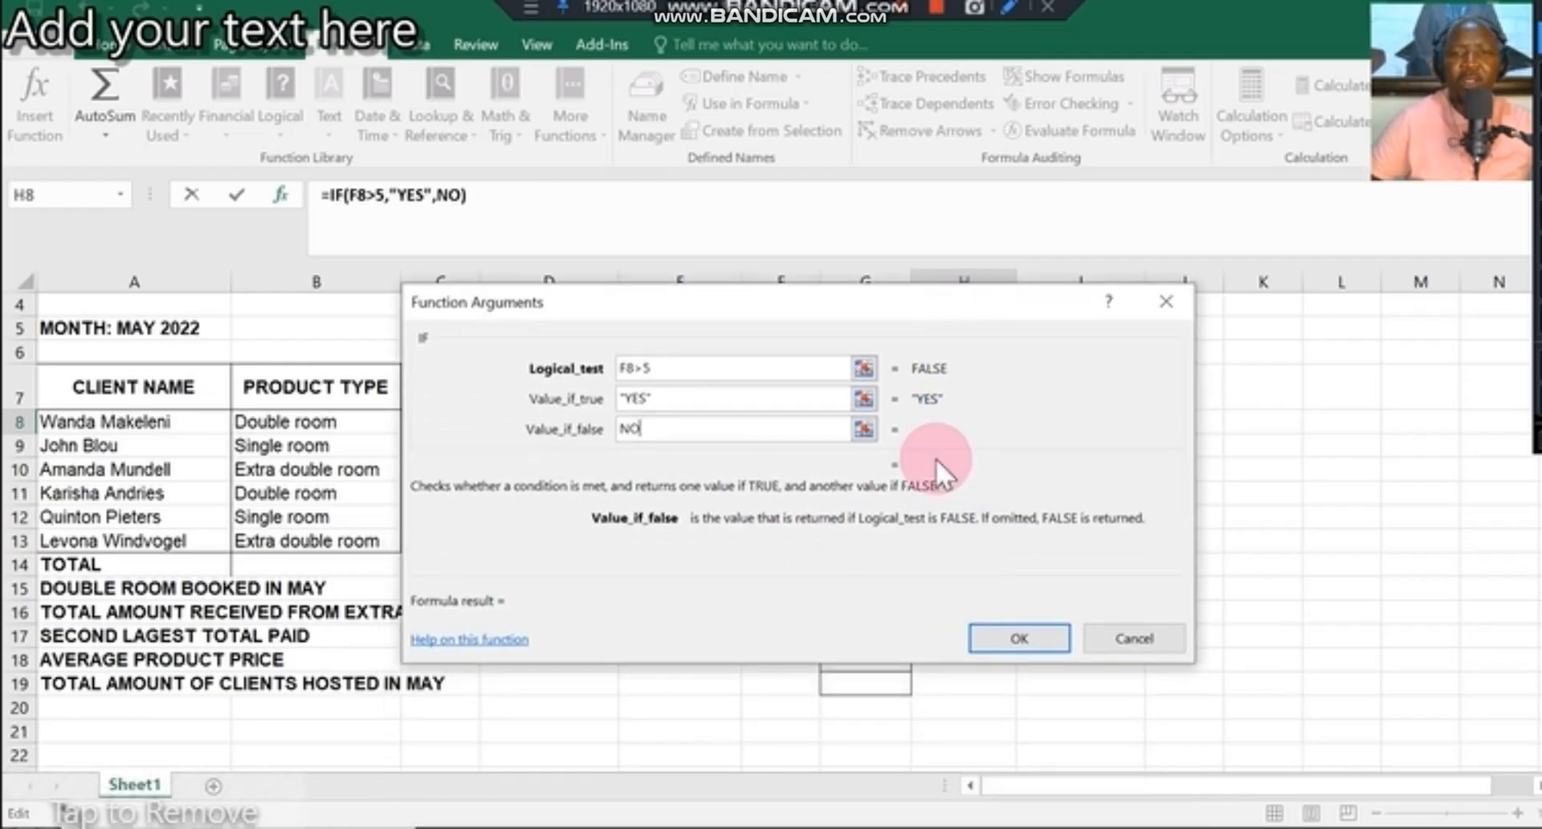
left_click(1019, 638)
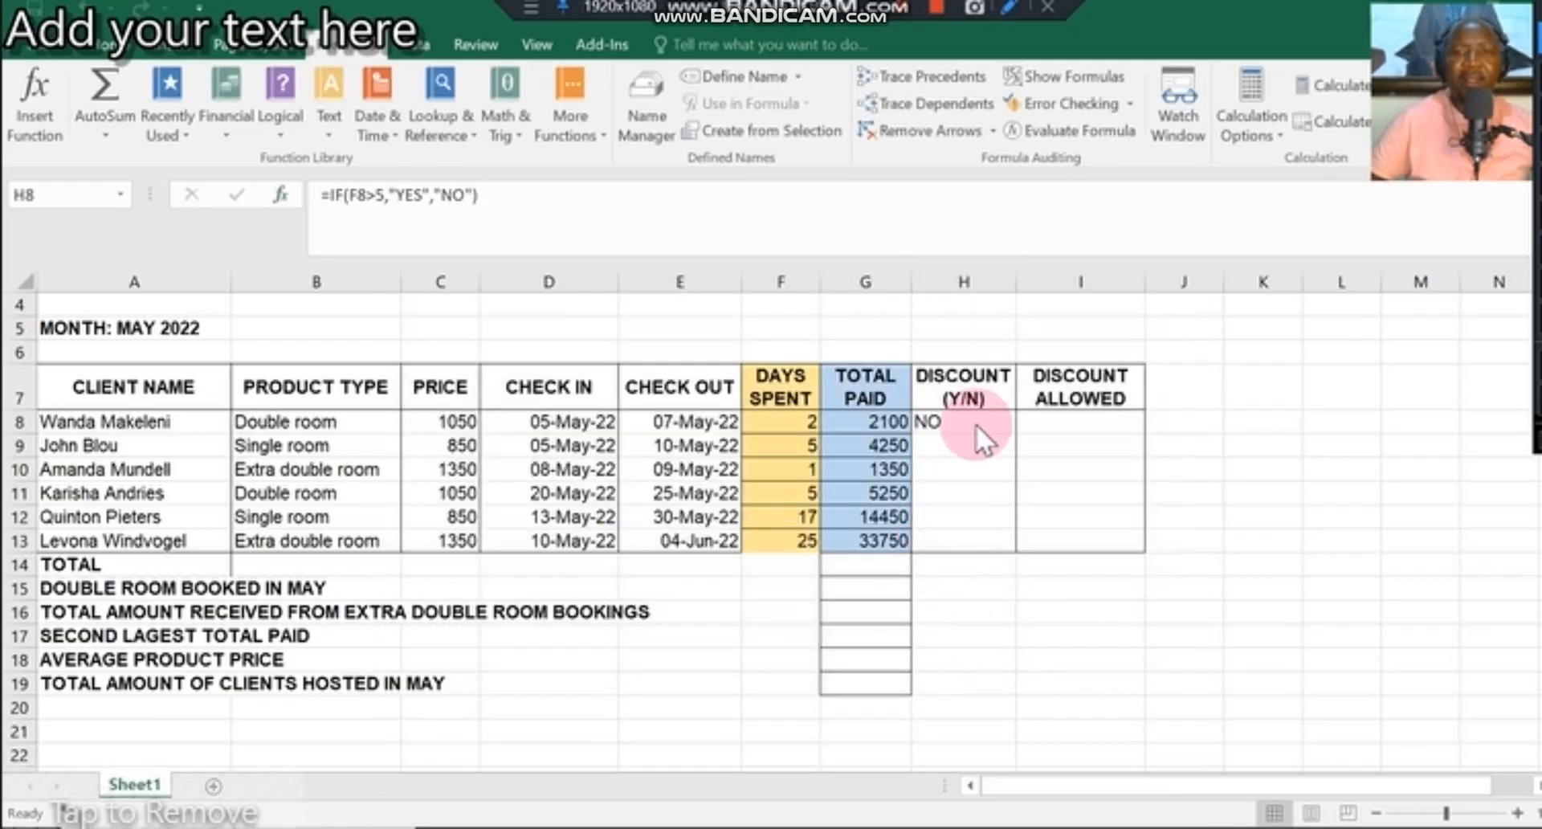